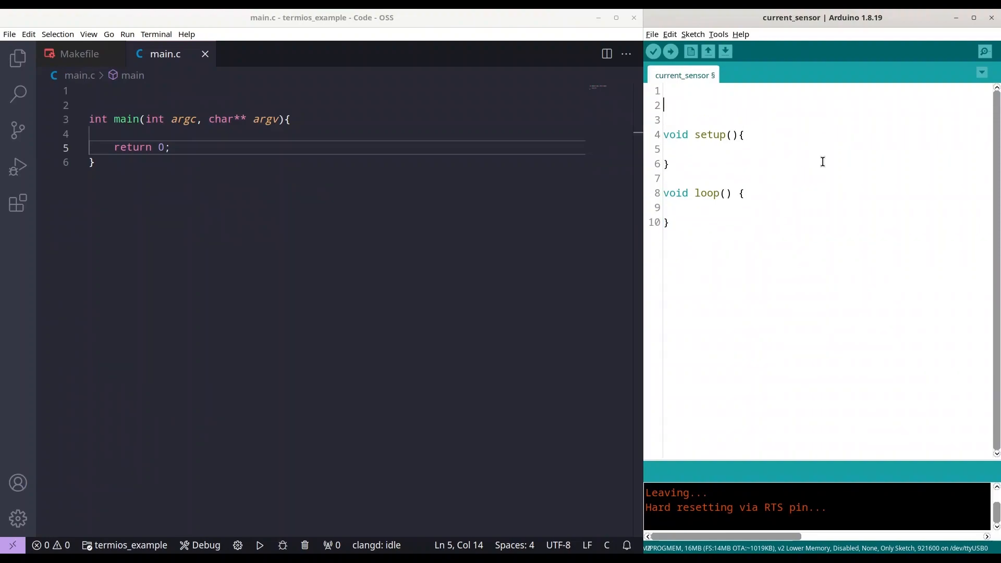
# Declare the sensor pin as 'int pin = A0;' above setup.
pyautogui.write('int')
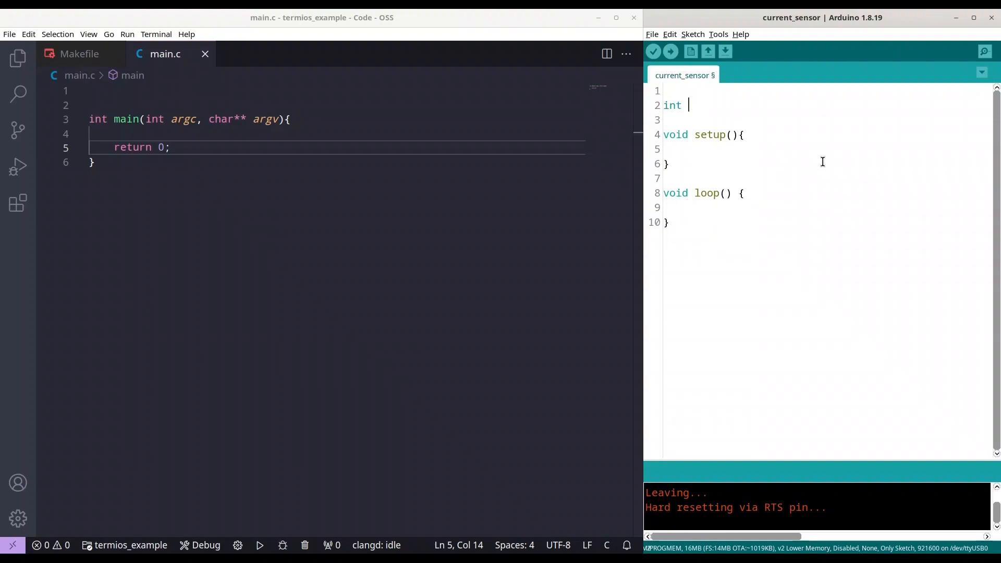
pyautogui.write('pin =')
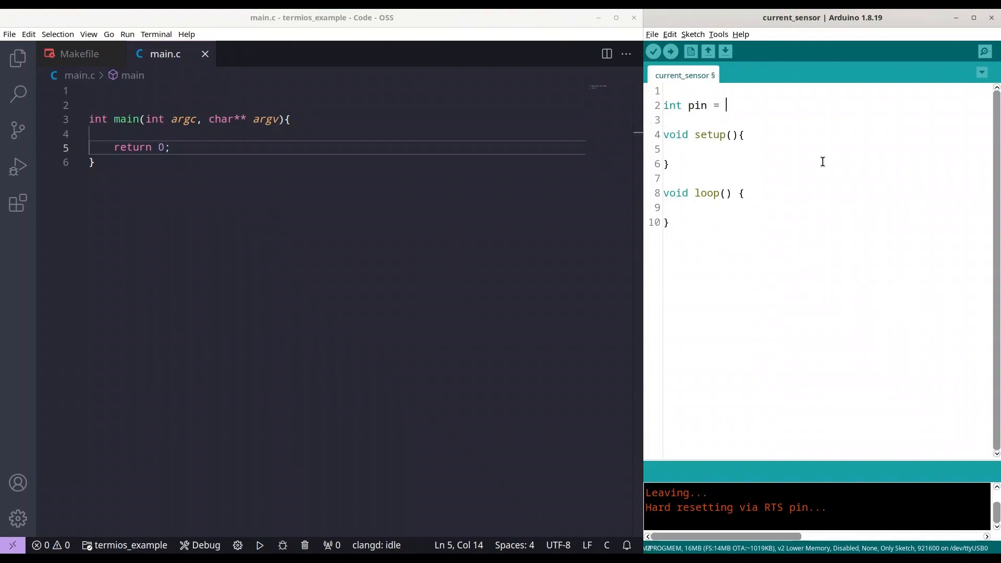
pyautogui.write('A0;')
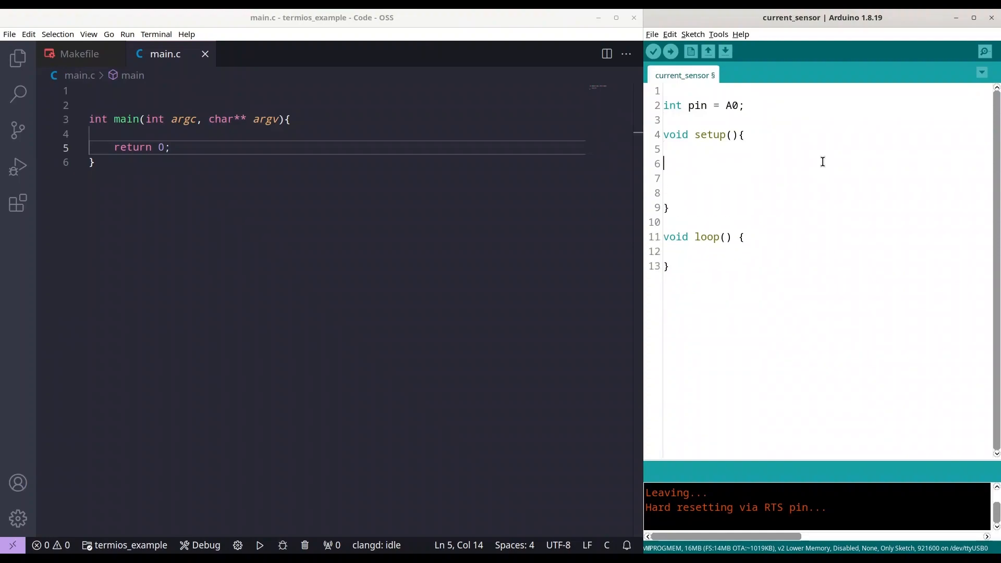
# In setup(), start serial at 9600 baud and set pin as INPUT with pinMode.
pyautogui.write('Seri')
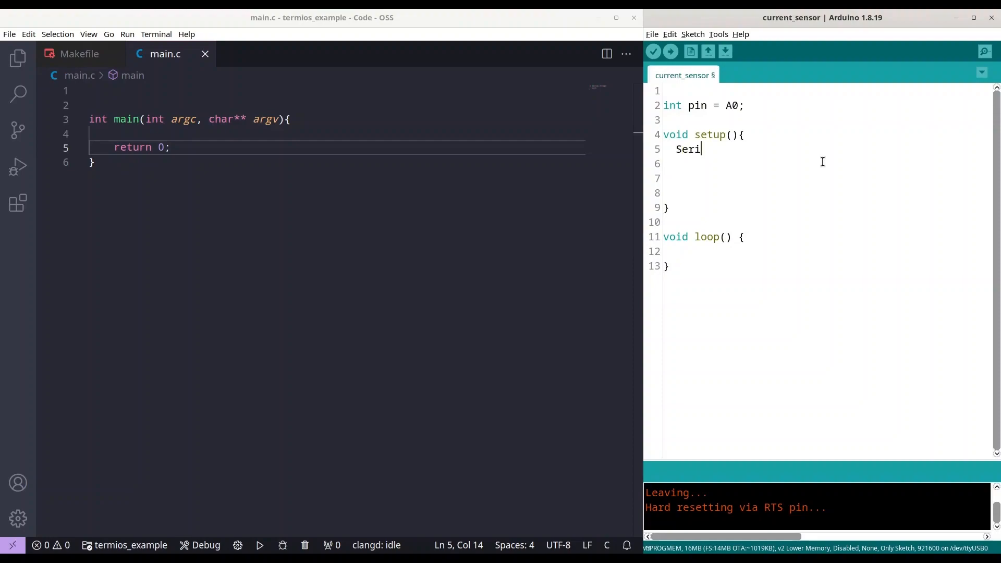
pyautogui.write('al.begin')
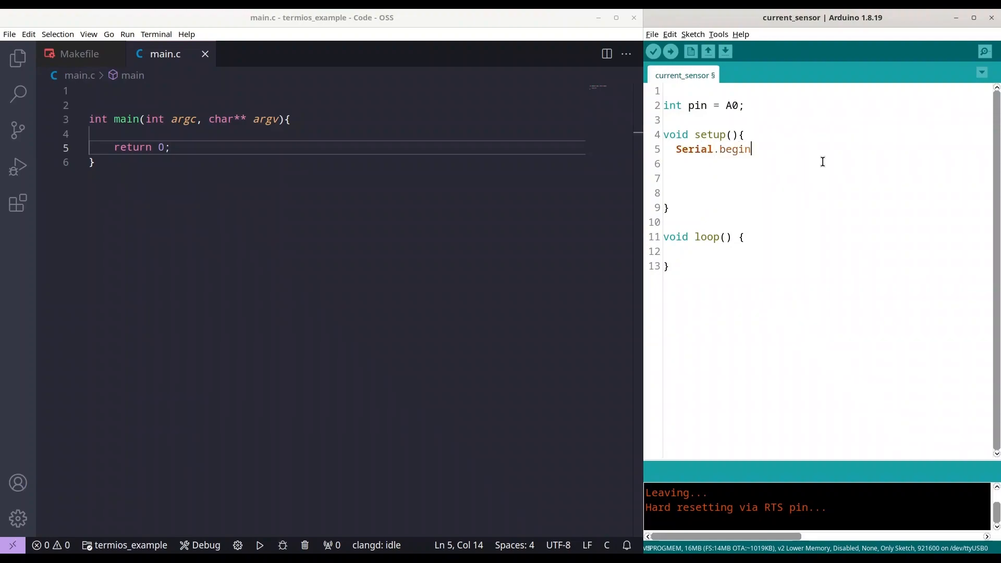
pyautogui.write('(9')
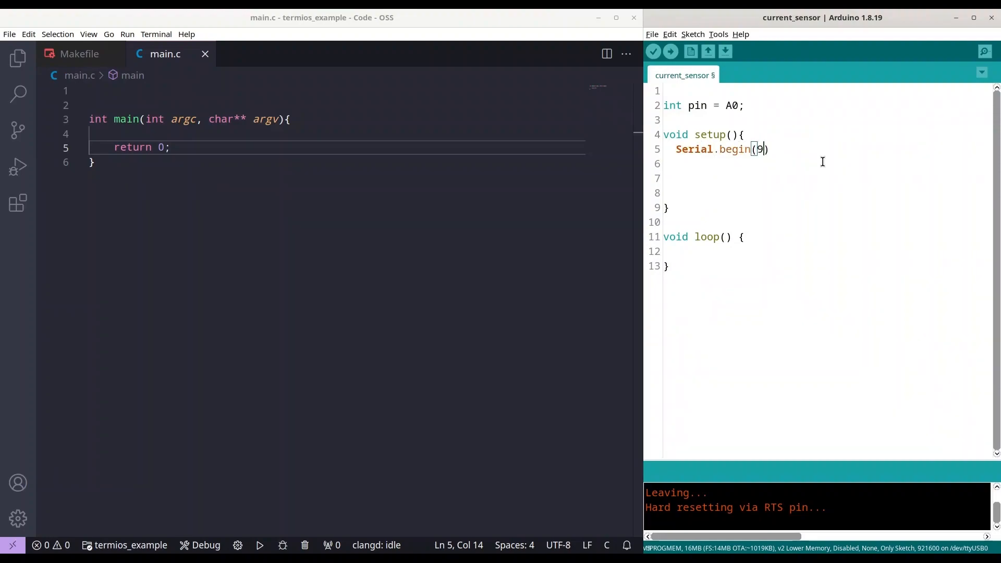
pyautogui.write('600);')
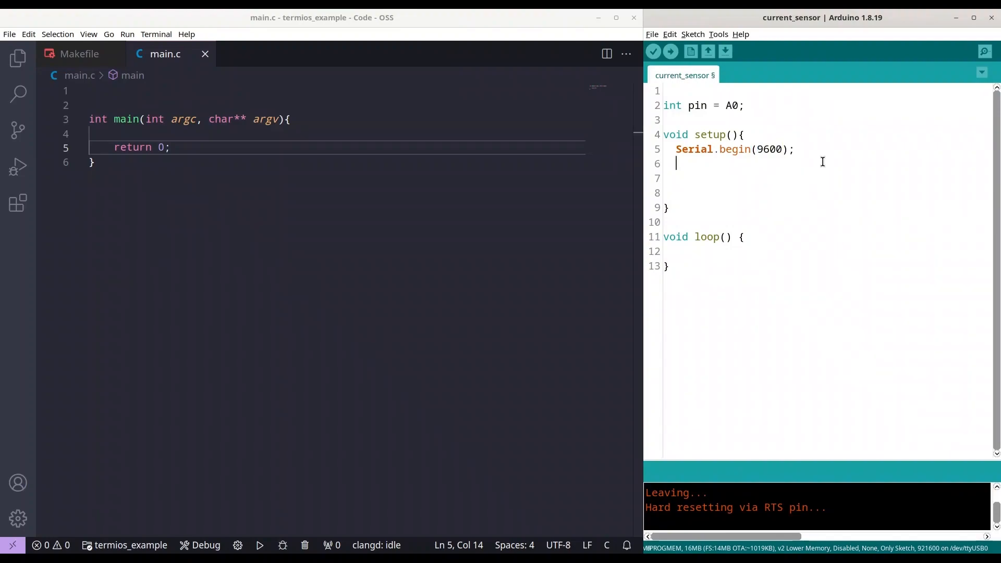
pyautogui.write('pinMode')
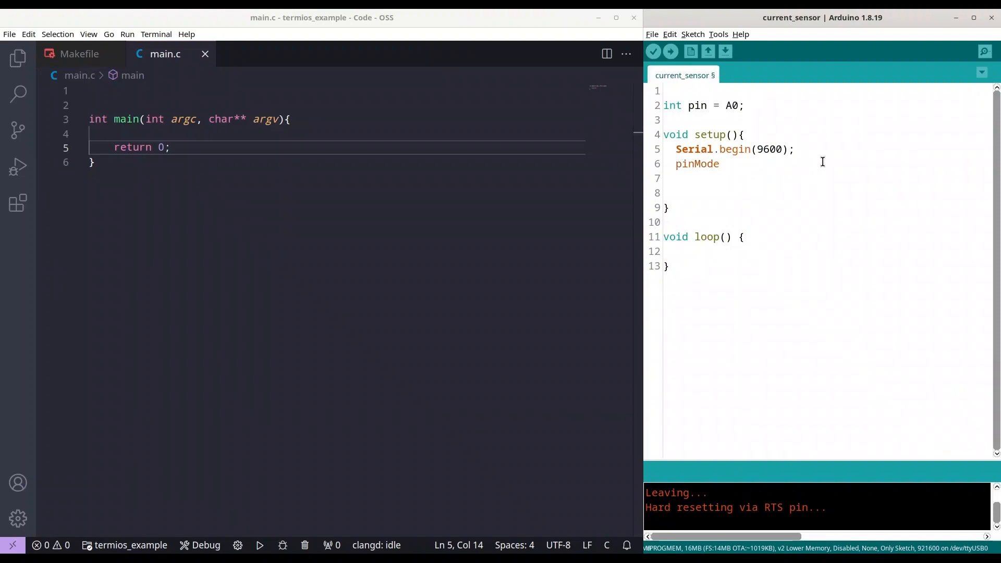
pyautogui.write('(pin)')
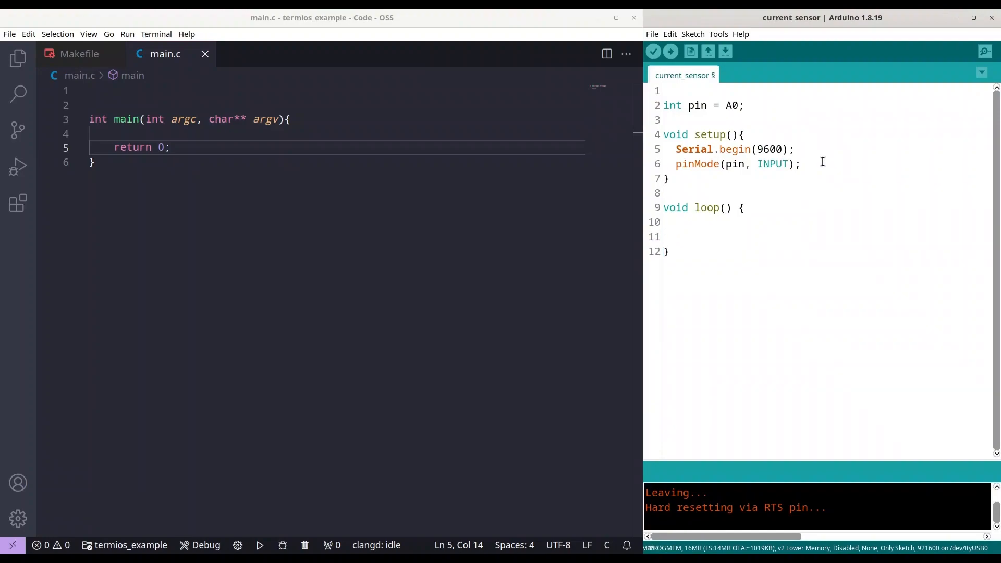
# In loop(), compute double percent as analogRead(pin) divided by 10.24.
pyautogui.write('double')
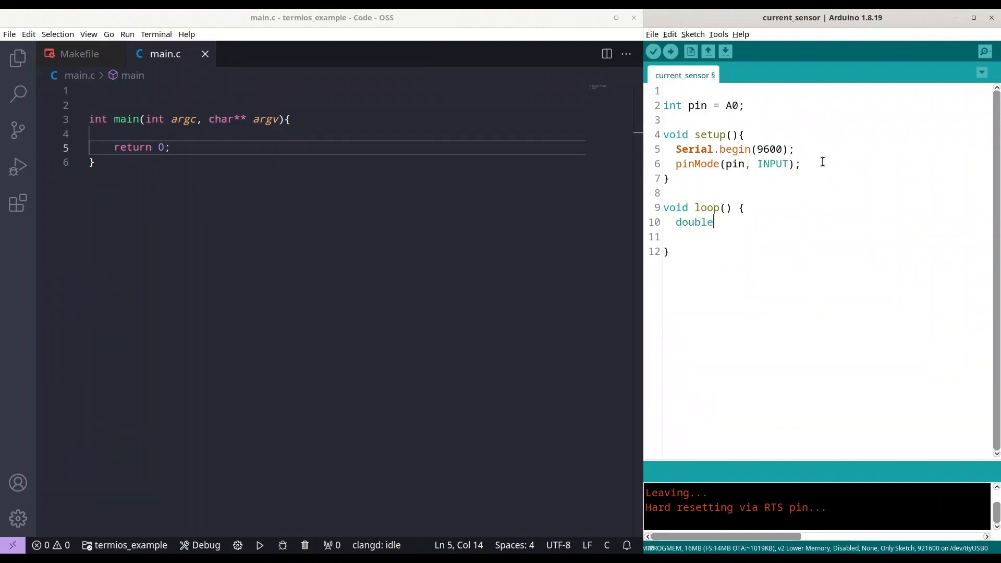
pyautogui.write('per')
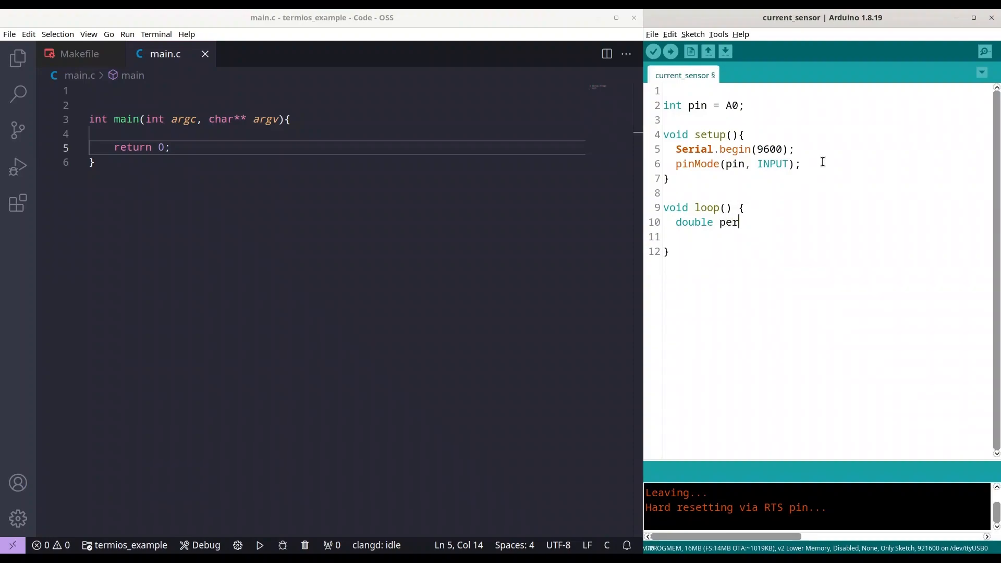
pyautogui.write('cent =')
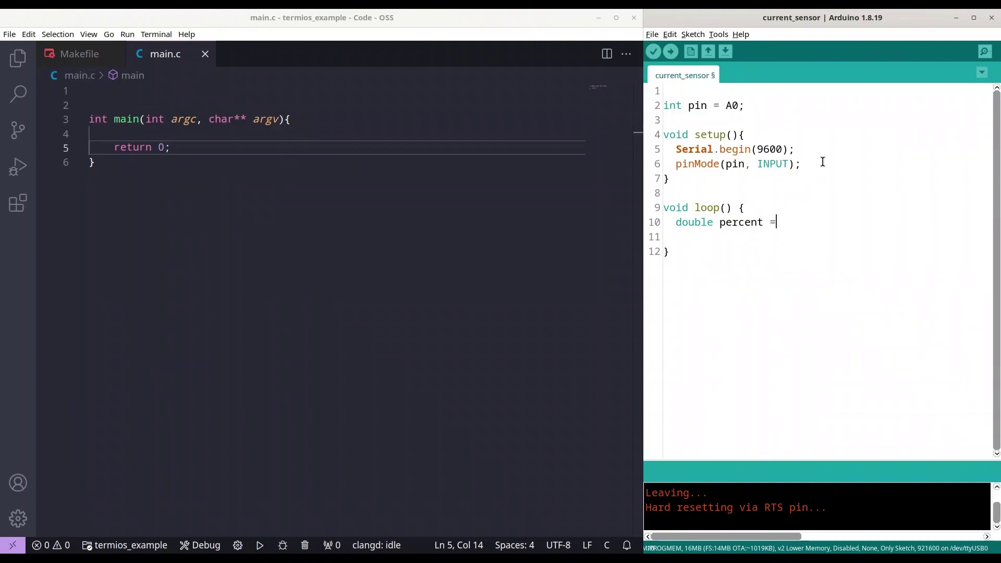
pyautogui.write('(')
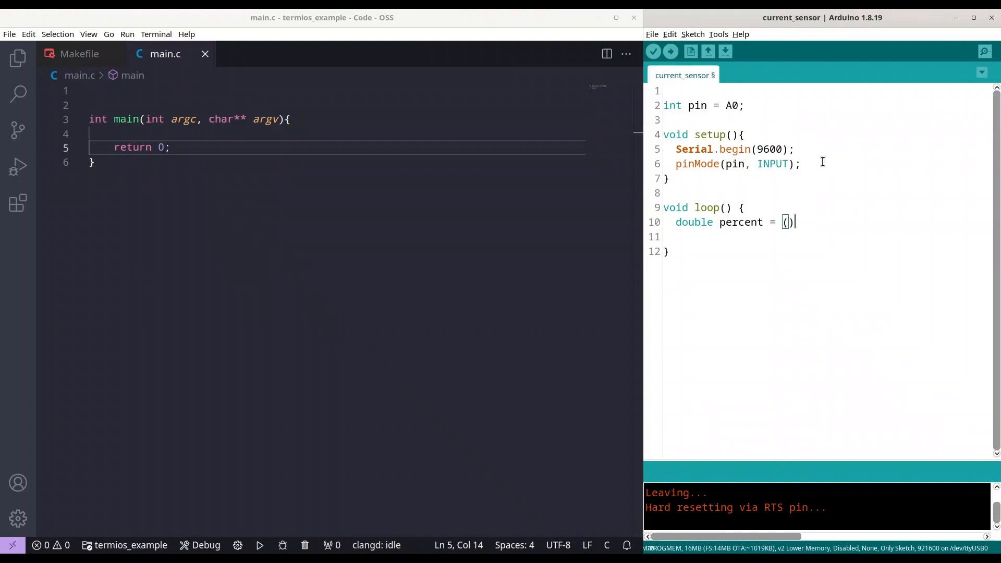
pyautogui.write('double')
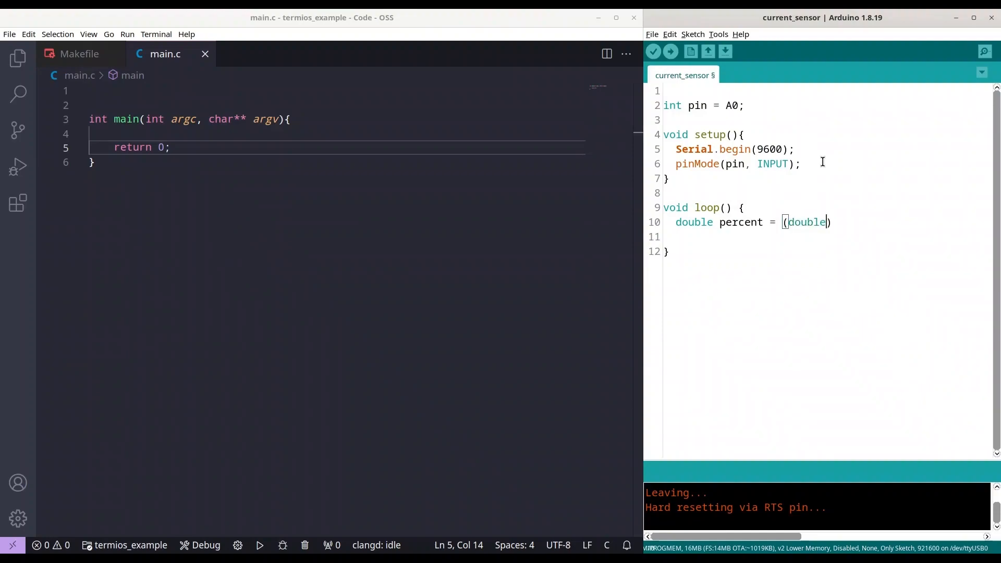
pyautogui.write('analogR')
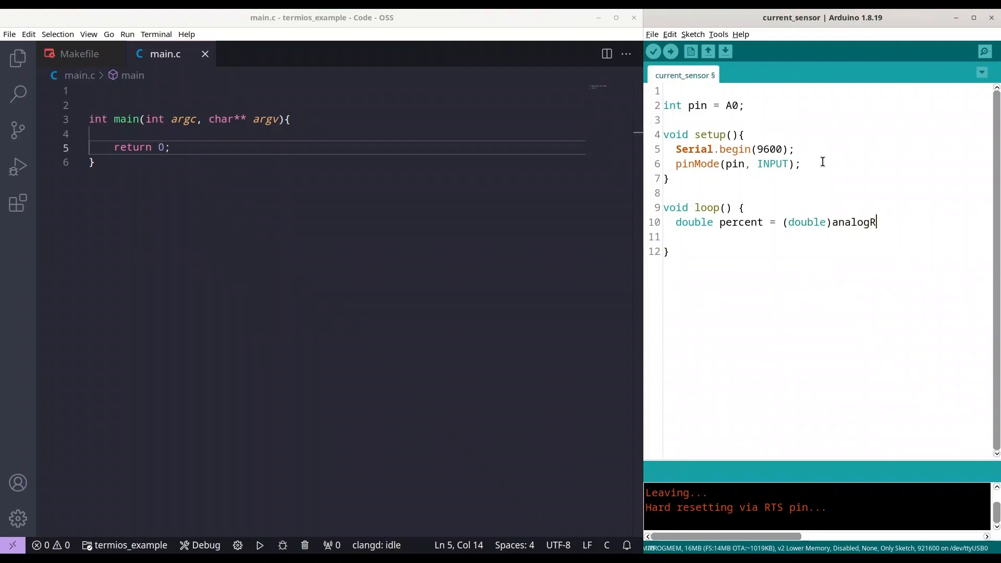
pyautogui.write('ead()')
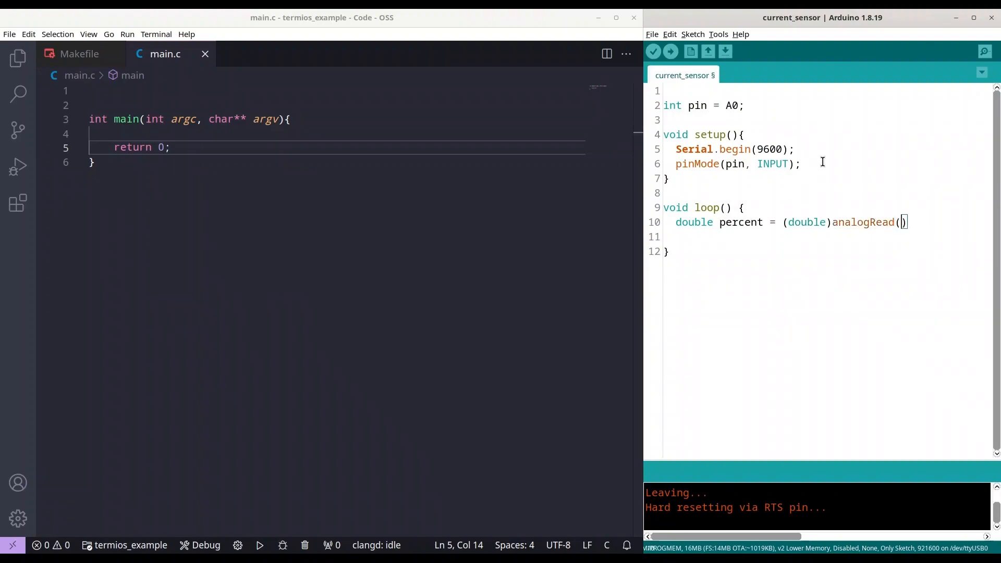
pyautogui.write('pin')
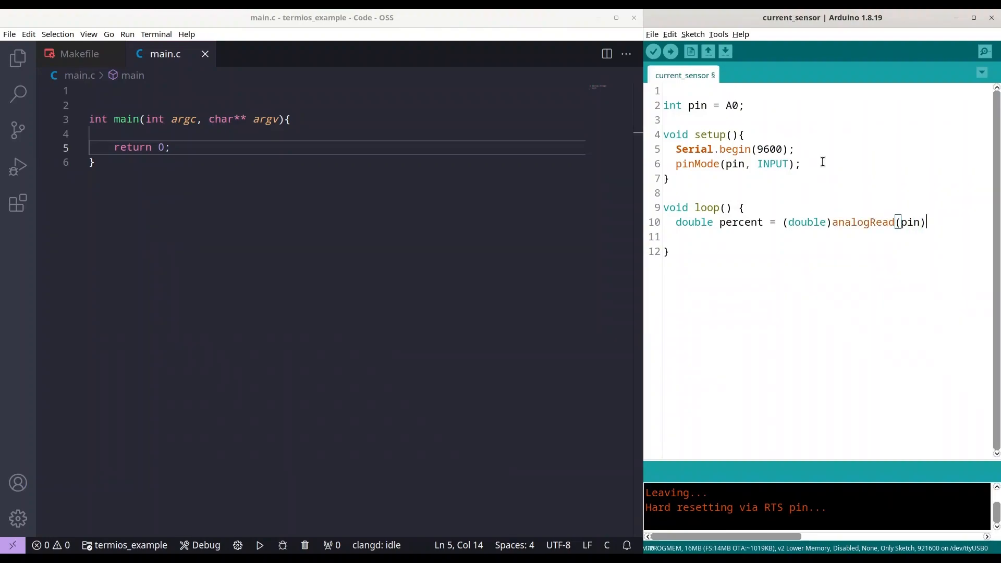
pyautogui.write('/')
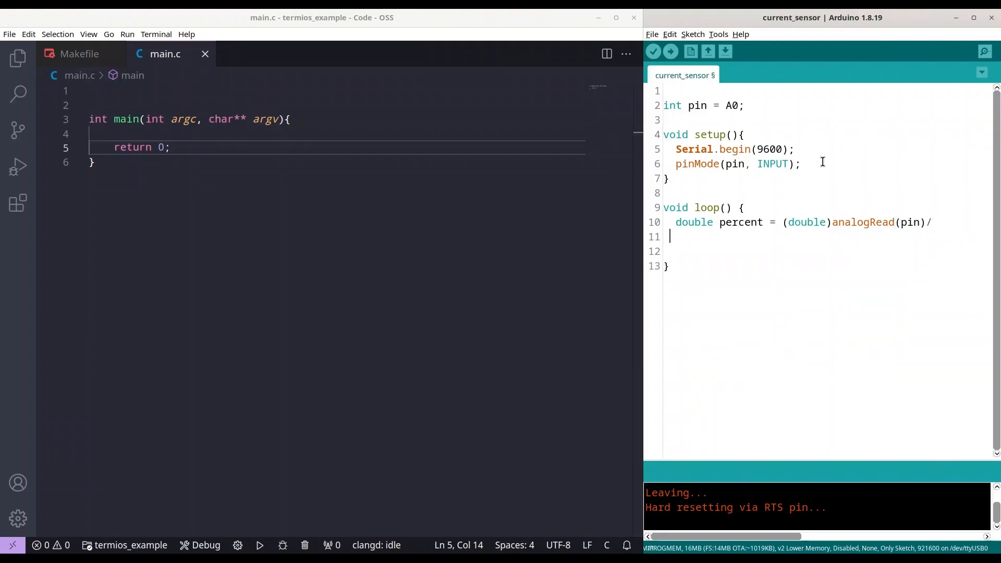
pyautogui.press('Backspace')
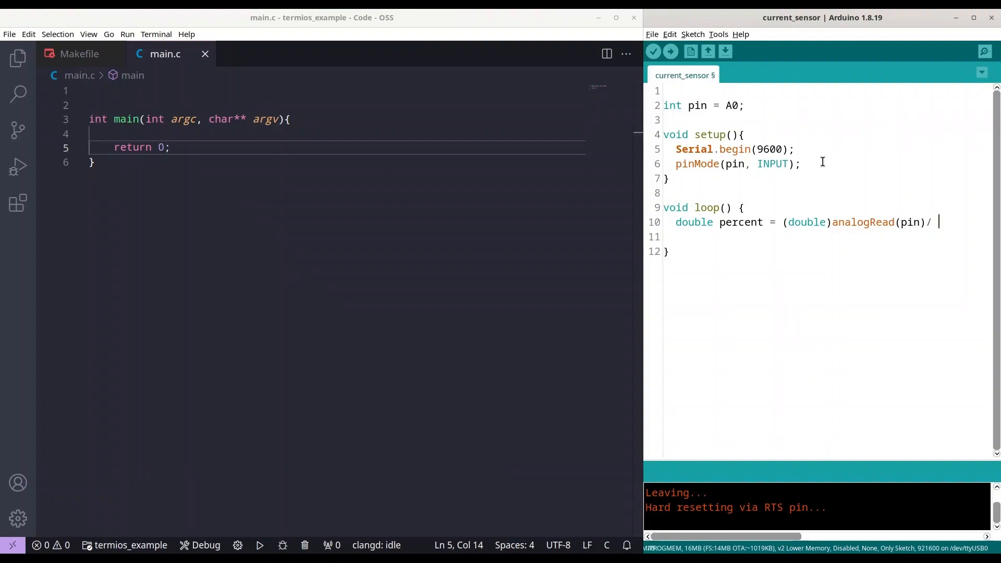
pyautogui.write('10')
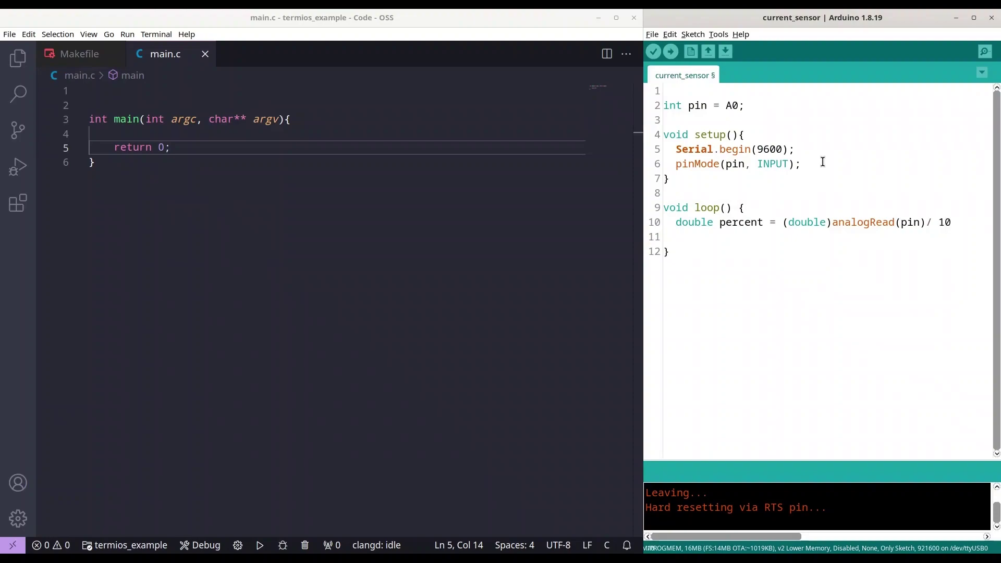
pyautogui.write('.24')
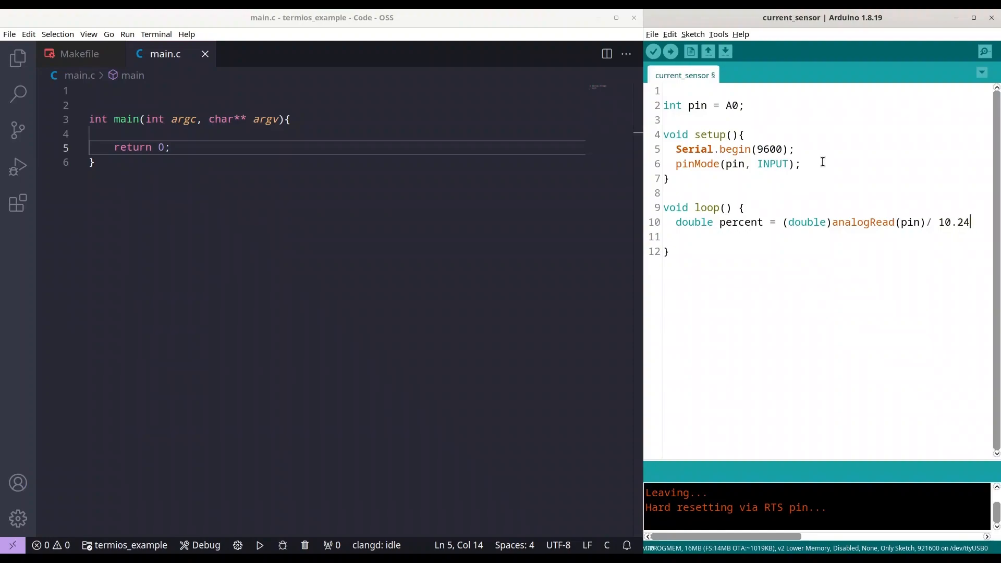
pyautogui.write(';')
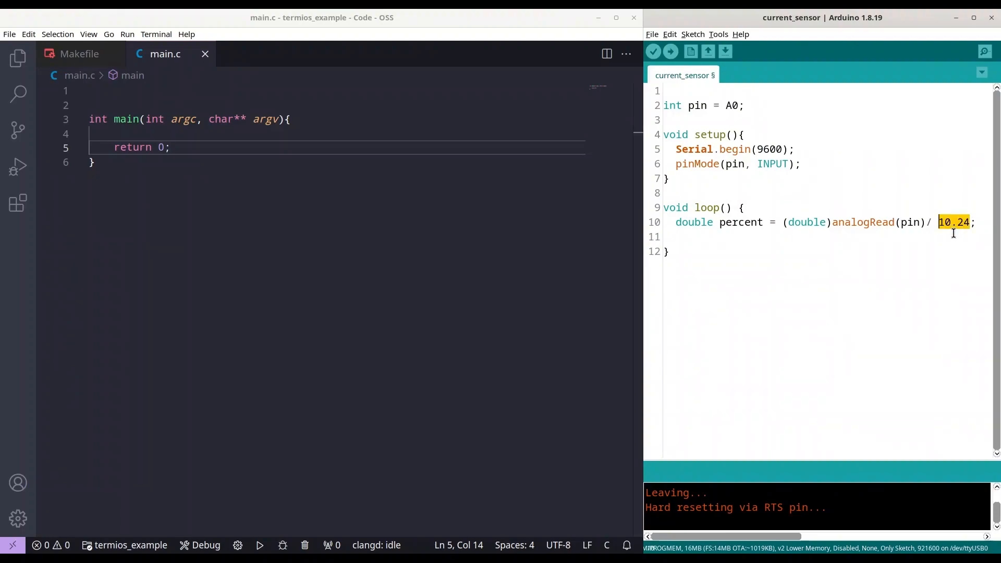
pyautogui.moveTo(864, 238)
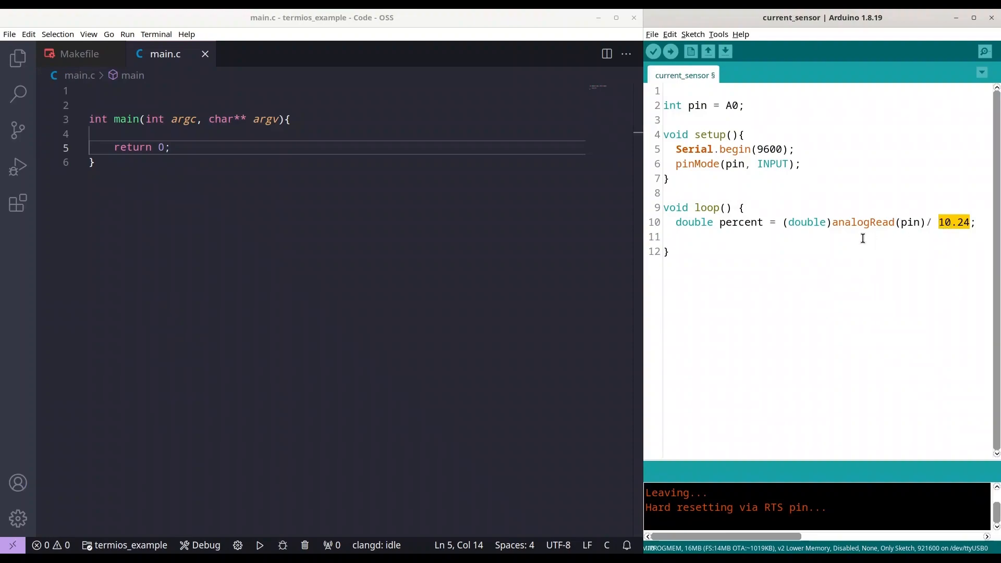
pyautogui.moveTo(970, 240)
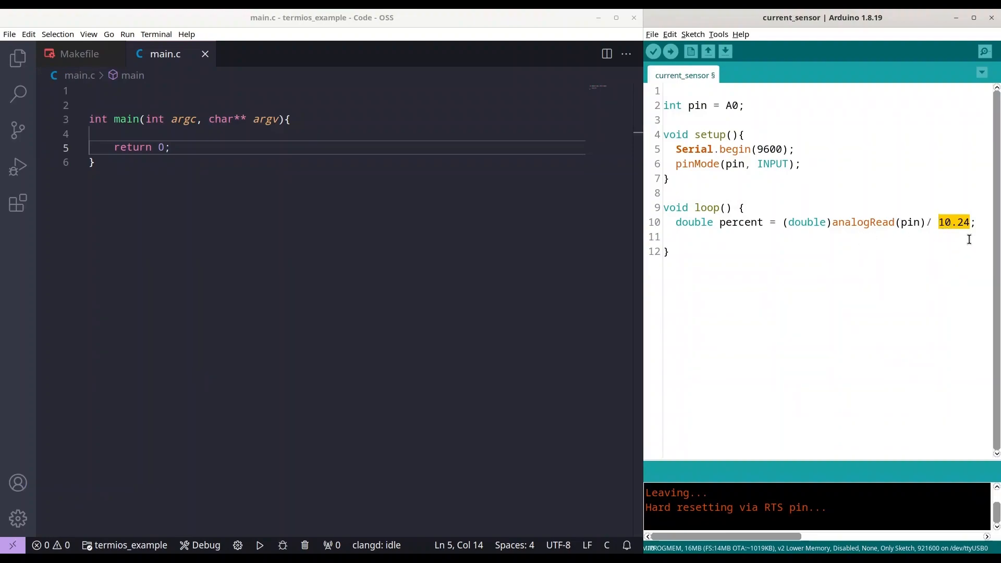
pyautogui.moveTo(962, 238)
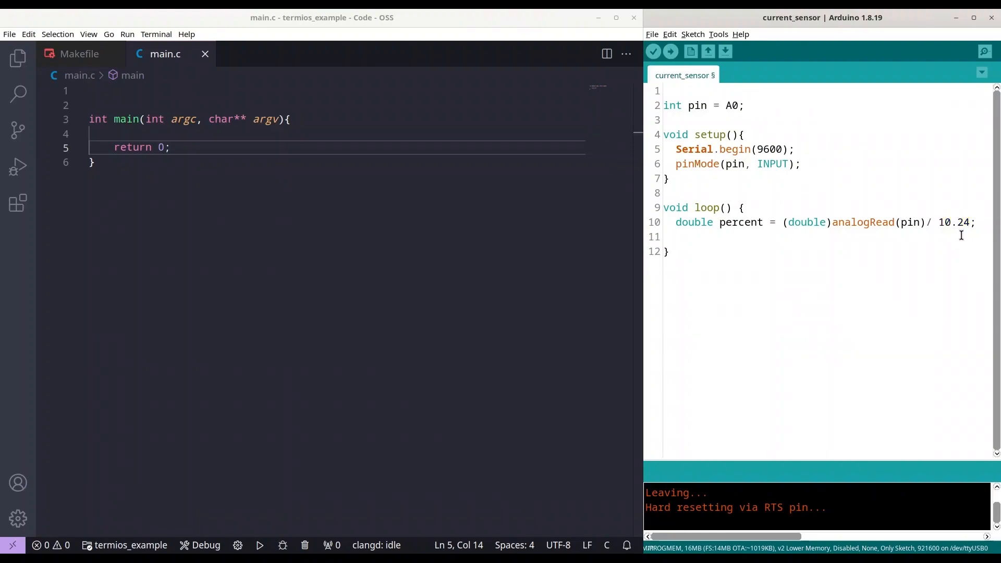
# Print percent over serial with Serial.println and wait with delay(1000).
pyautogui.write('Serial.prin')
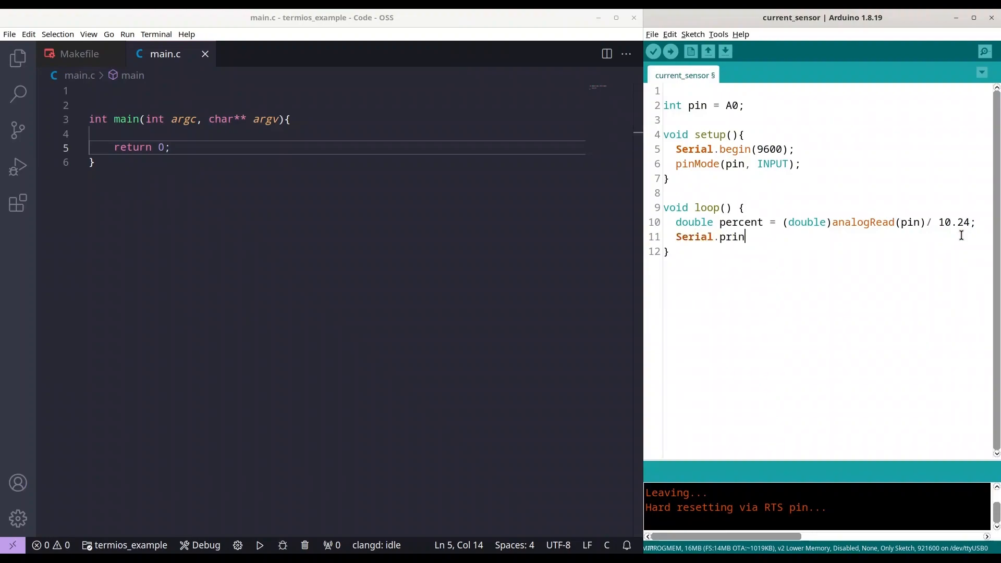
pyautogui.write('t')
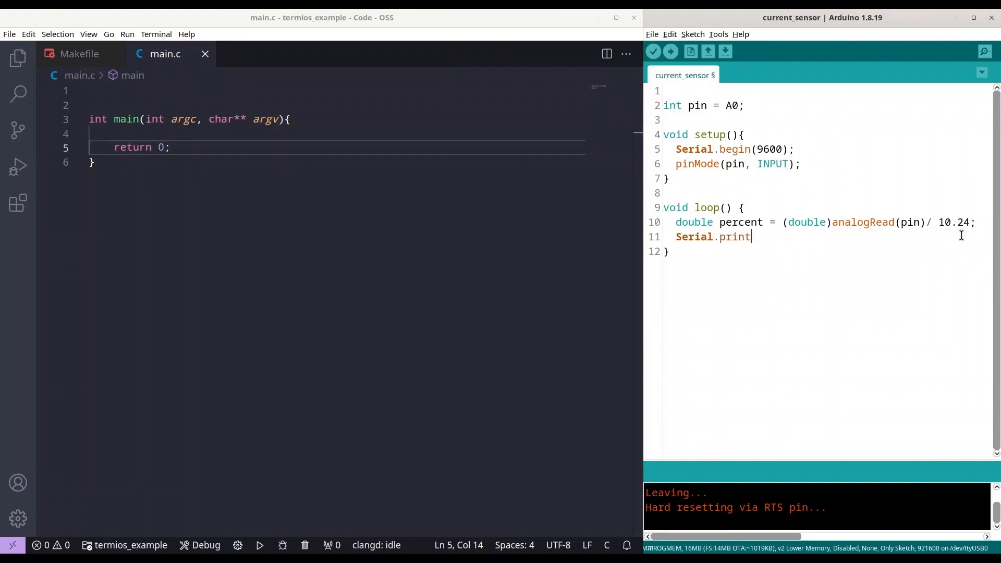
pyautogui.write('ln();')
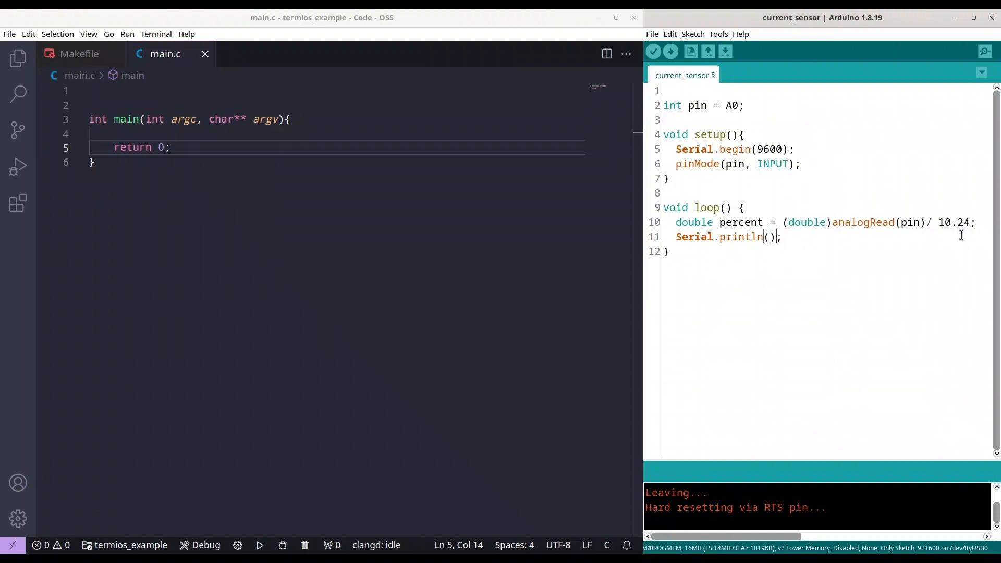
pyautogui.write('percen')
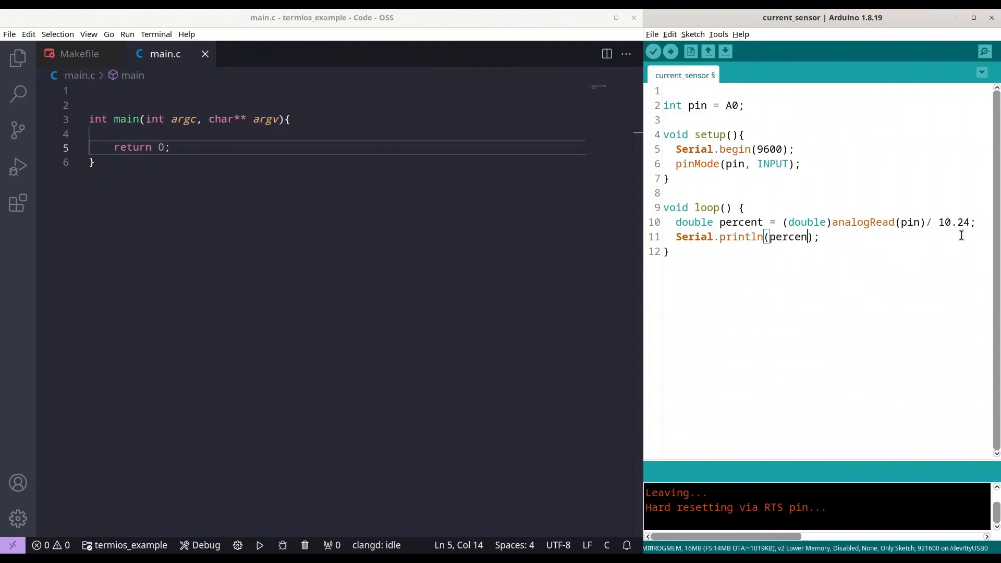
pyautogui.write('t')
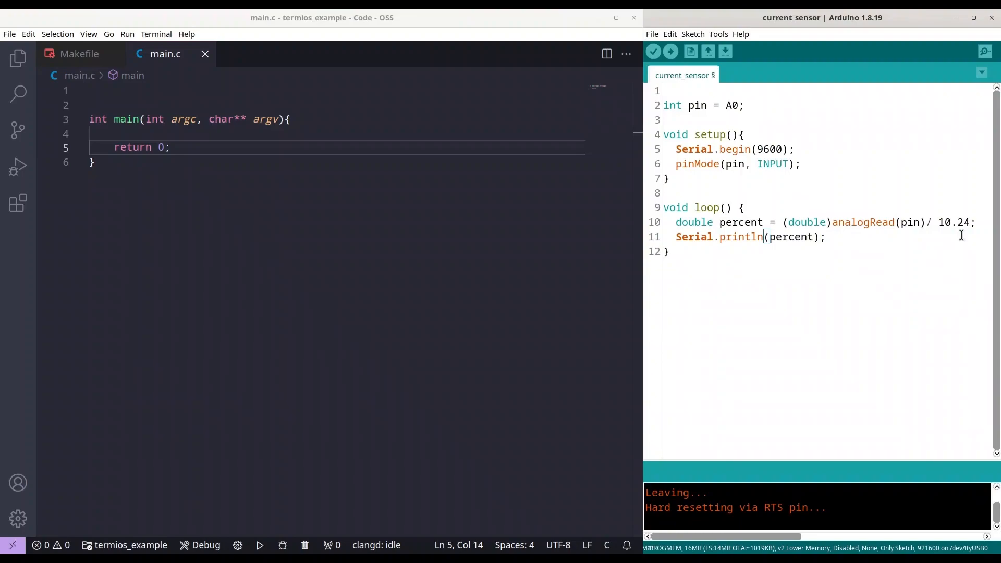
pyautogui.write('d')
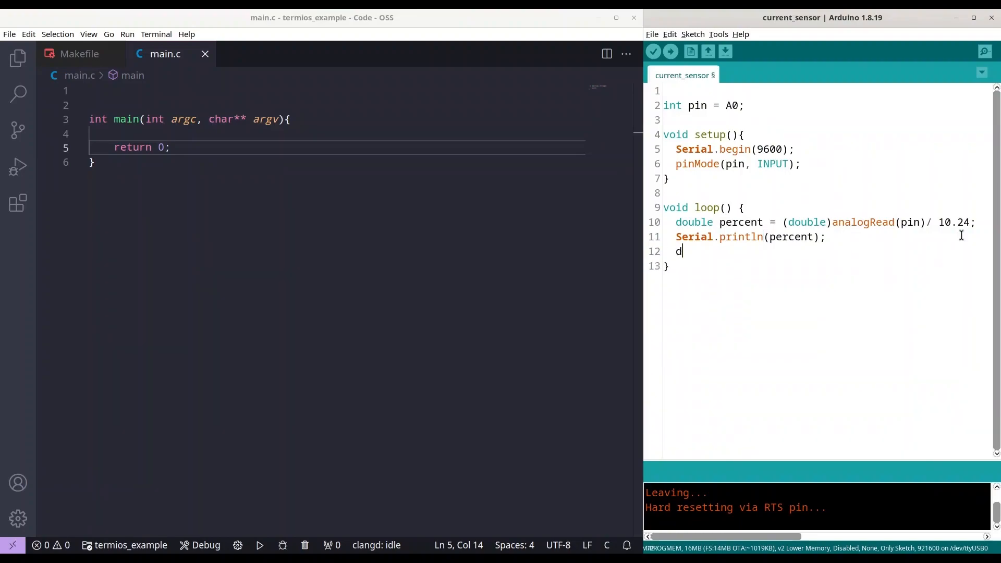
pyautogui.write('elay(')
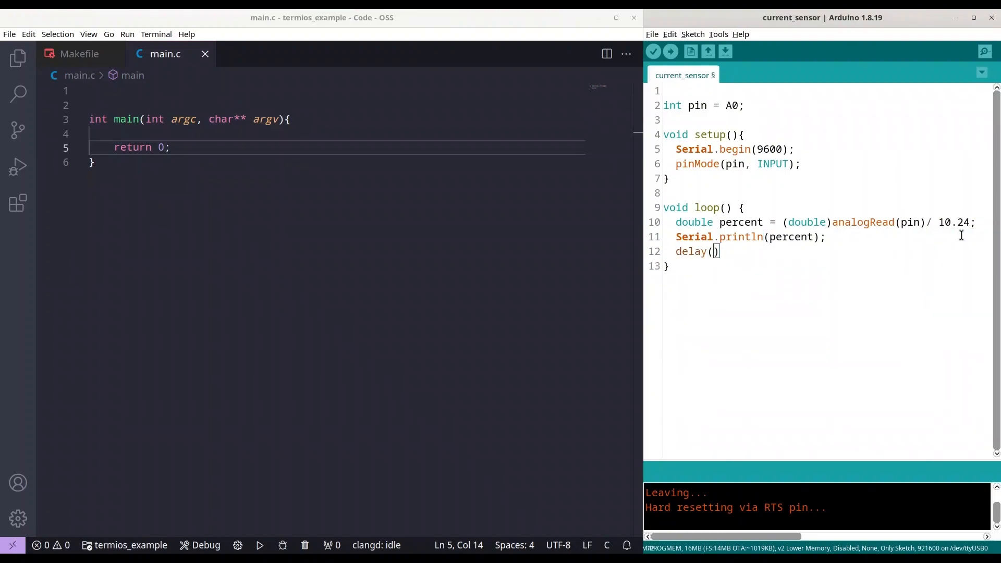
pyautogui.write('1000;')
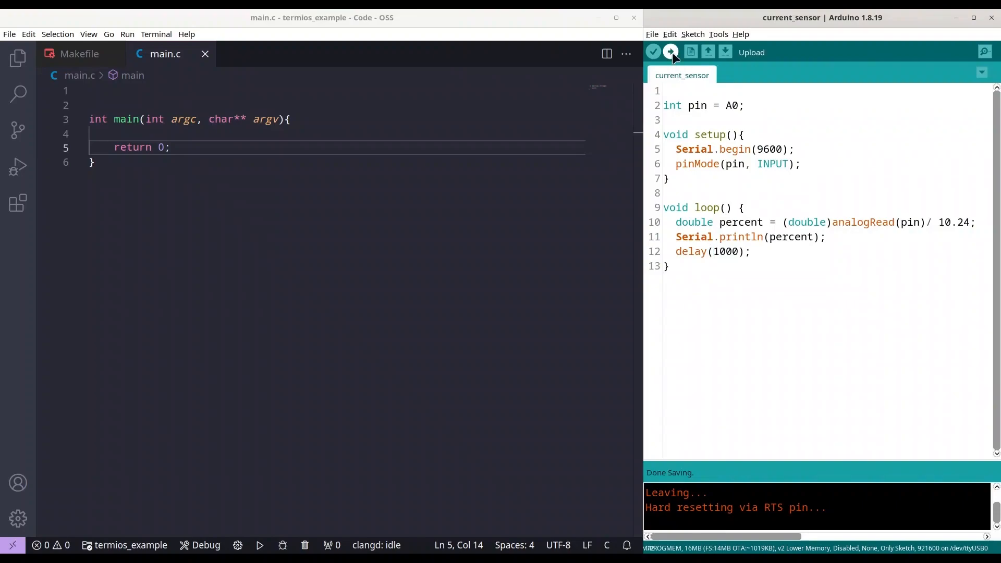
# Upload the sketch to the board and open the serial monitor at 9600 baud.
pyautogui.click(670, 52)
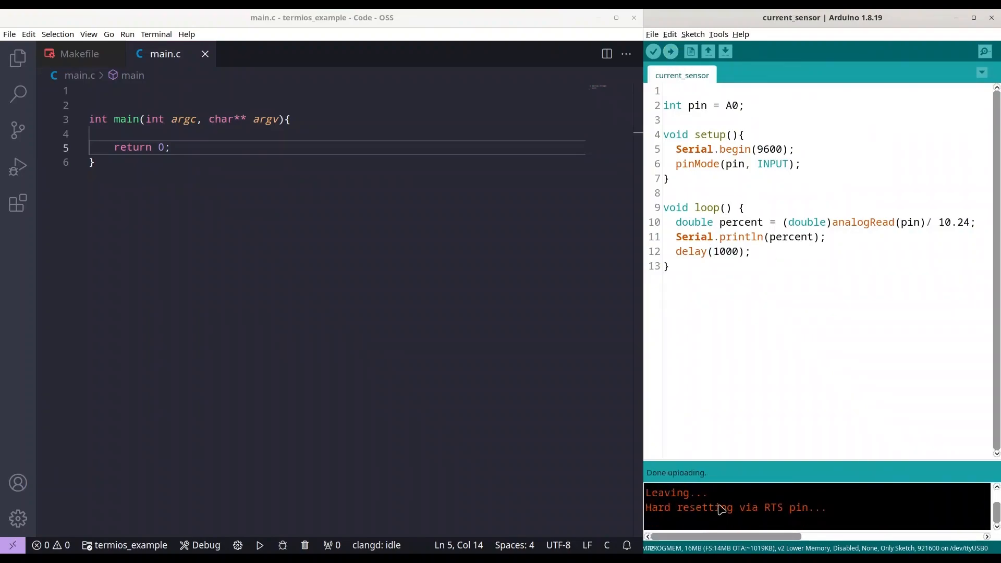
pyautogui.click(718, 34)
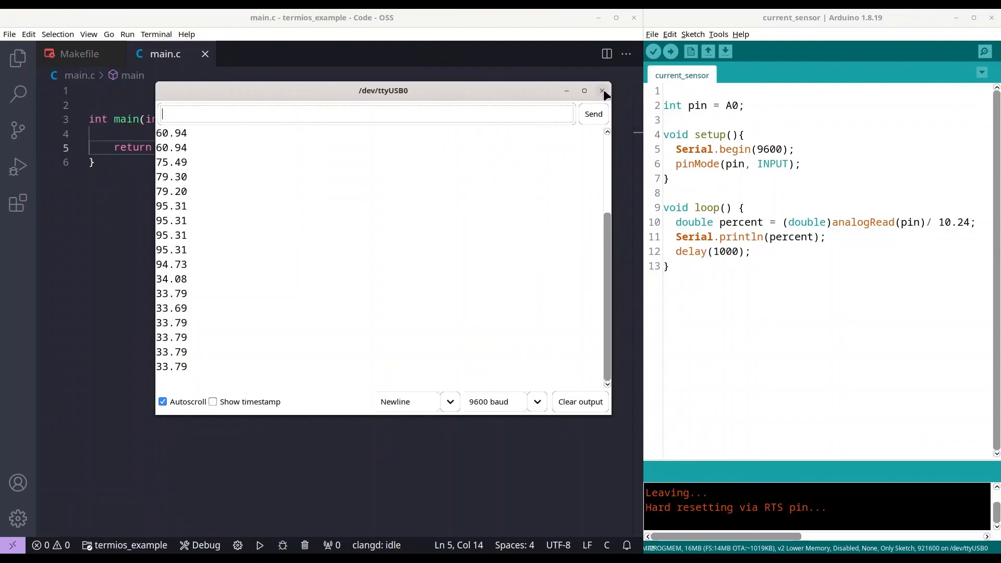
# Close the serial monitor and return focus to the current_sensor sketch editor.
pyautogui.click(601, 90)
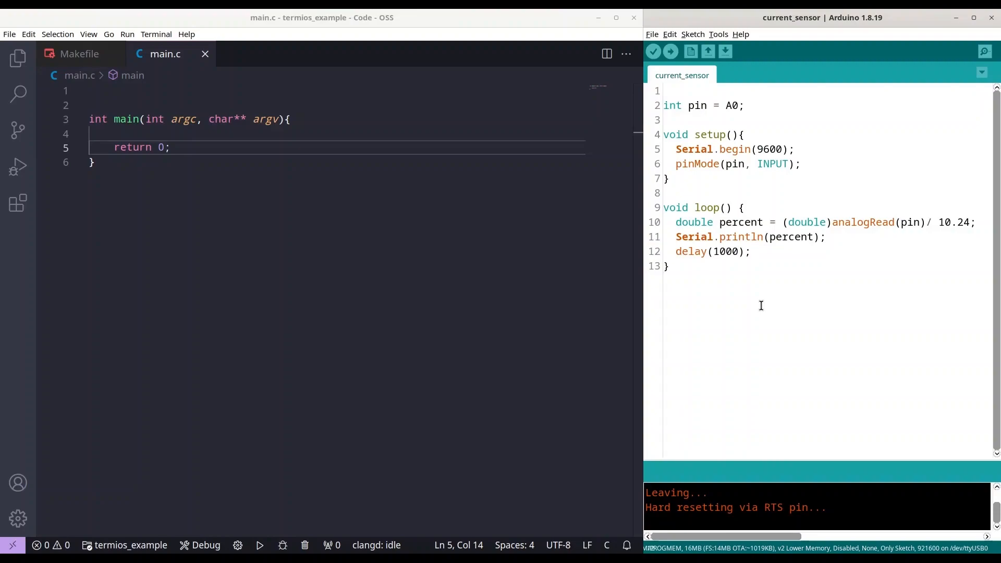
pyautogui.click(752, 251)
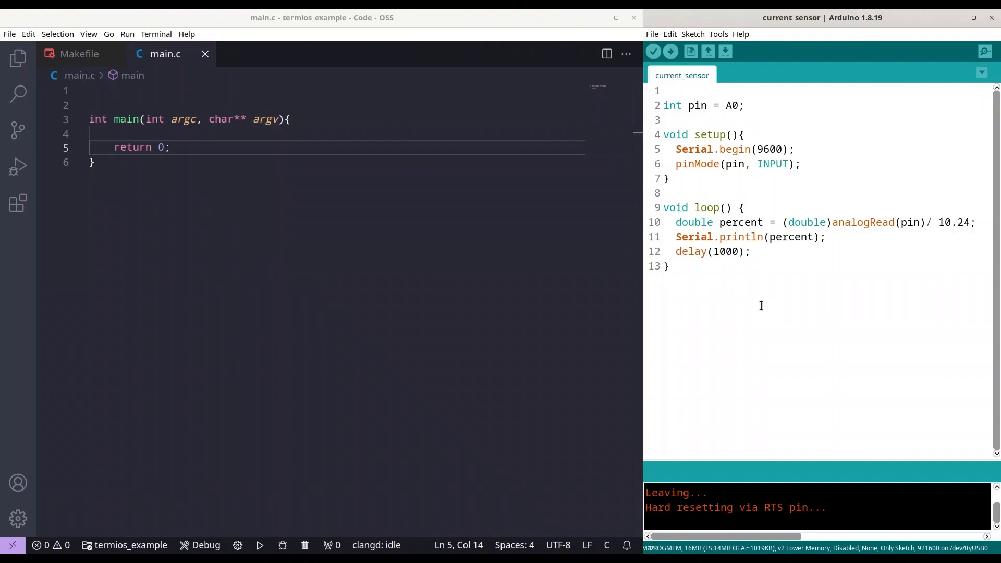
pyautogui.click(750, 251)
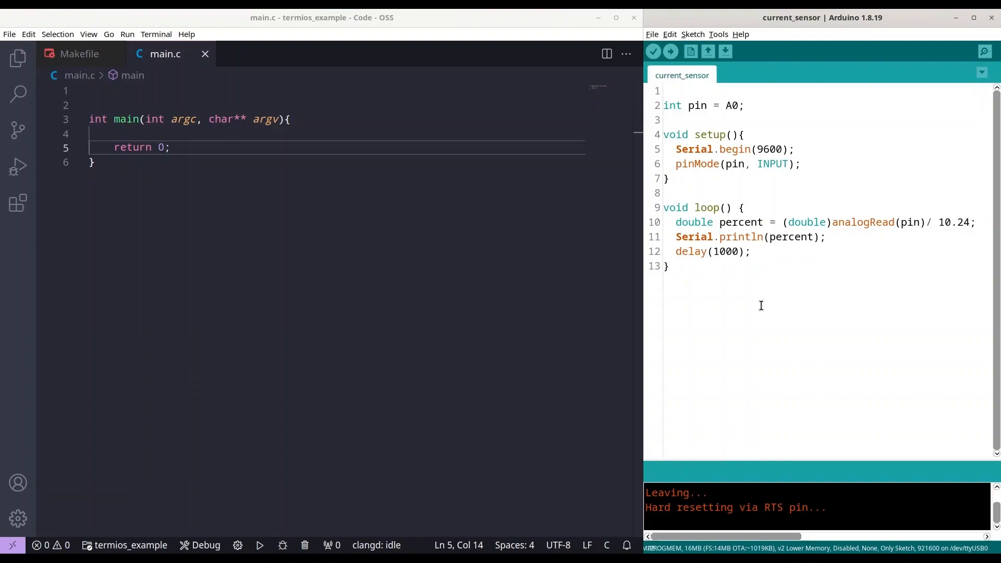
pyautogui.click(751, 251)
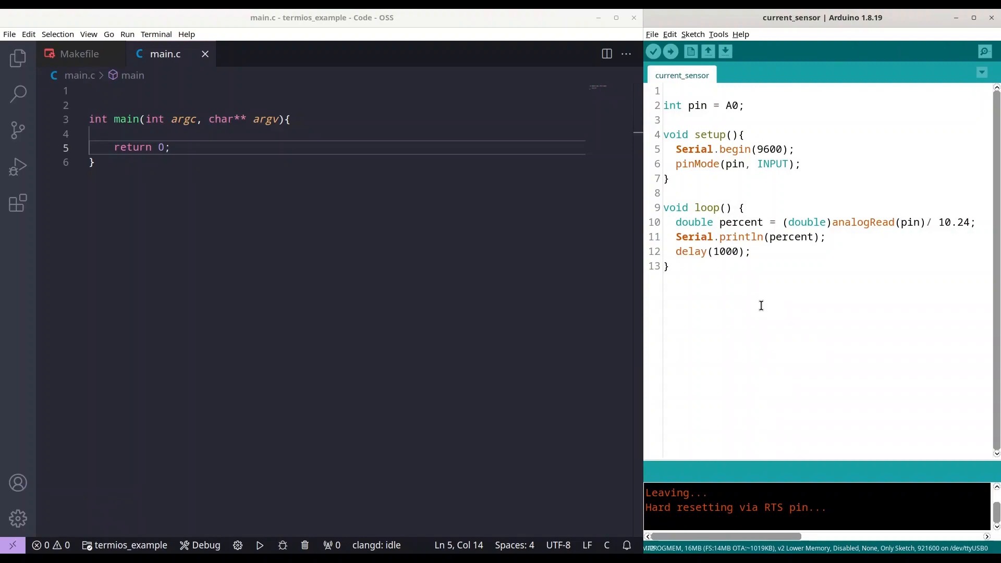
pyautogui.click(751, 251)
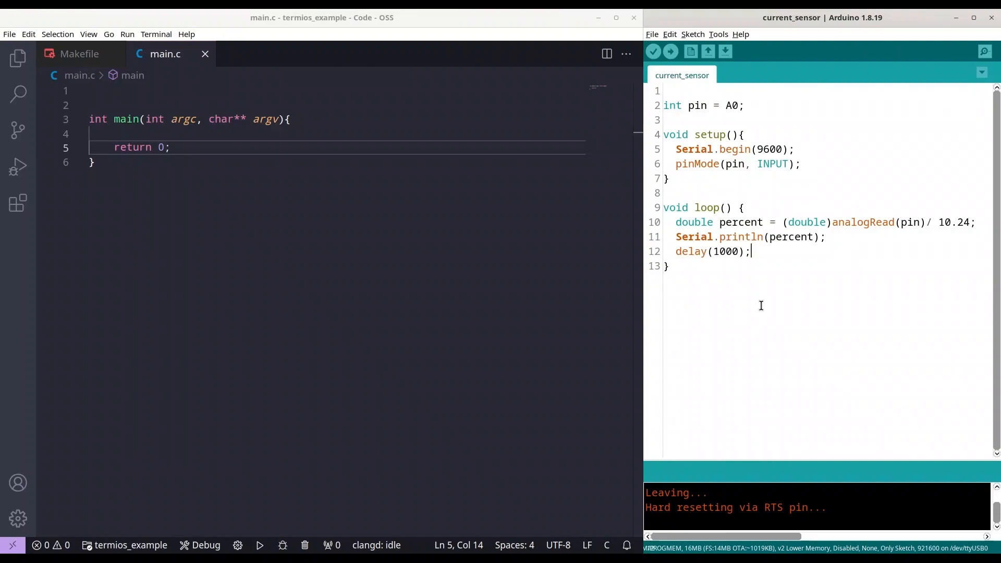
pyautogui.moveTo(179, 222)
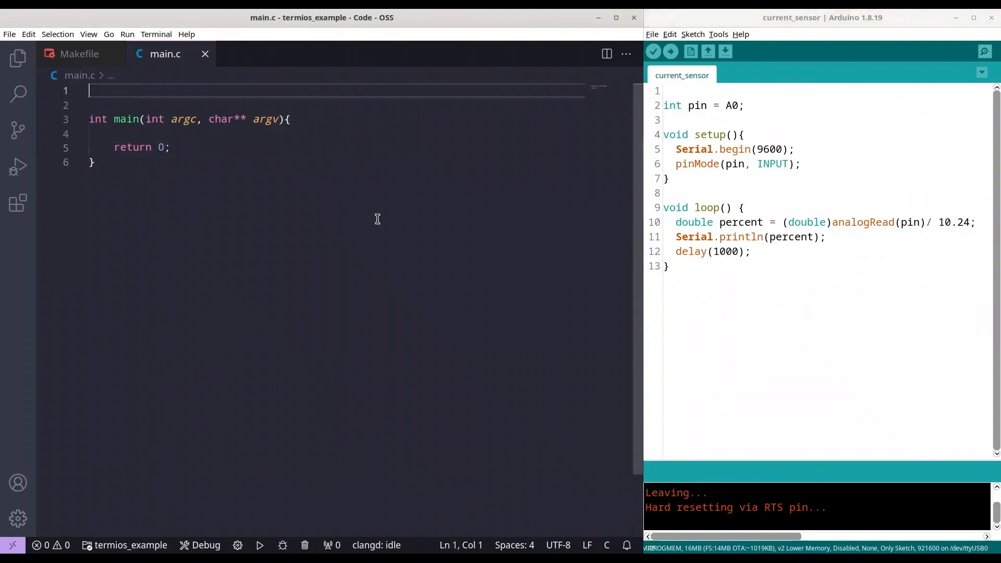
pyautogui.moveTo(401, 287)
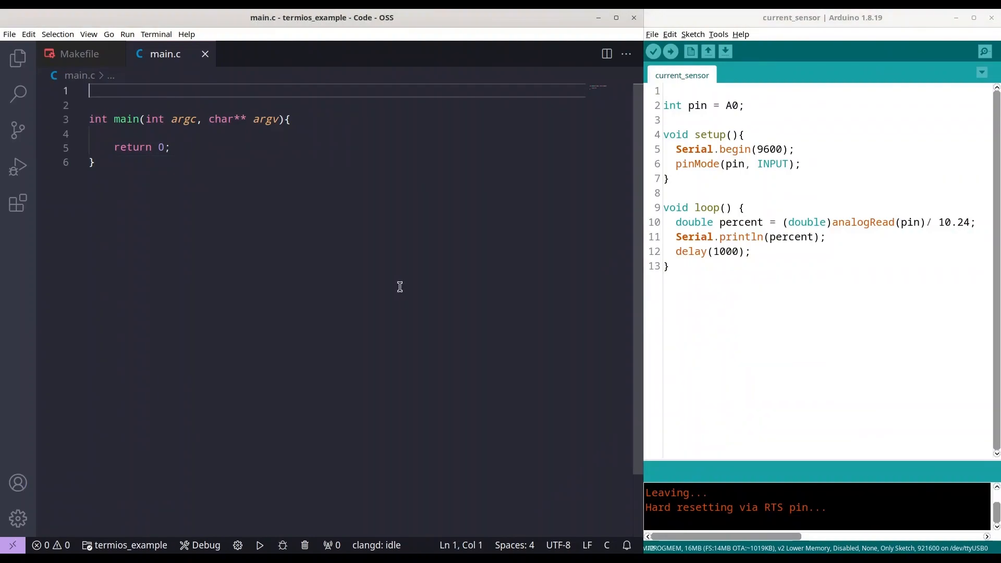
# Add includes for stdio.h, stdlib.h and termios.h at the top of main.c.
pyautogui.write('#include <>')
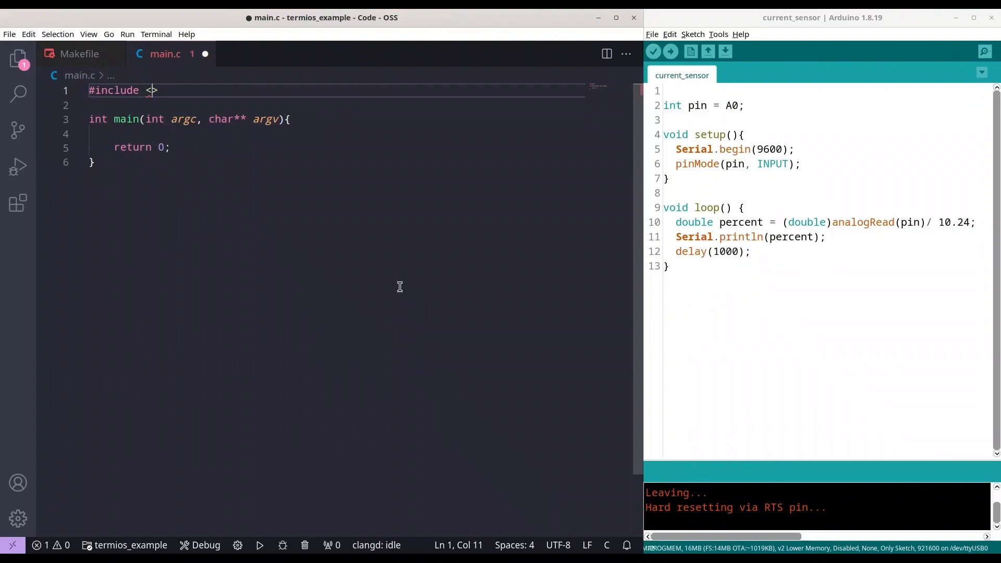
pyautogui.write('stdi')
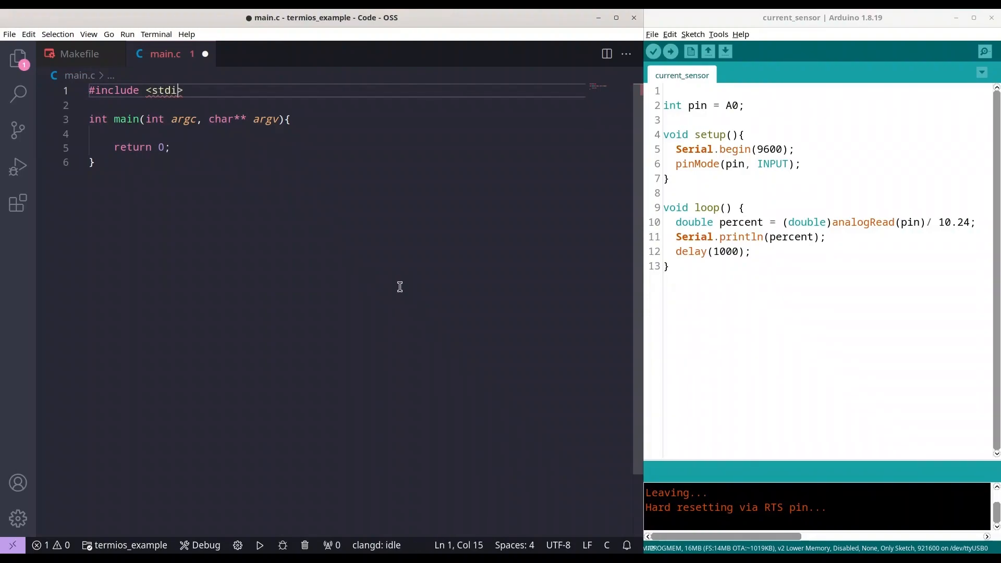
pyautogui.write('.h')
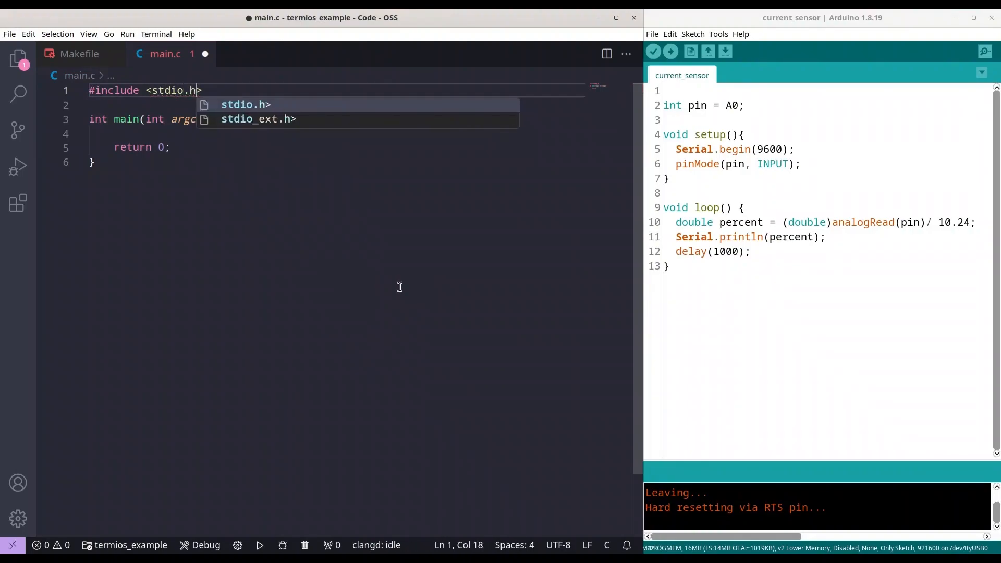
pyautogui.press('Enter')
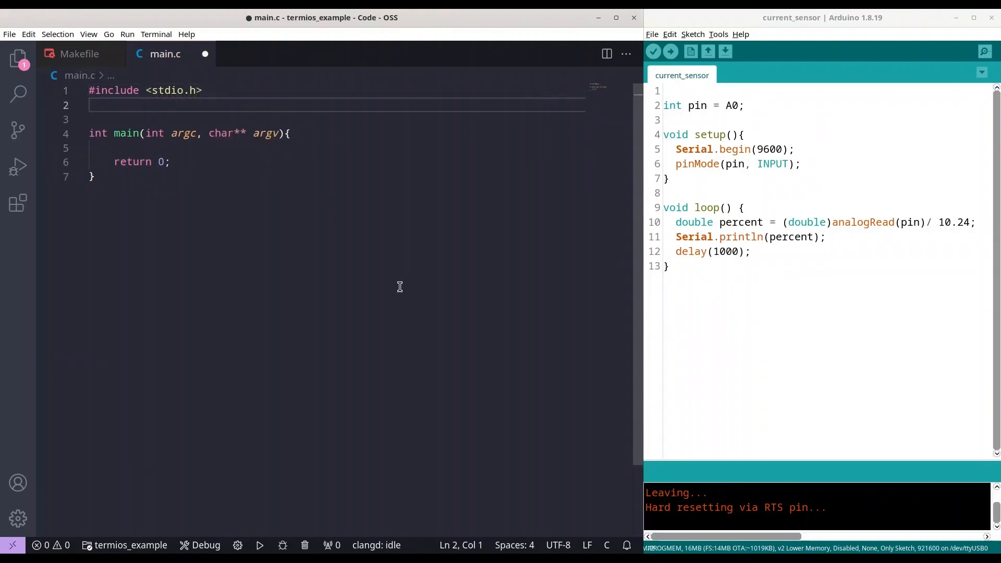
pyautogui.write('#include <')
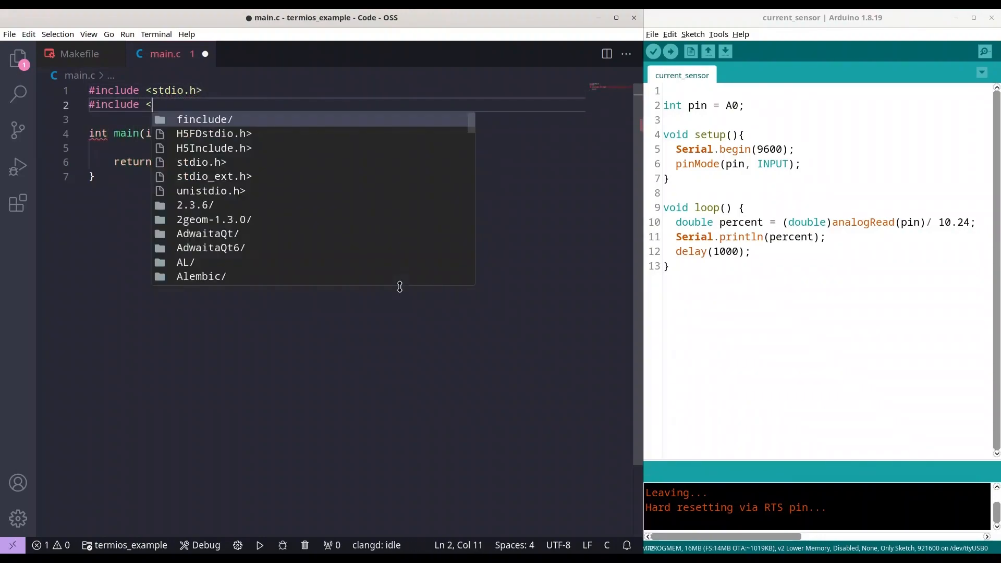
pyautogui.write('stdli')
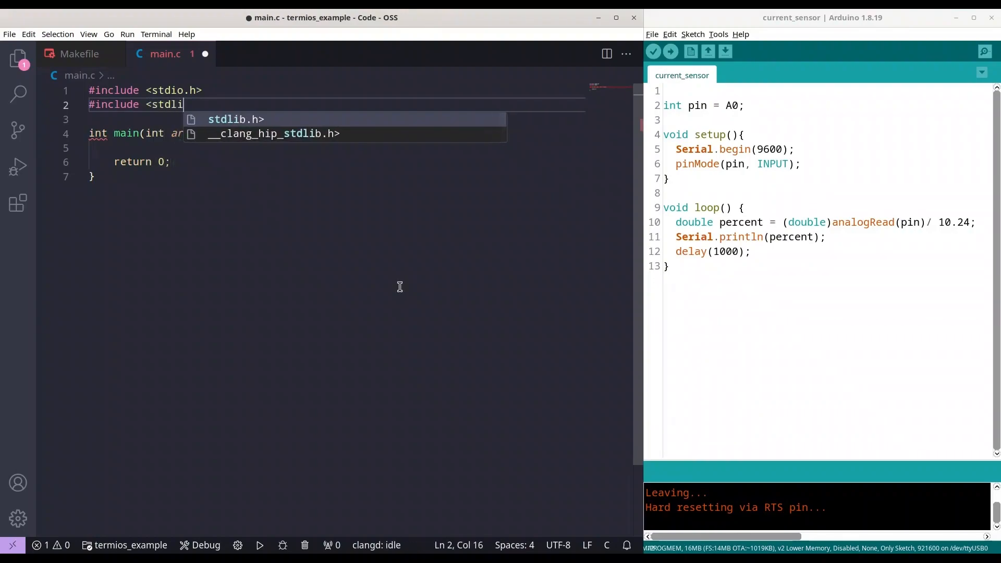
pyautogui.write('b.h')
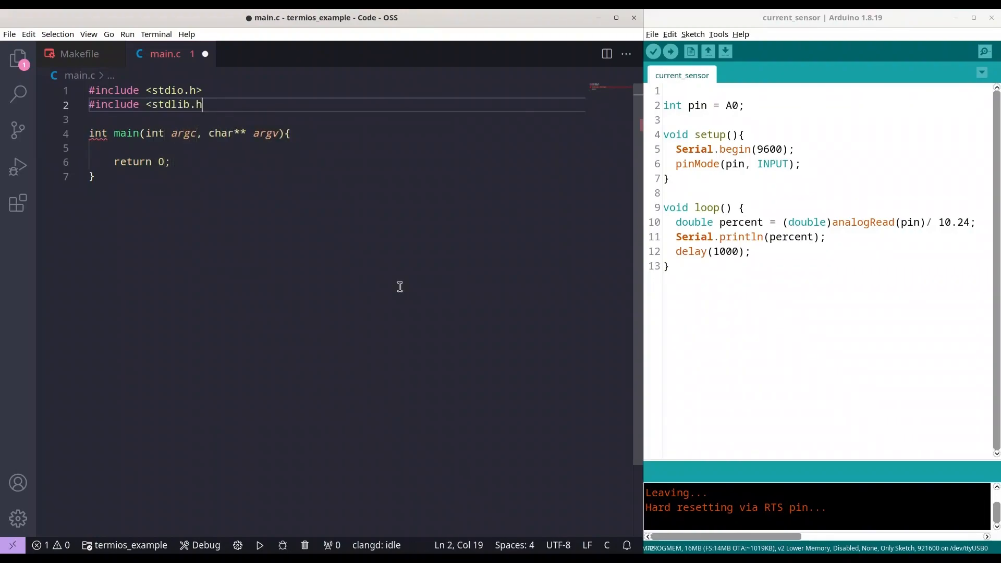
pyautogui.write('#include <')
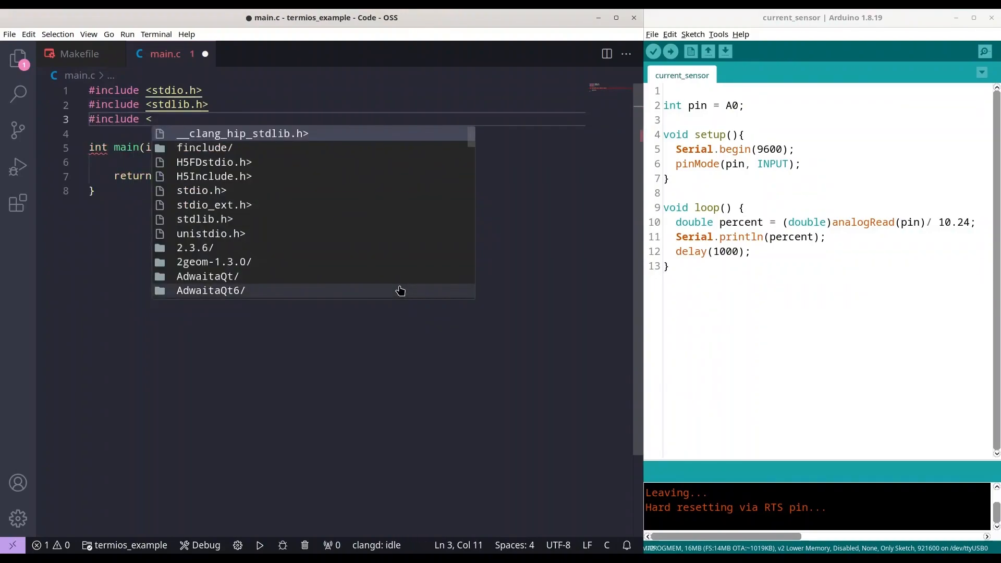
pyautogui.write('ter')
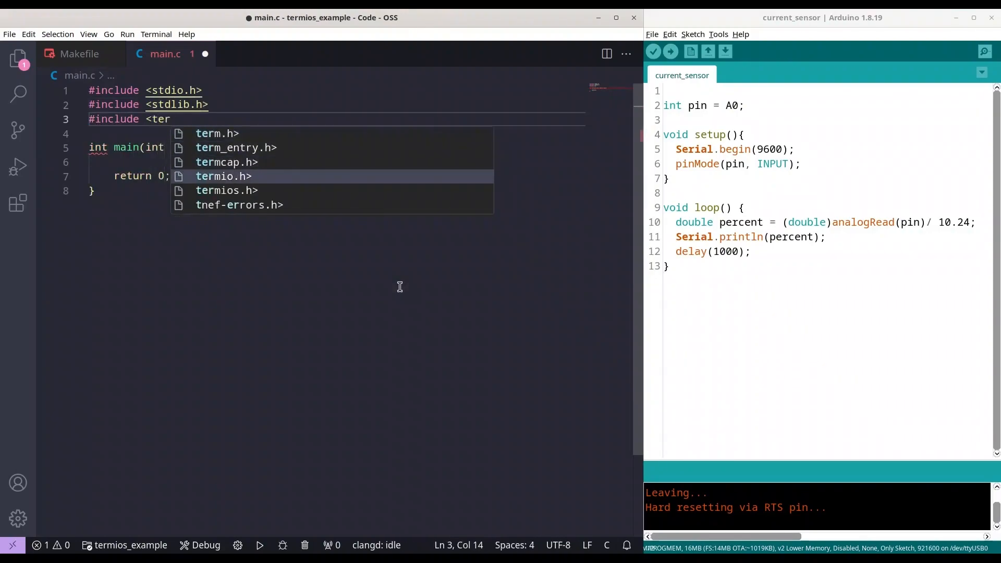
pyautogui.click(226, 190)
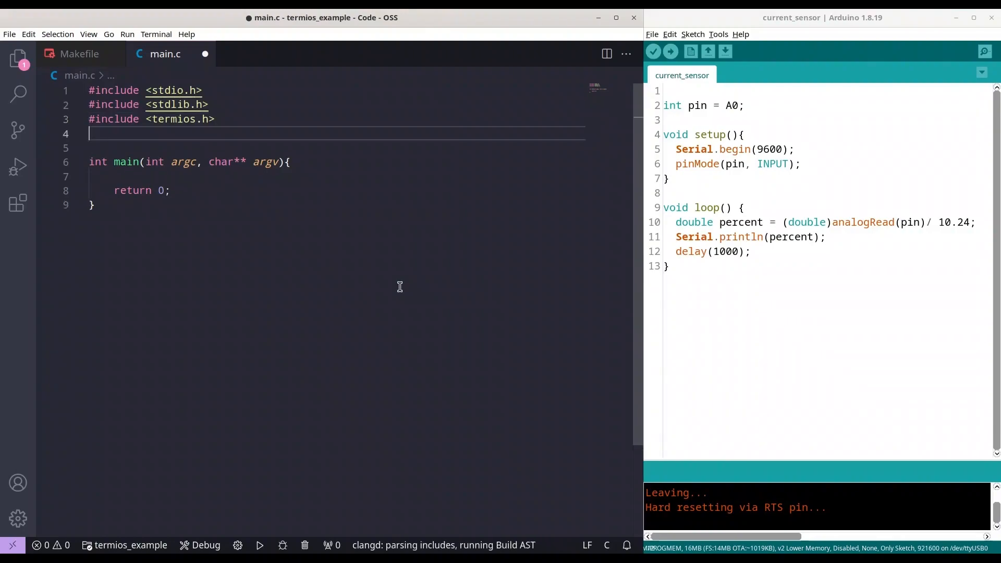
# Add includes for sys/types.h, sys/stat.h, string.h and unistd.h, leaving room inside main.
pyautogui.write('#include <fcntl.h>')
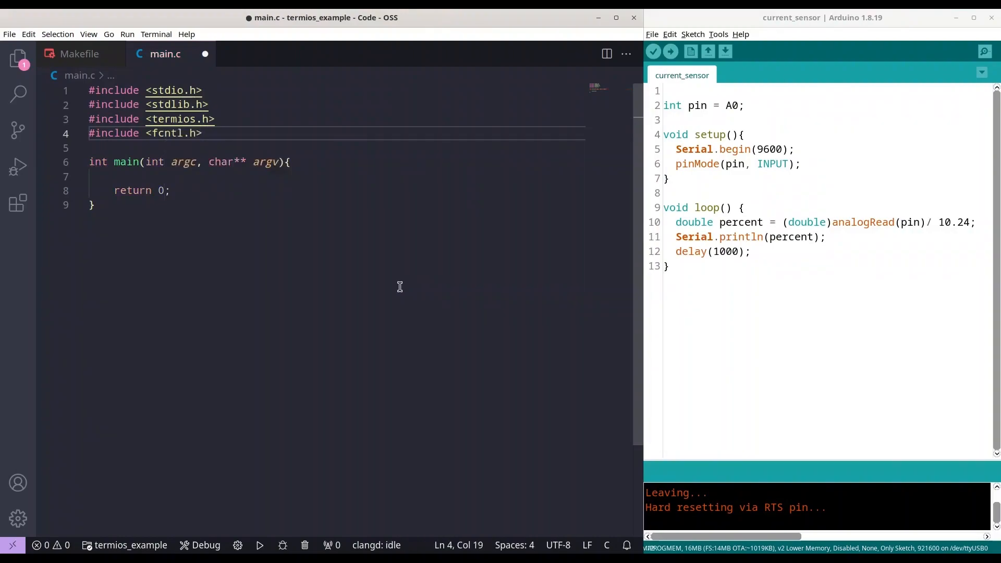
pyautogui.write('#inl')
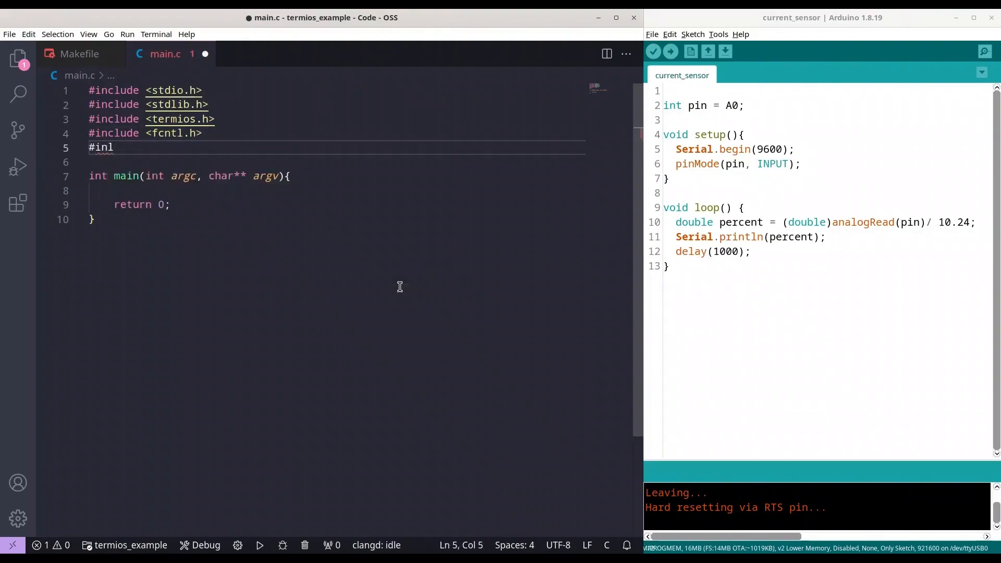
pyautogui.write('ude')
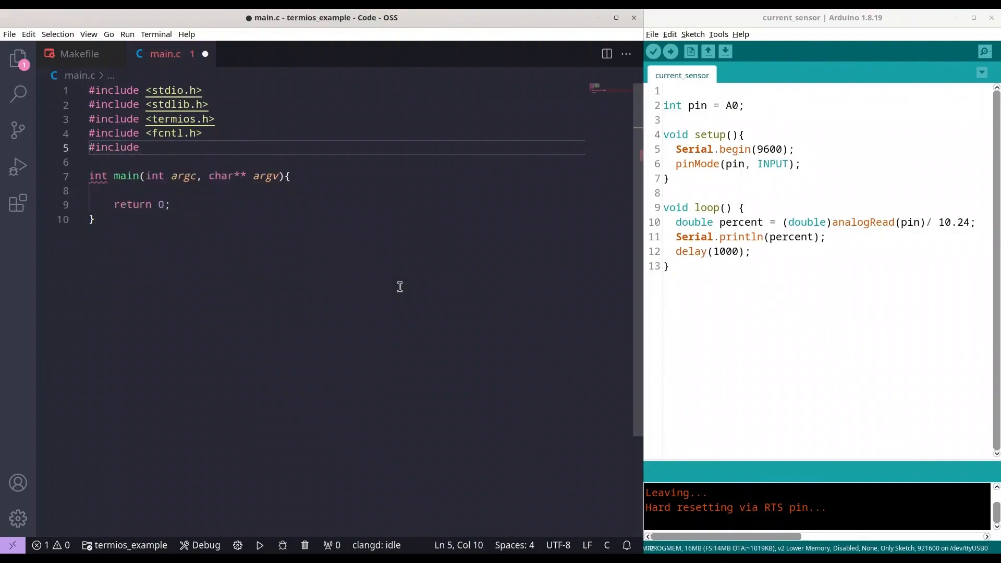
pyautogui.write('<sys/t')
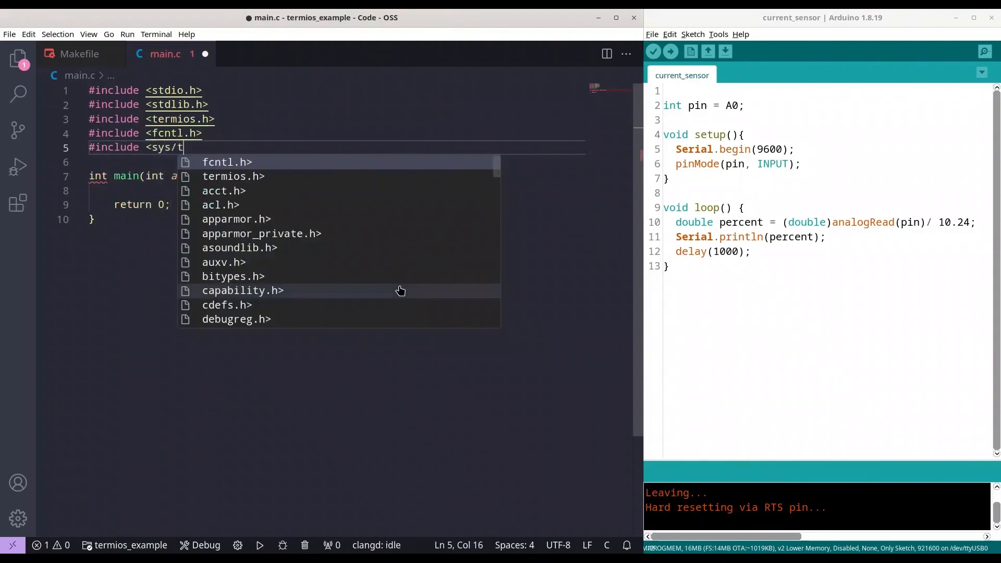
pyautogui.press('Enter')
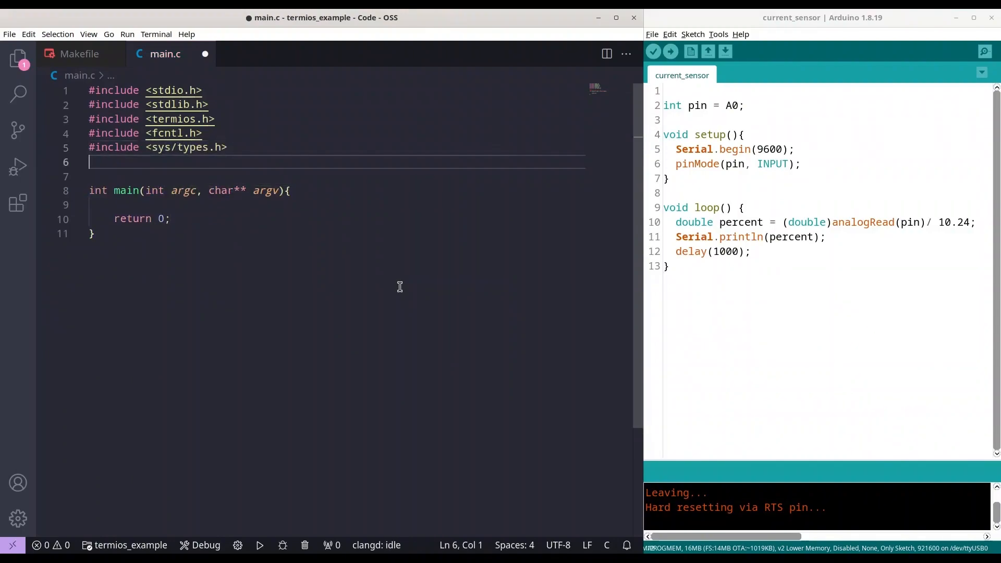
pyautogui.write('#include <>')
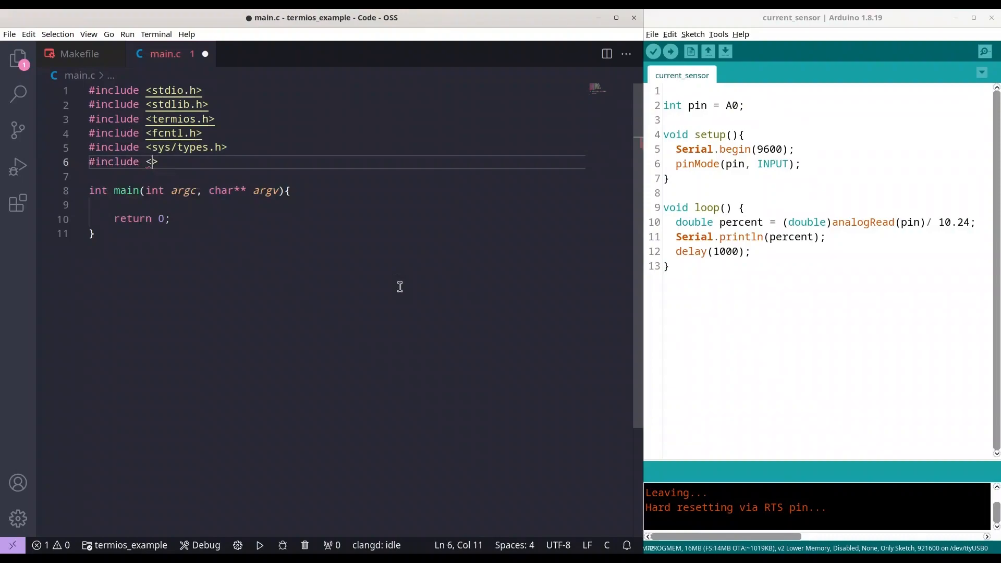
pyautogui.write('sys')
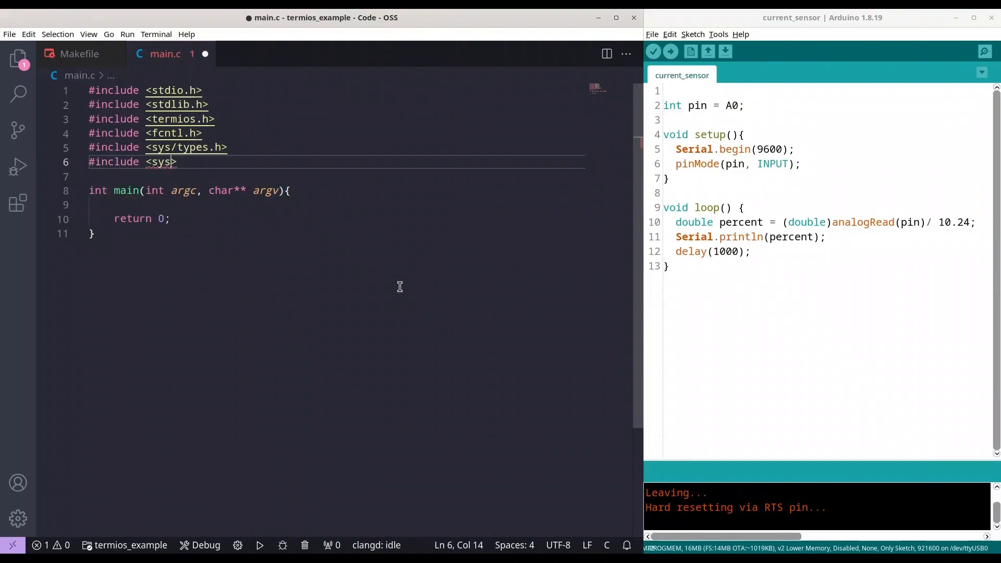
pyautogui.write('/stat.h')
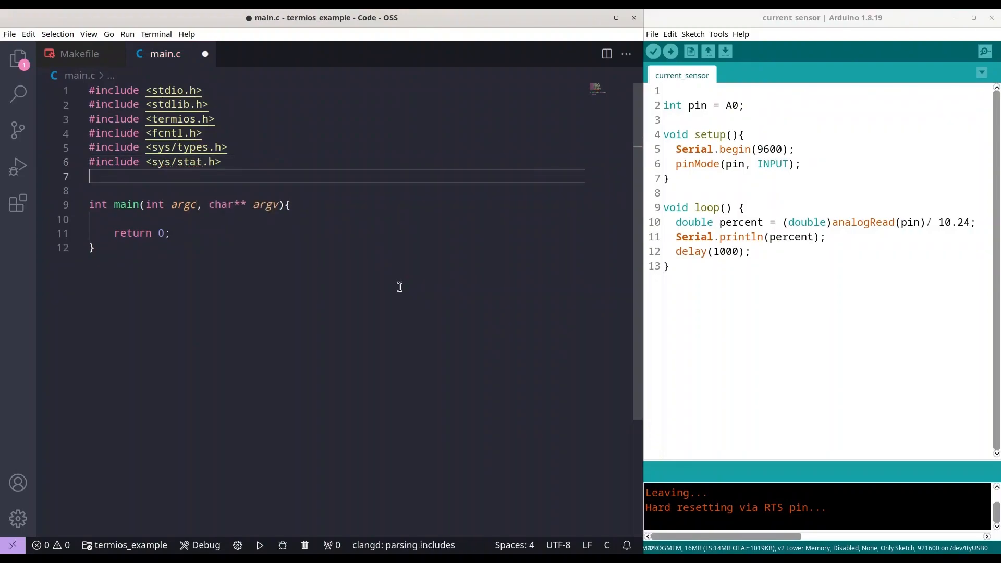
pyautogui.write('#include <string.h>')
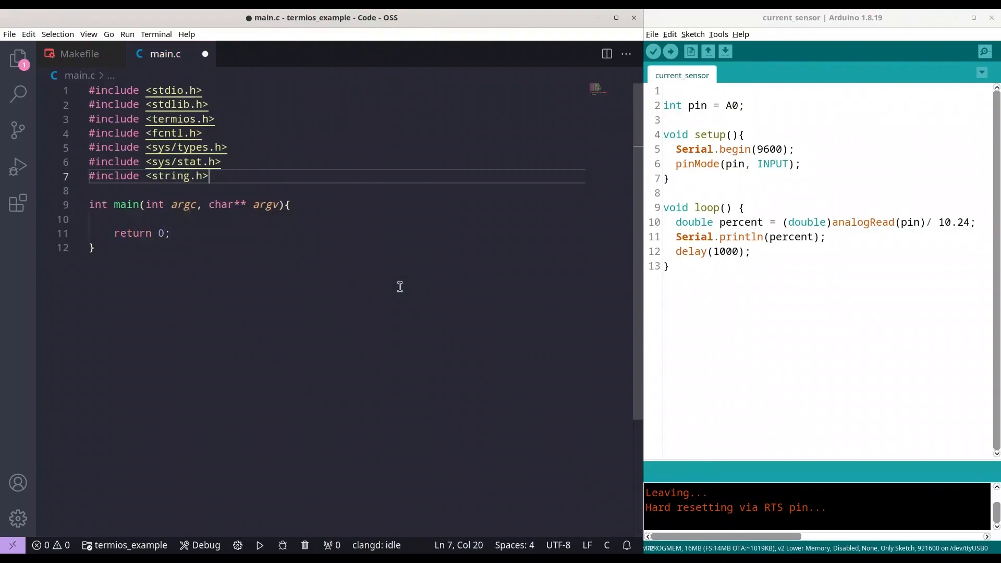
pyautogui.write('#inclu')
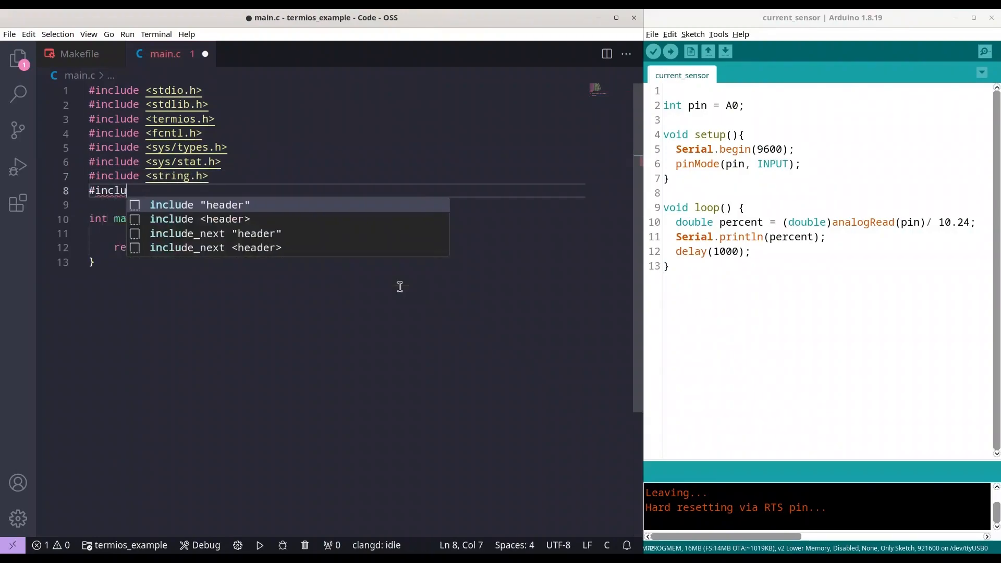
pyautogui.write('de <')
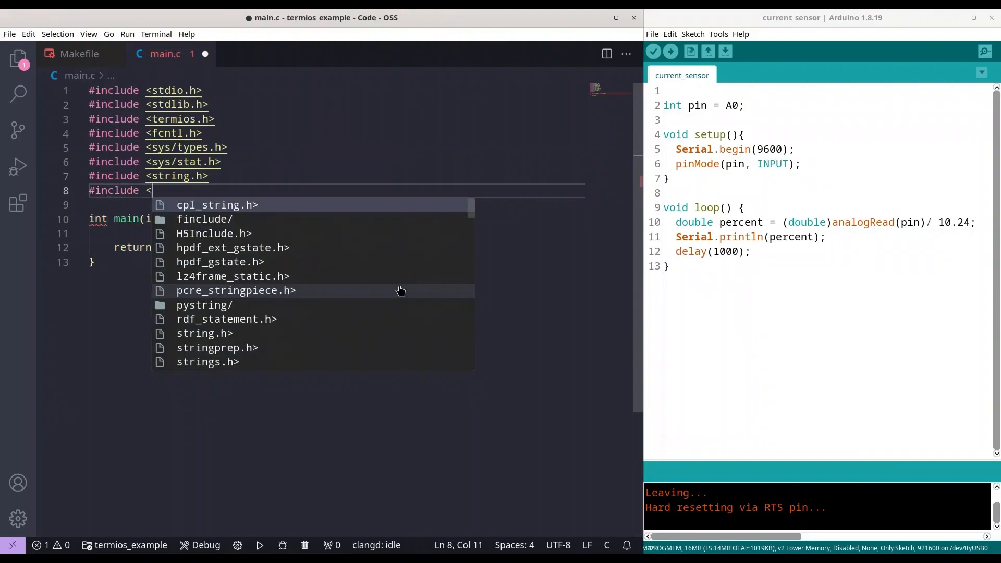
pyautogui.write('unistd.h>')
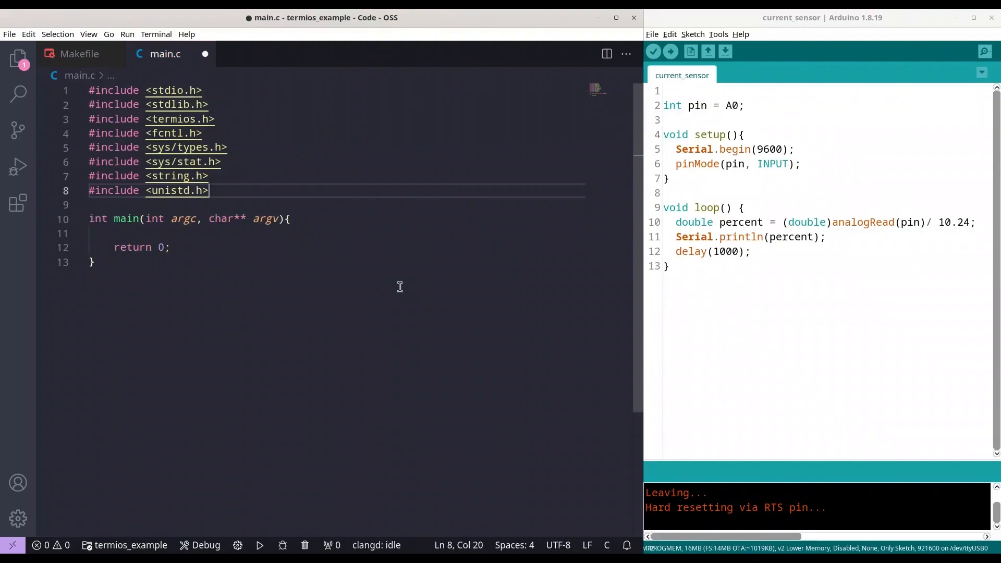
pyautogui.press('Enter')
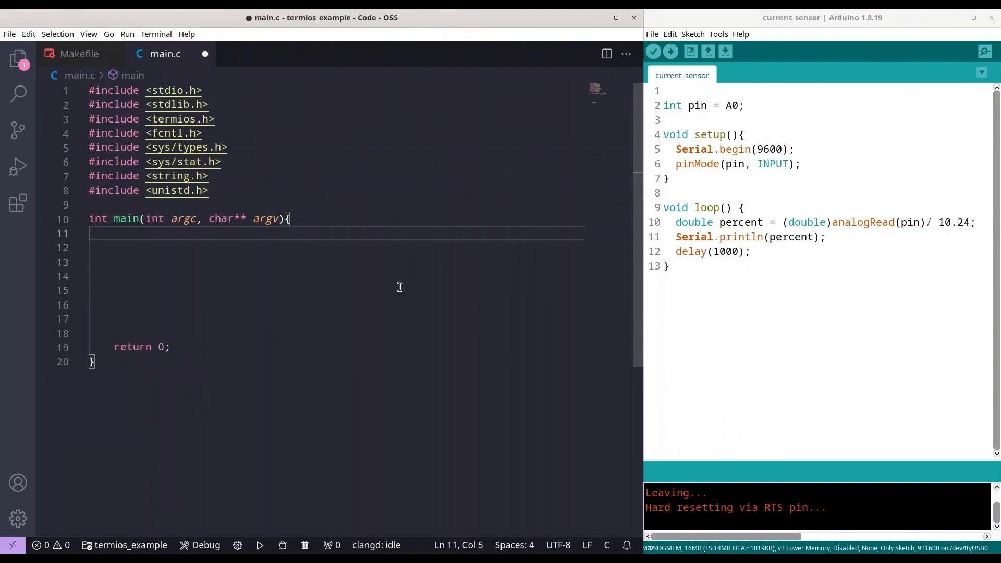
# In main, declare 'int conn, res;' and 'struct termios oldSettings, newSettings;'.
pyautogui.write('int')
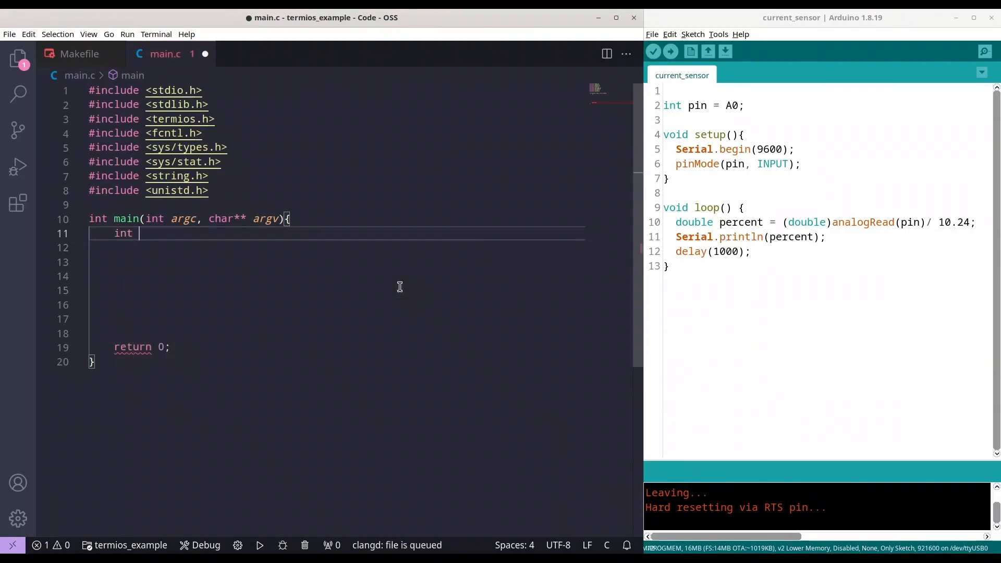
pyautogui.write('conn, re')
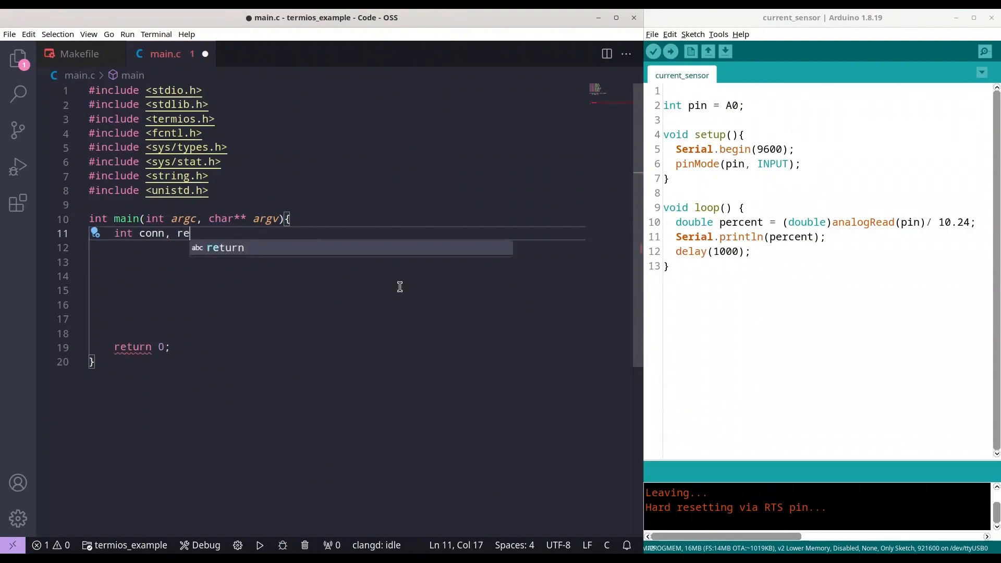
pyautogui.write('s;')
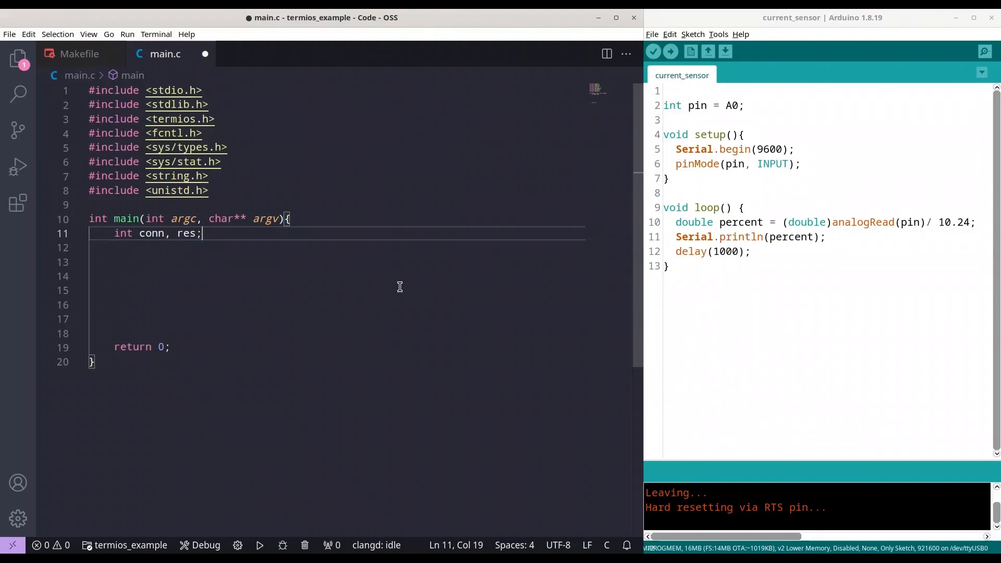
pyautogui.write('struc')
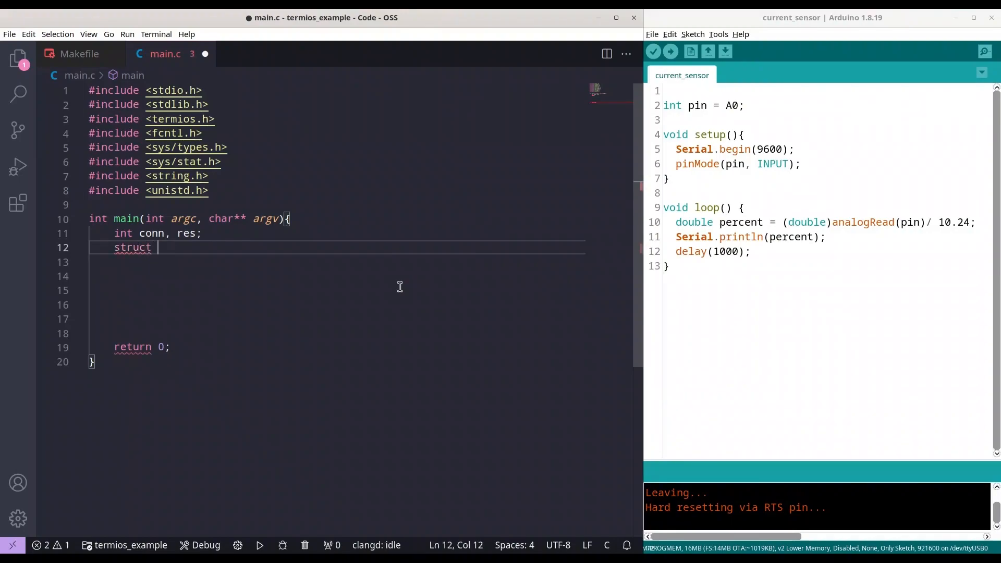
pyautogui.write('termios')
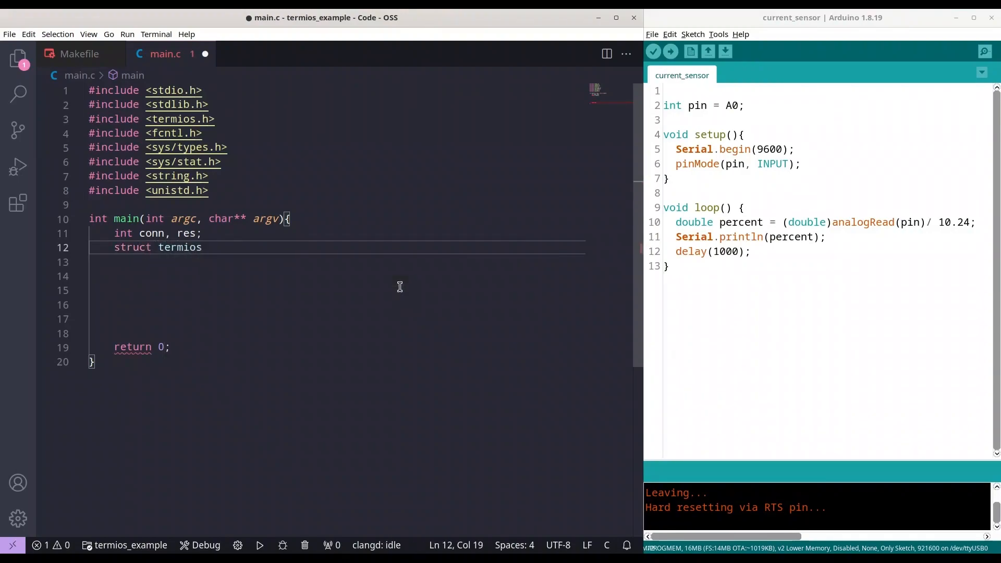
pyautogui.write('o')
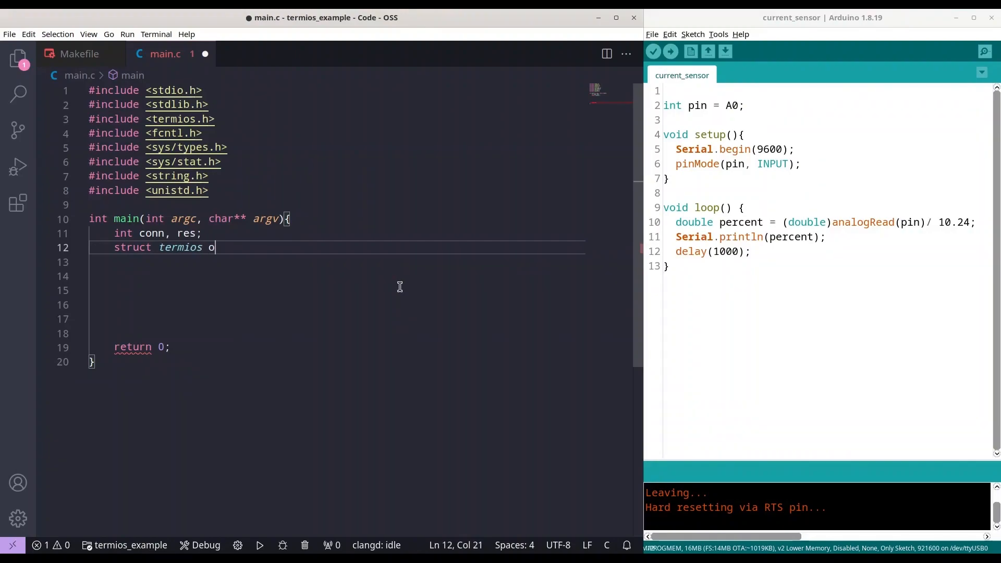
pyautogui.write('ldSetti')
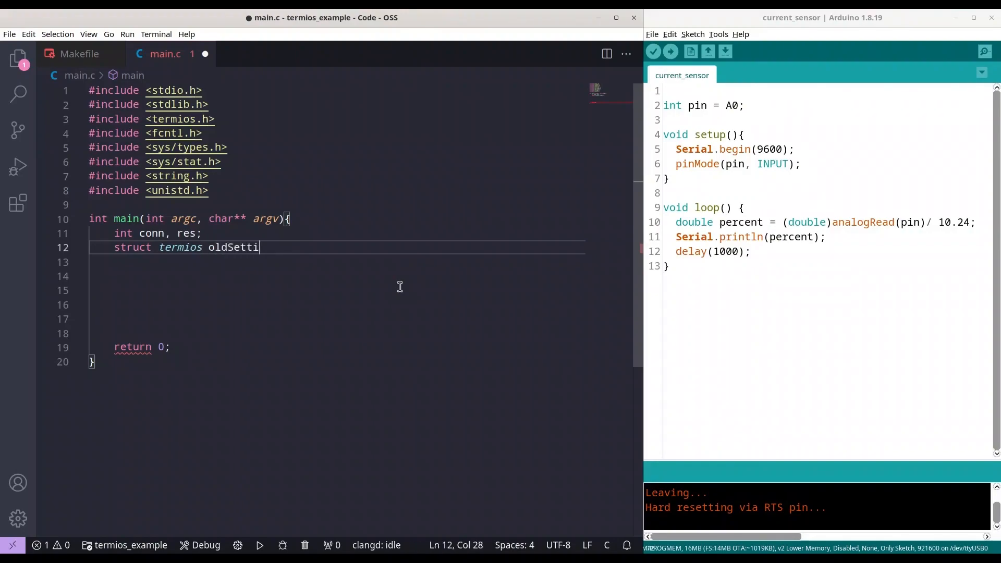
pyautogui.write('ngs, n')
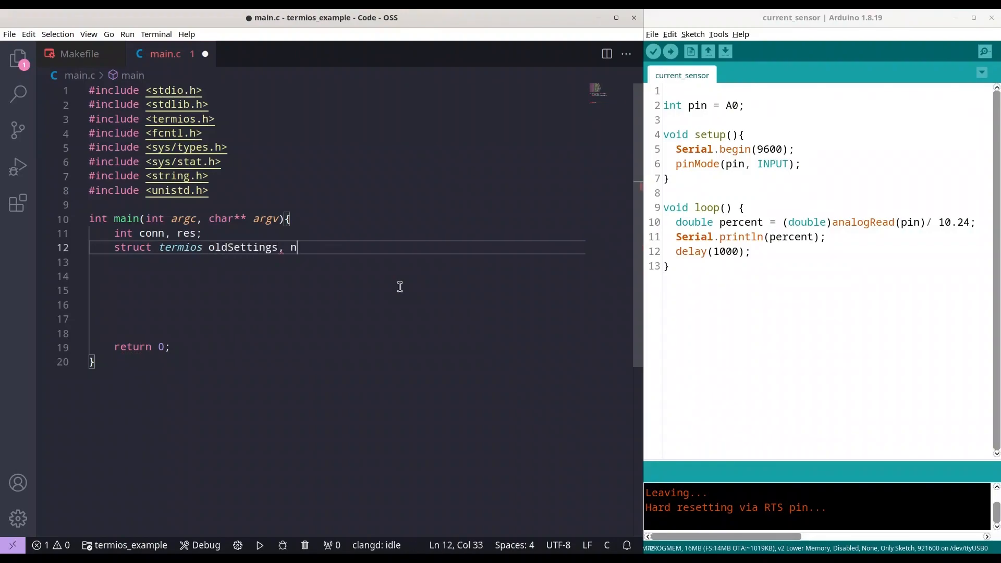
pyautogui.write('ewSettings;')
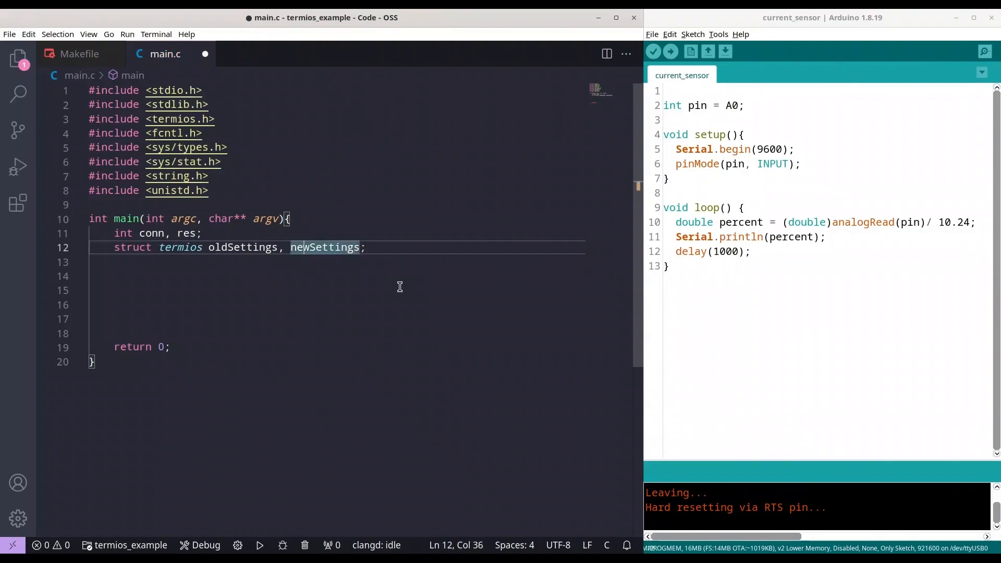
# Review the newSettings declaration and open blank lines above main for definitions.
pyautogui.doubleClick(324, 247)
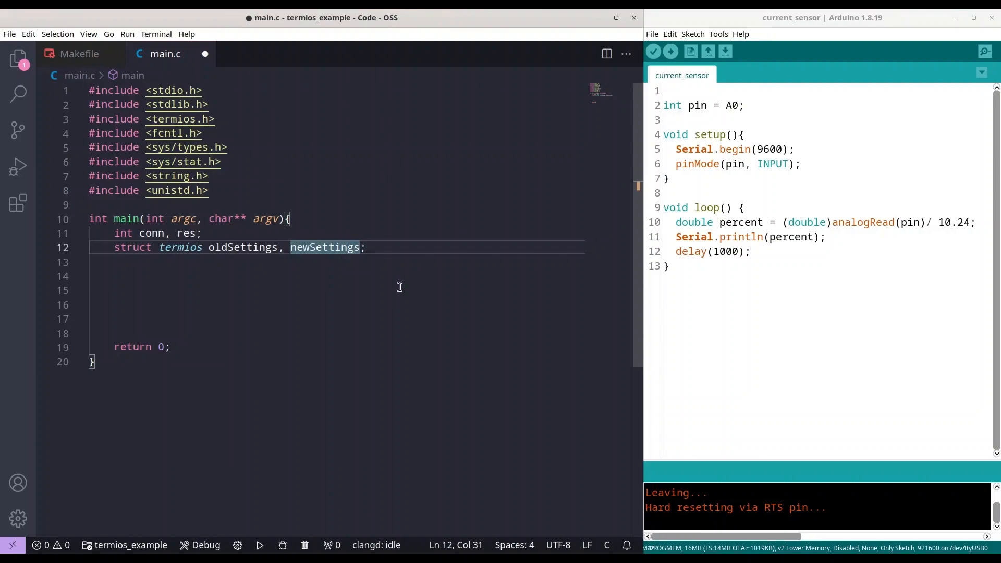
pyautogui.click(324, 247)
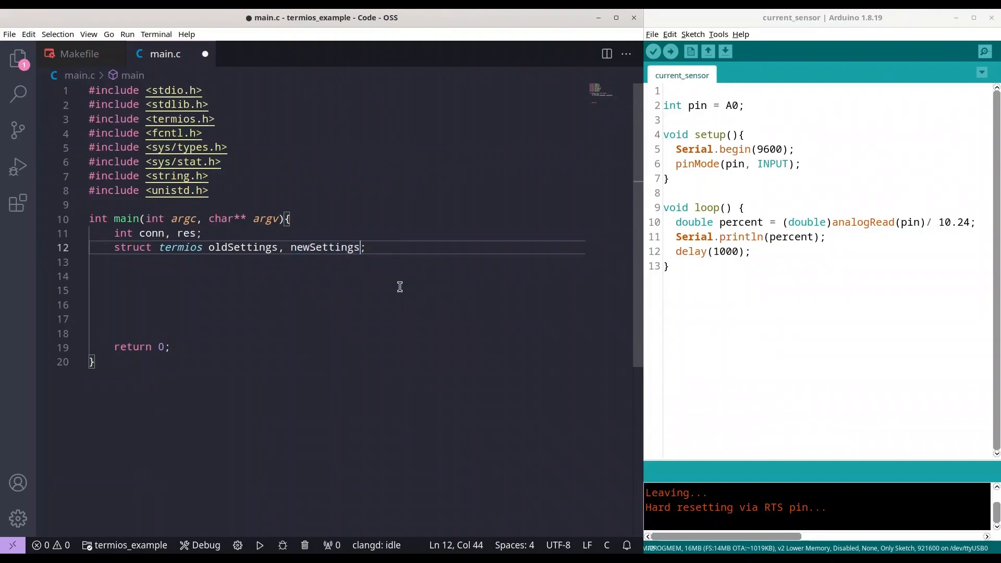
pyautogui.doubleClick(323, 247)
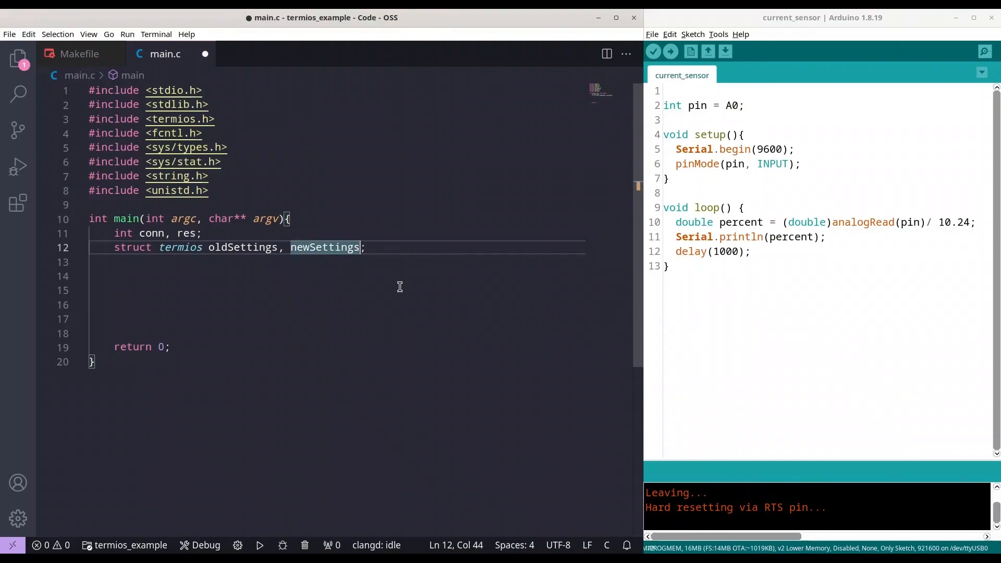
pyautogui.click(371, 247)
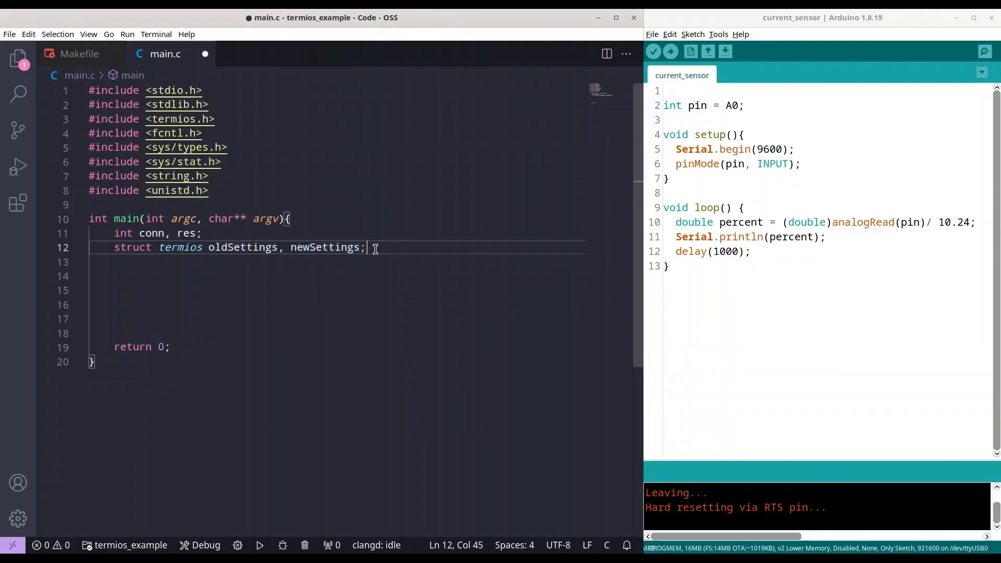
pyautogui.press('Enter')
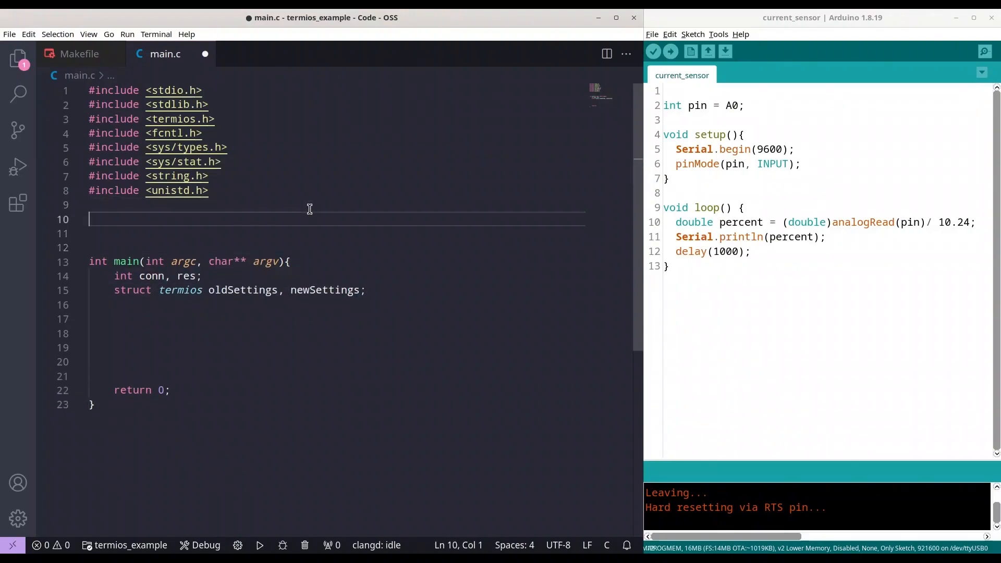
# Define baudRate as B9600 above main.
pyautogui.write('#define')
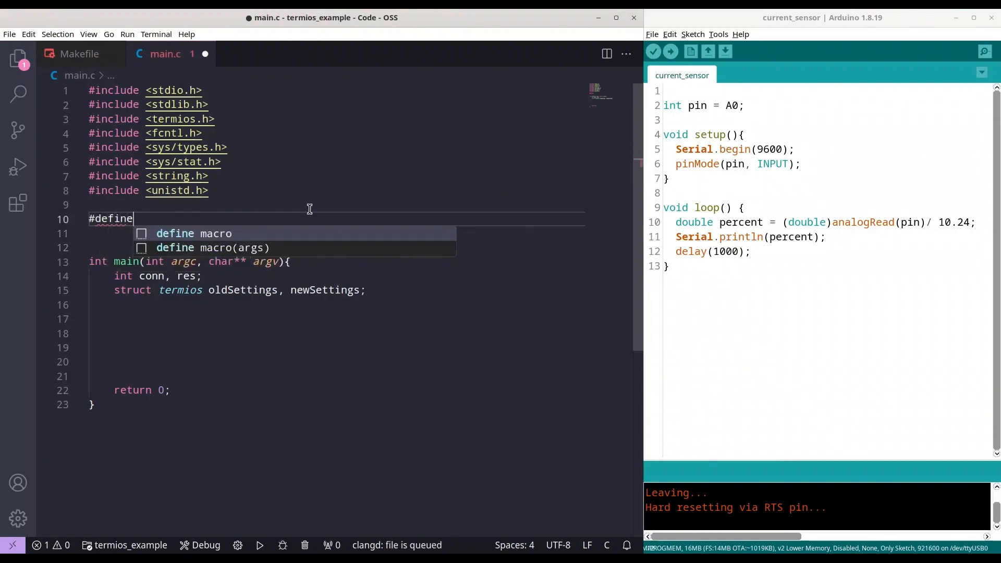
pyautogui.press('Escape')
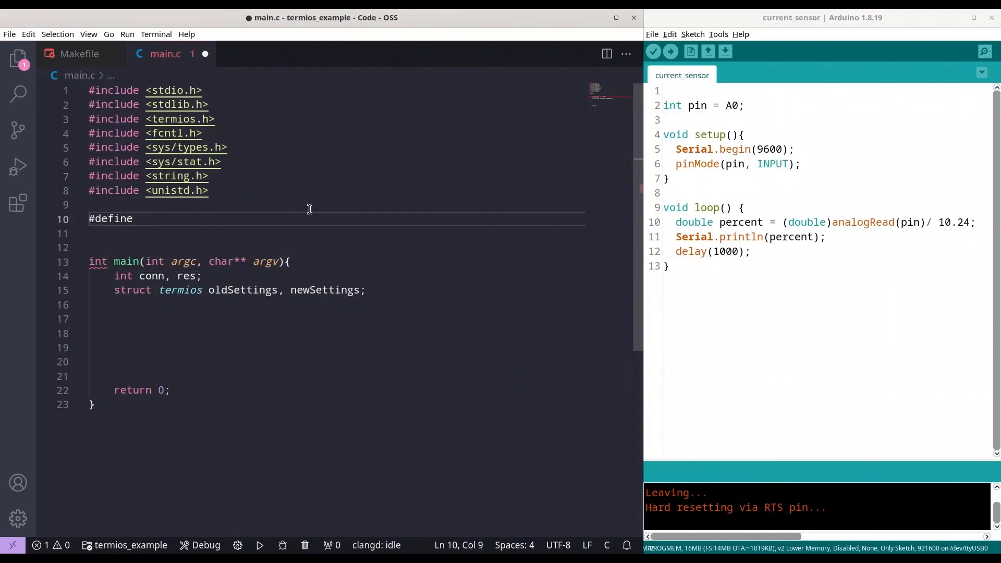
pyautogui.write('baudRate')
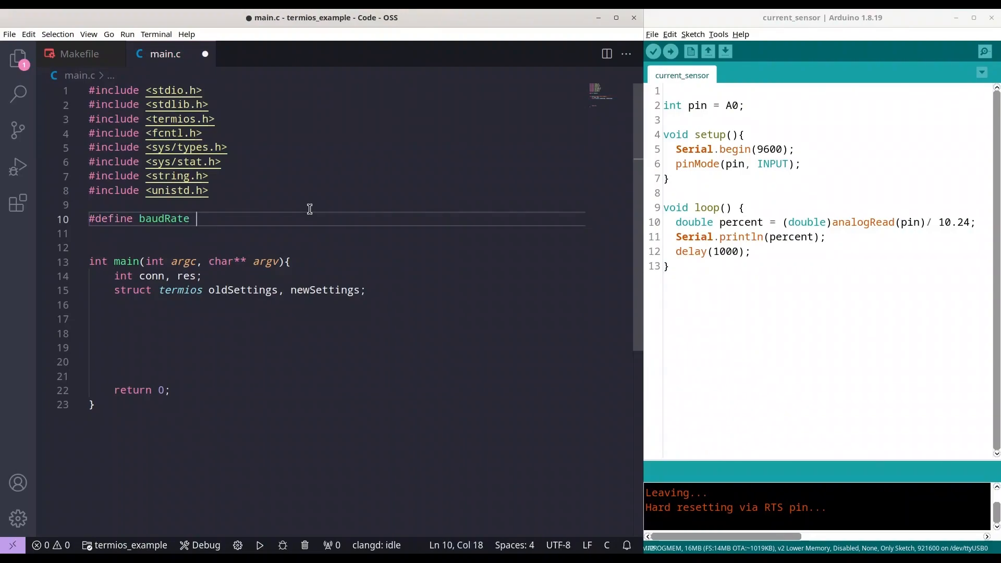
pyautogui.write('B')
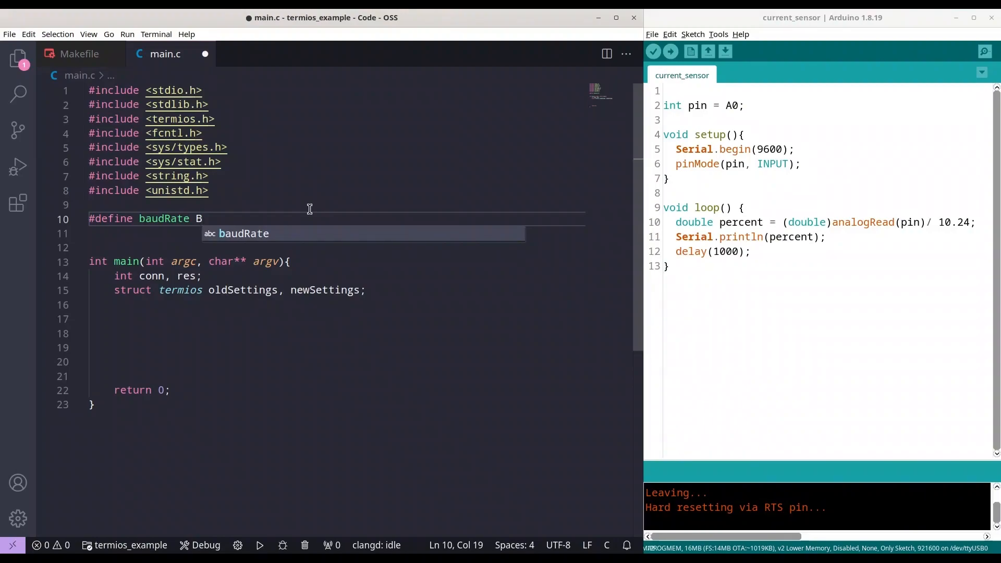
pyautogui.write('9600')
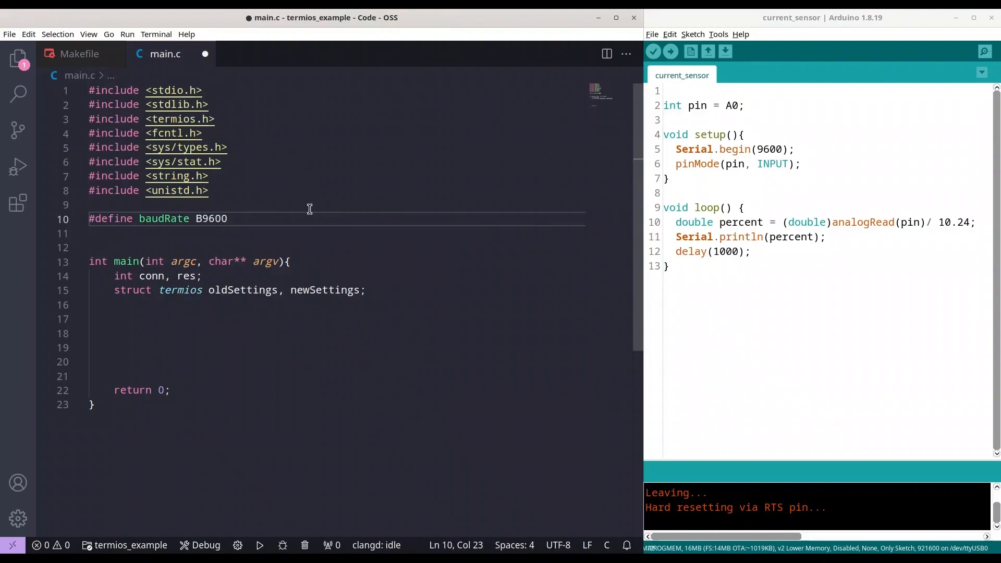
# Define device as "/dev/ttyUSB0" and review the path string.
pyautogui.write('#')
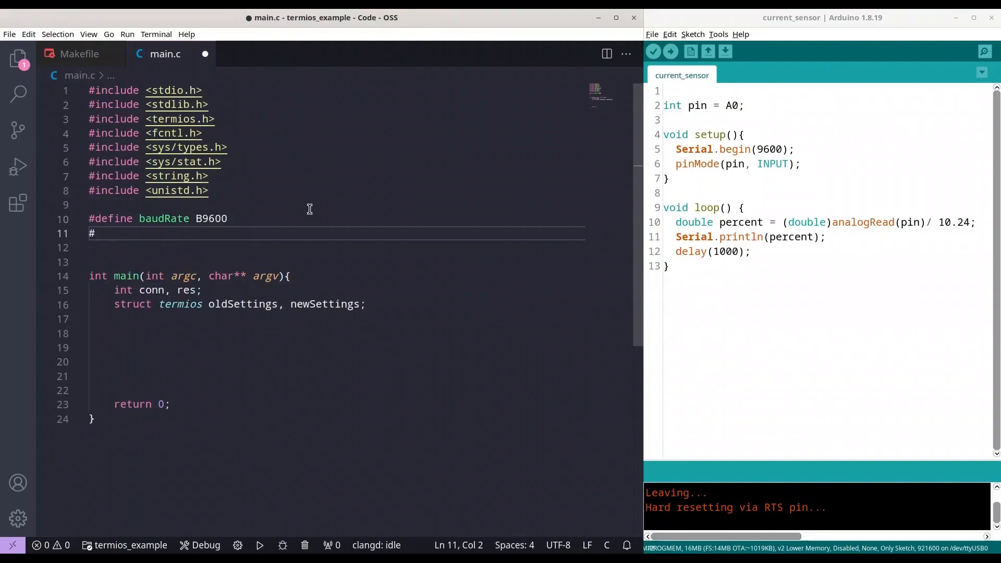
pyautogui.write('define')
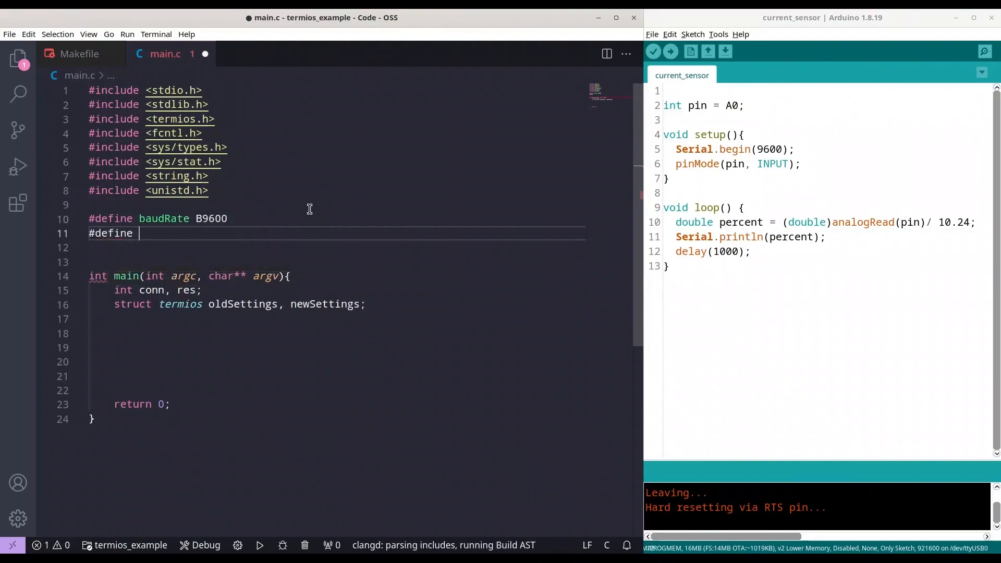
pyautogui.write('device "')
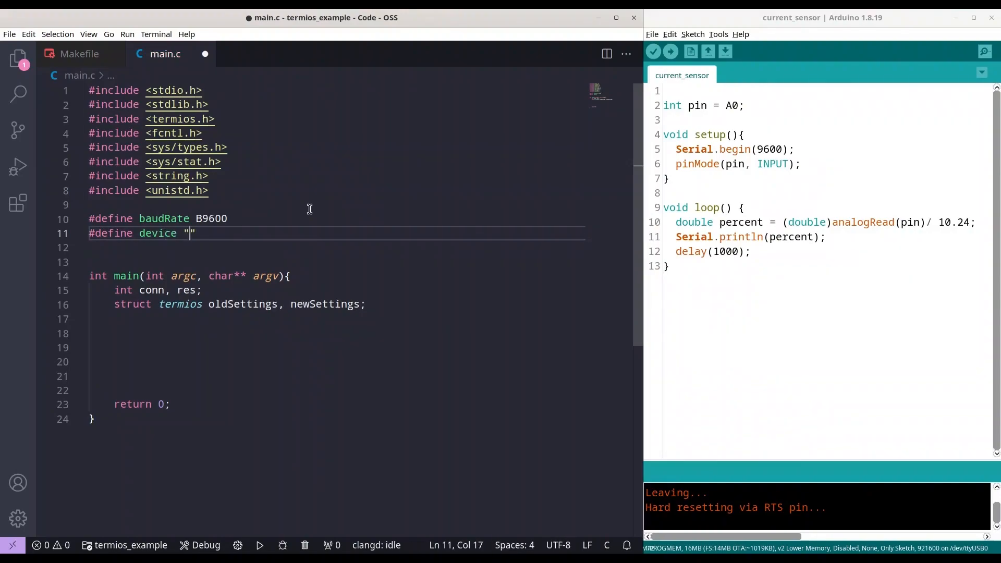
pyautogui.write('/')
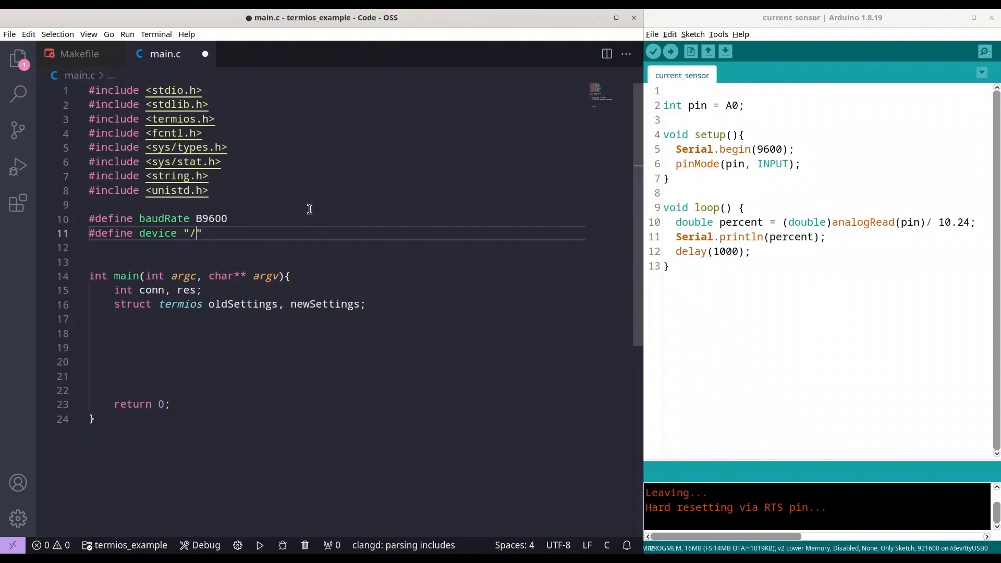
pyautogui.write('dev/')
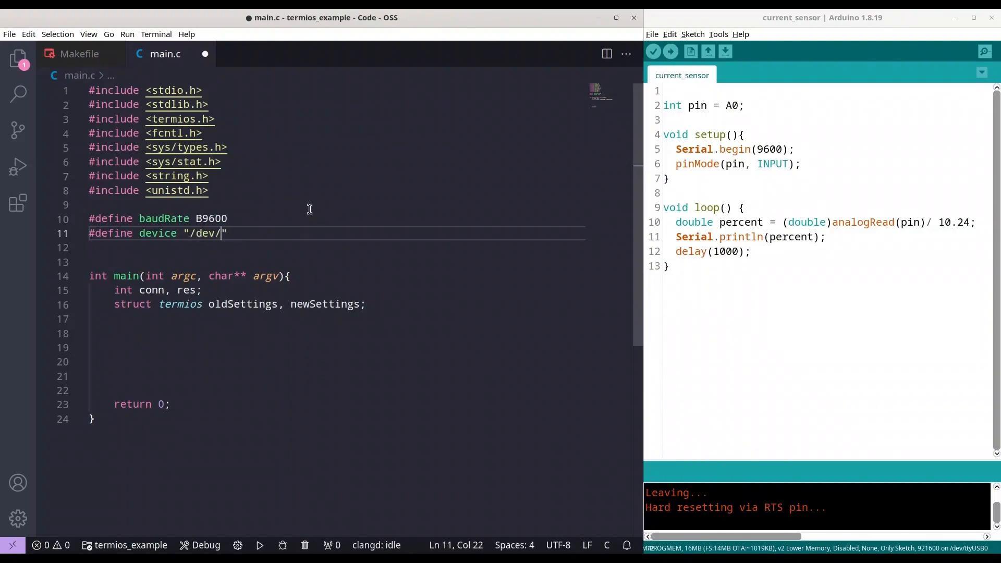
pyautogui.write('tty')
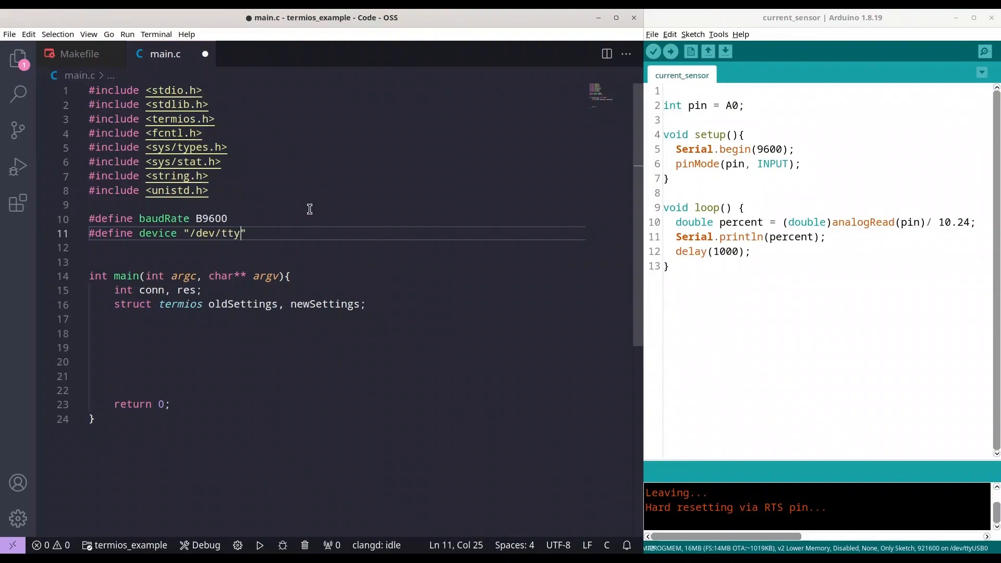
pyautogui.write('USB0')
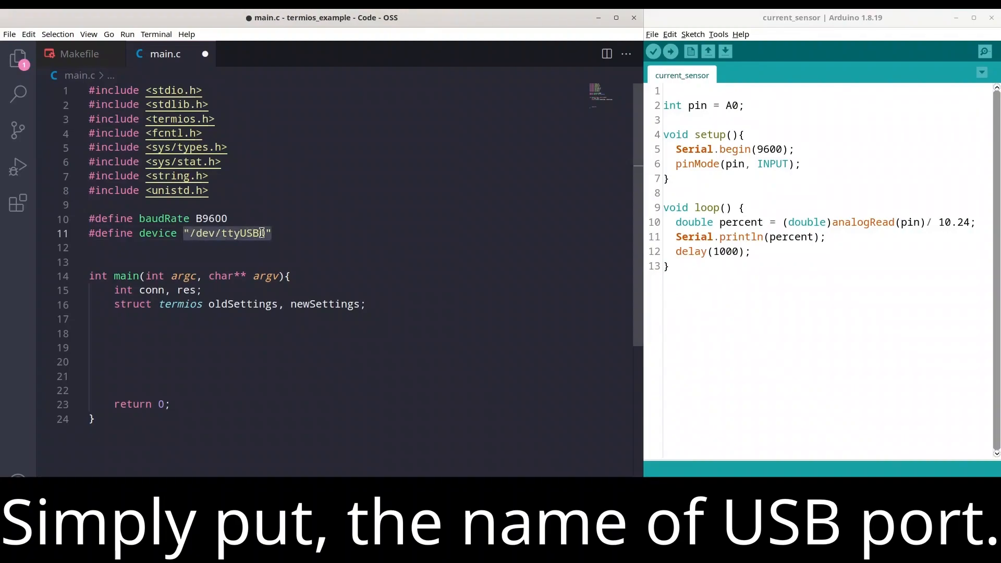
pyautogui.write('0')
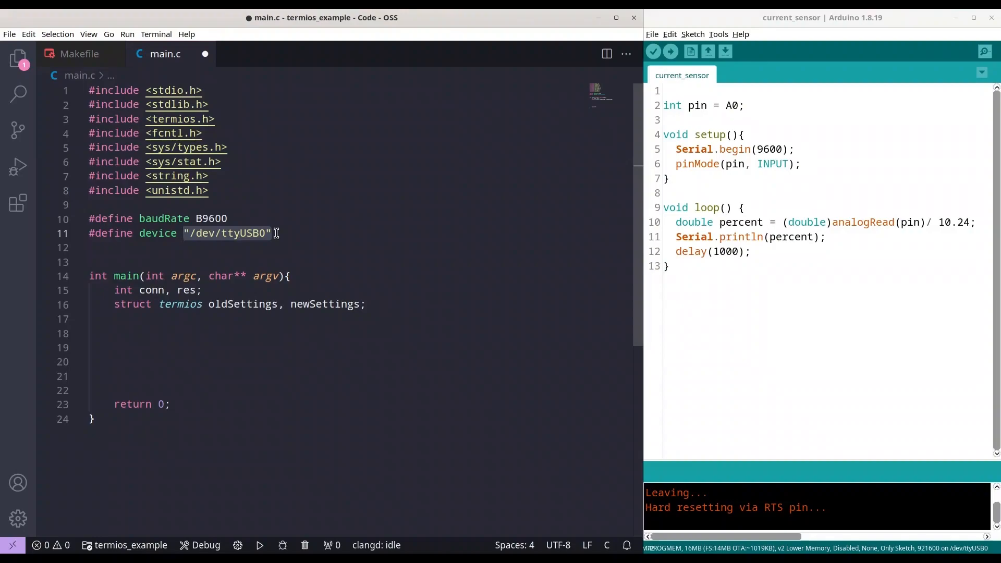
pyautogui.click(275, 233)
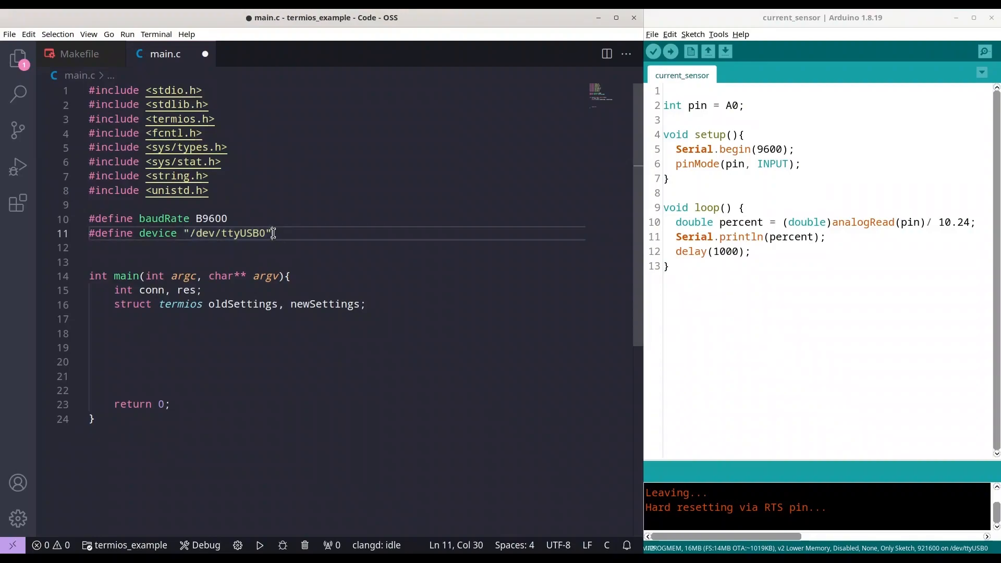
pyautogui.doubleClick(227, 234)
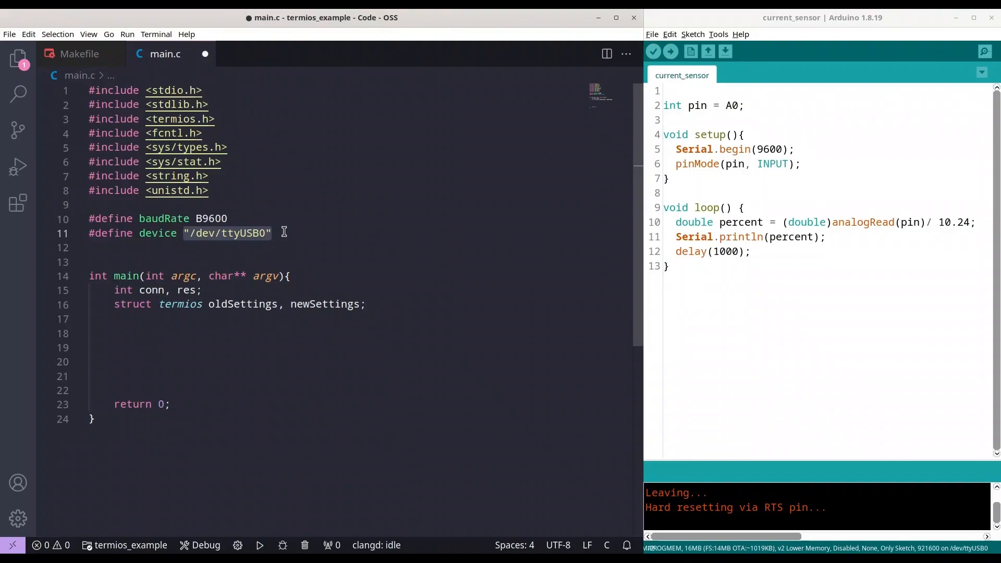
pyautogui.click(235, 219)
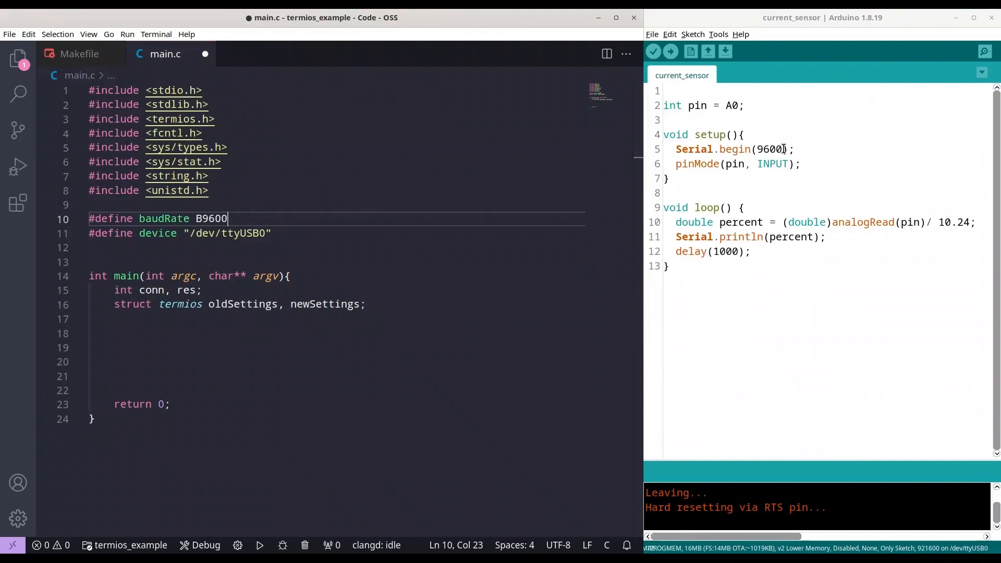
pyautogui.moveTo(766, 150)
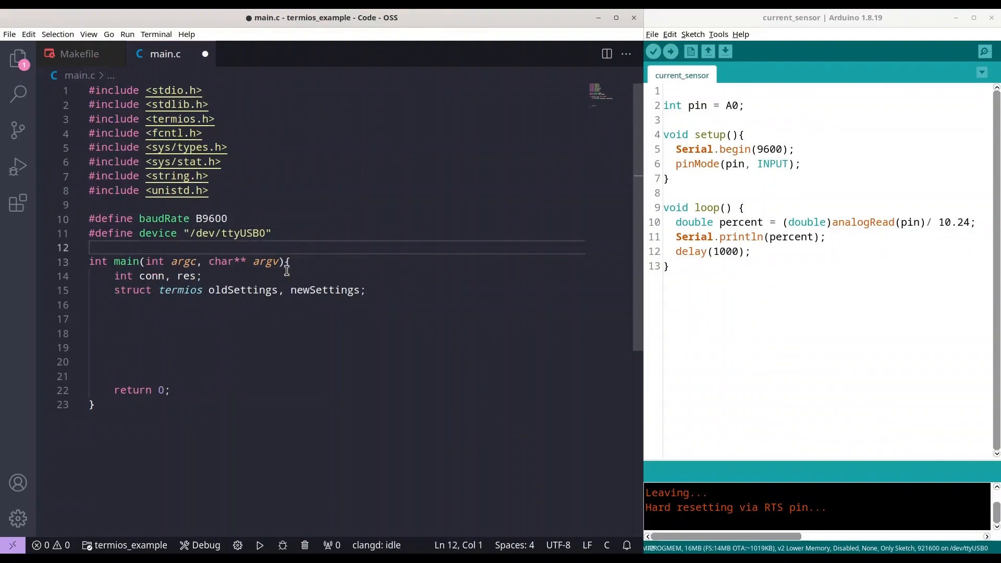
# Declare 'char buf[100];' after the termios declarations in main.
pyautogui.click(293, 320)
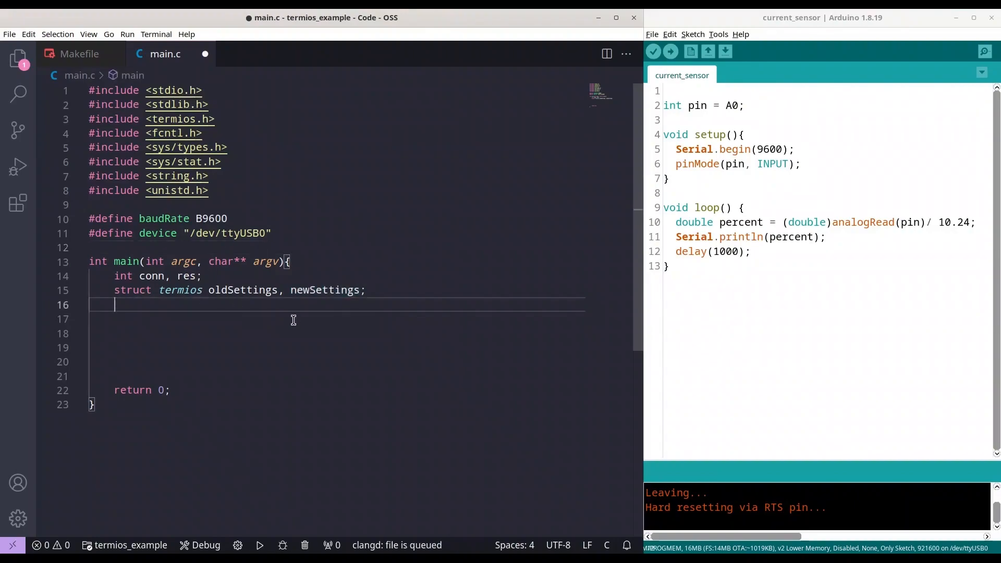
pyautogui.write('cha')
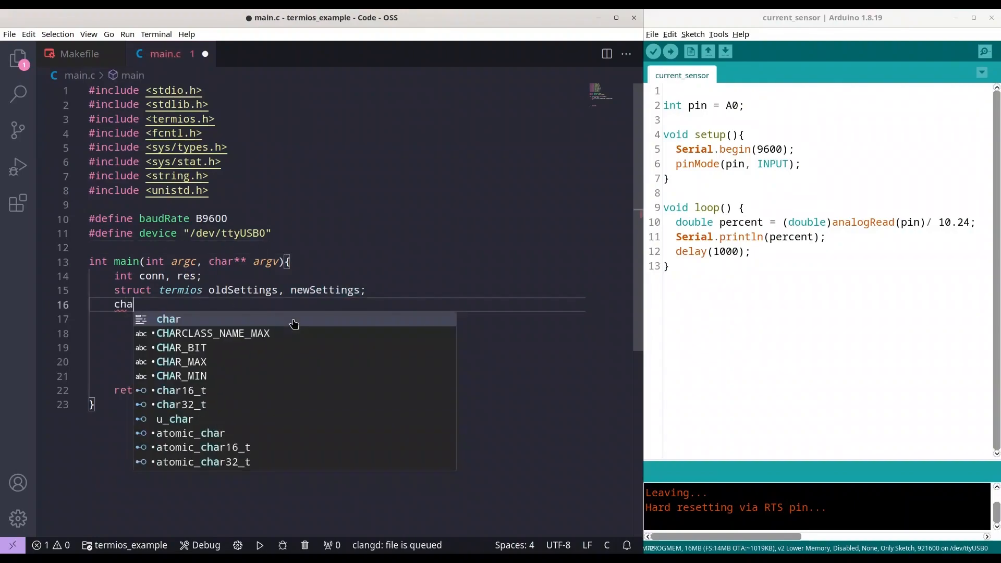
pyautogui.write('r')
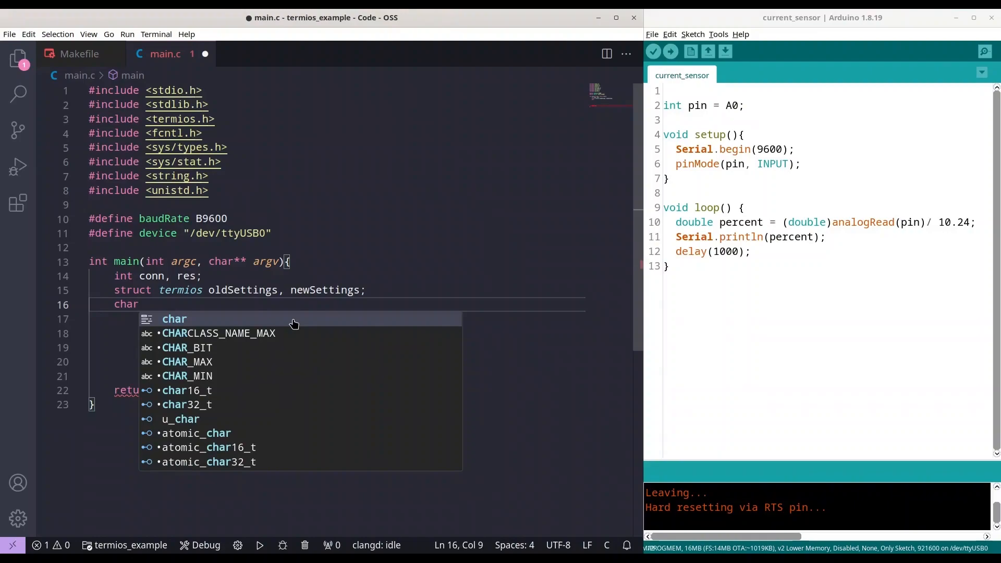
pyautogui.write('bu')
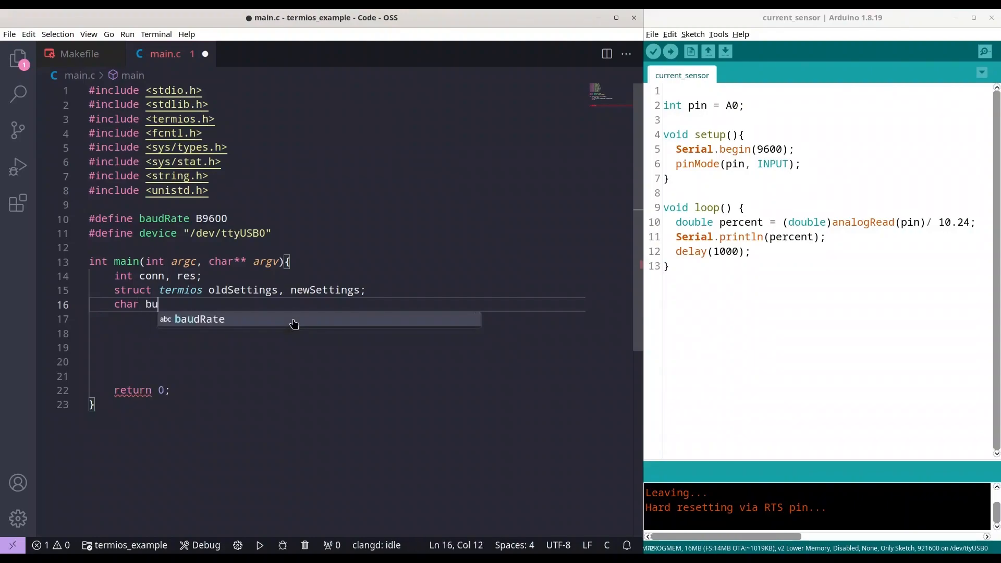
pyautogui.write('f[]')
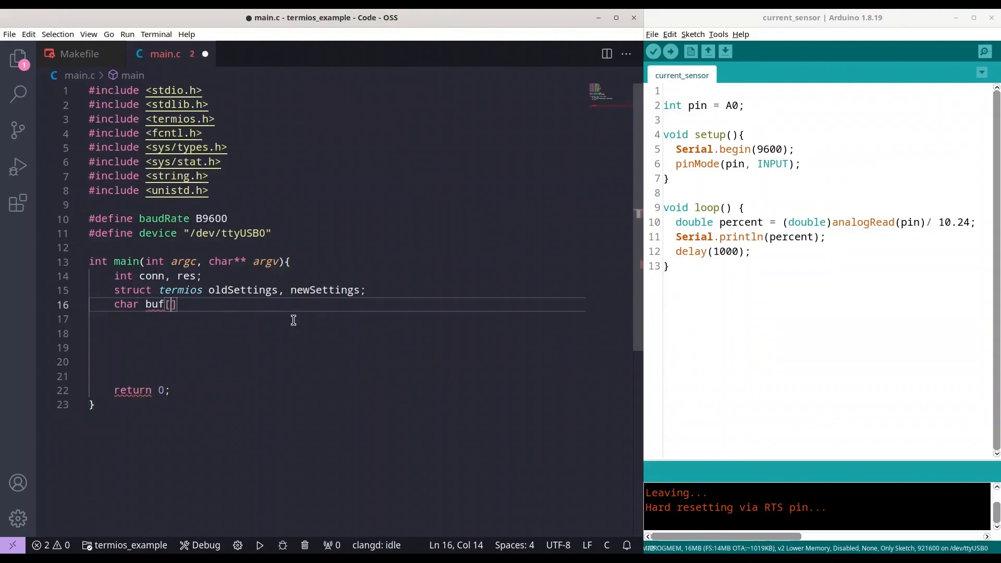
pyautogui.write('100')
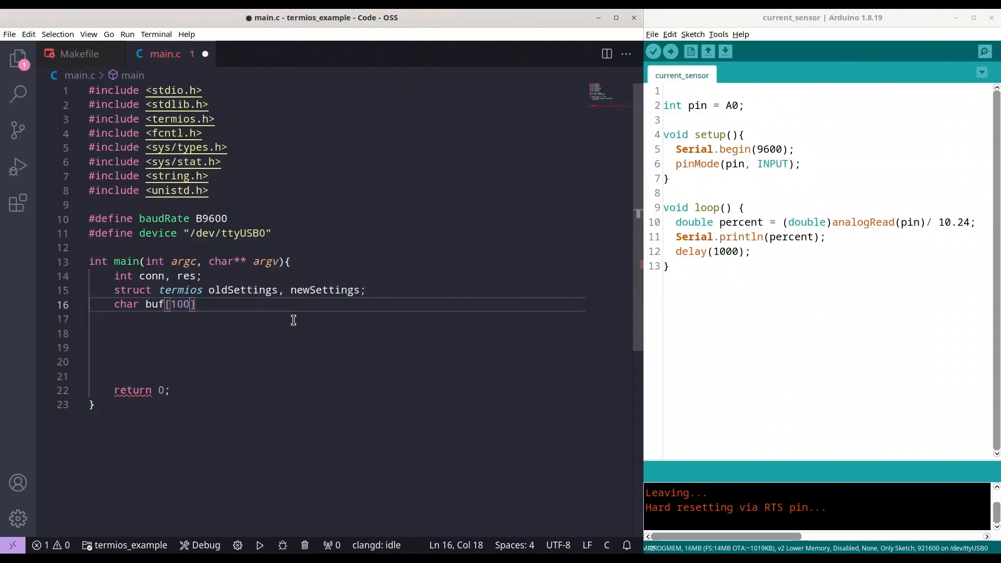
pyautogui.write(';')
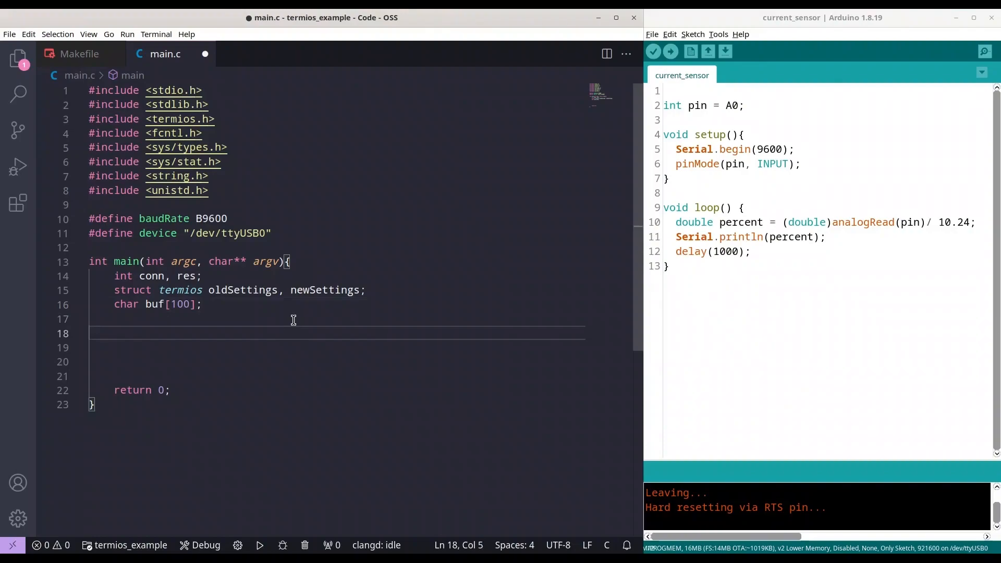
# Assign conn = open(device, O_RDWR | O_NOCTTY) and start a new line below it.
pyautogui.write('conn')
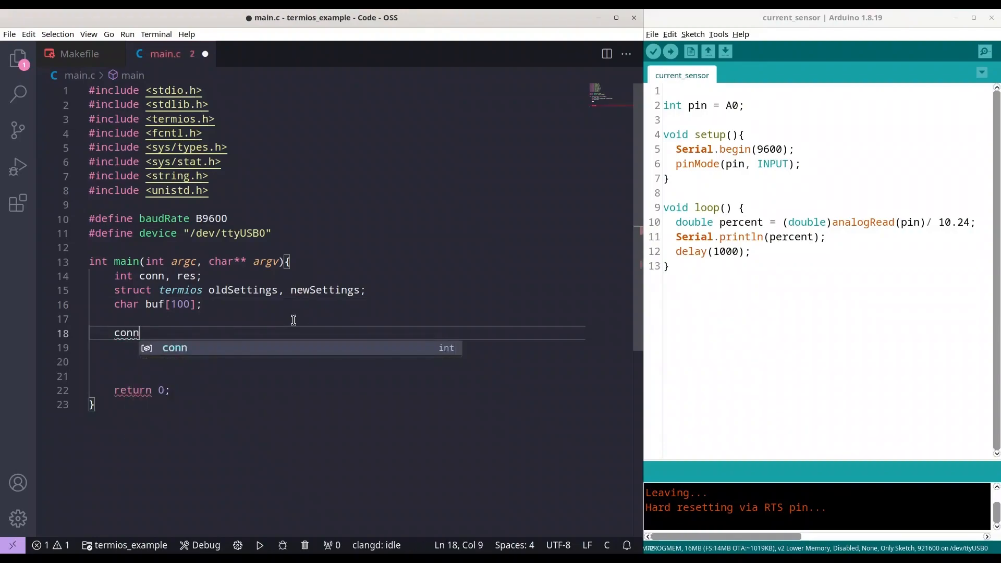
pyautogui.write('=')
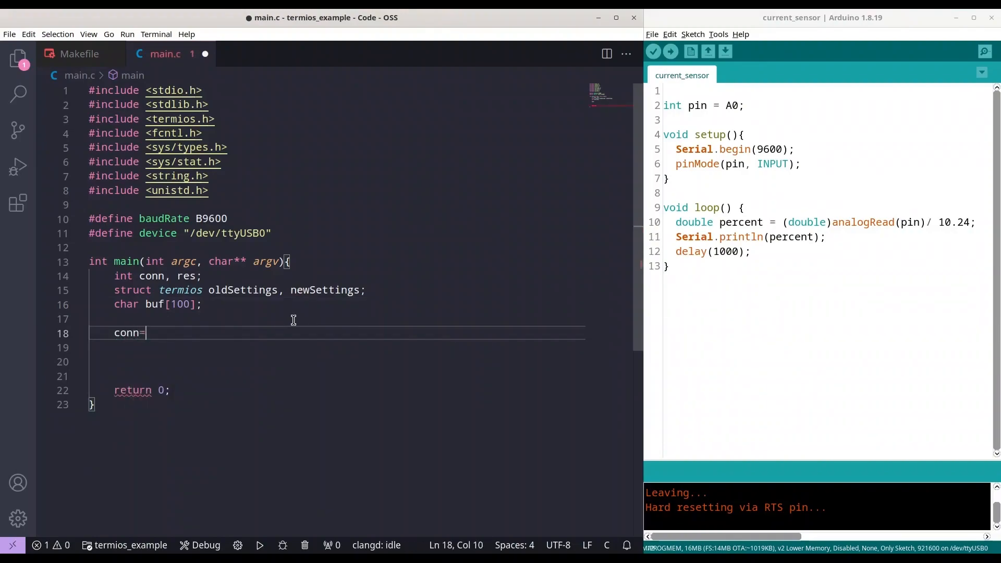
pyautogui.write('open();')
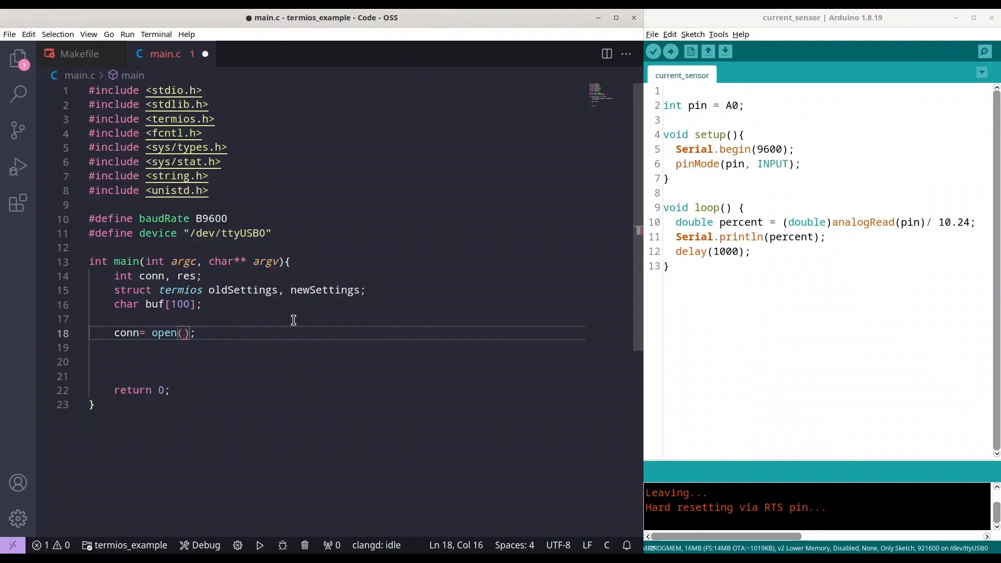
pyautogui.write('device,')
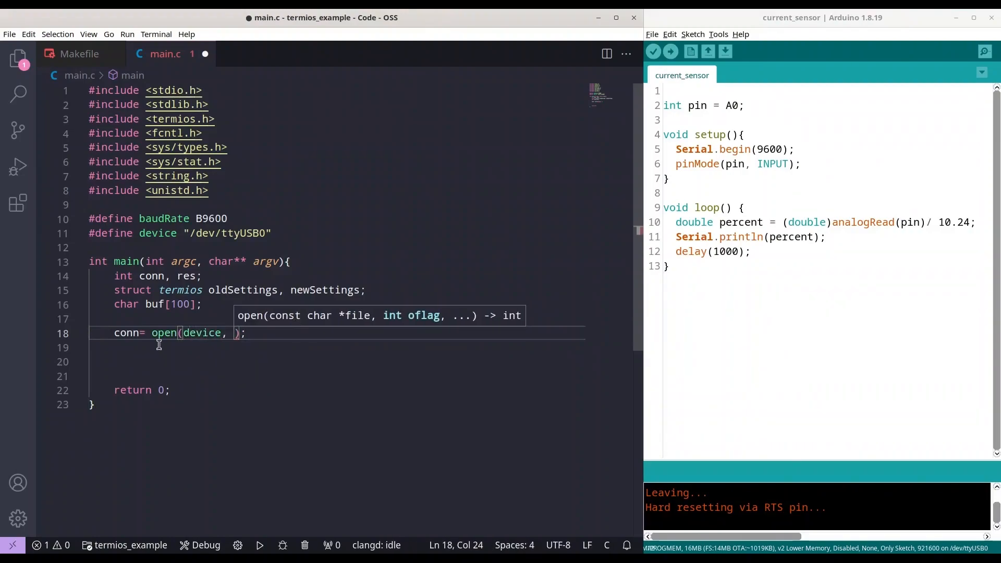
pyautogui.moveTo(294, 421)
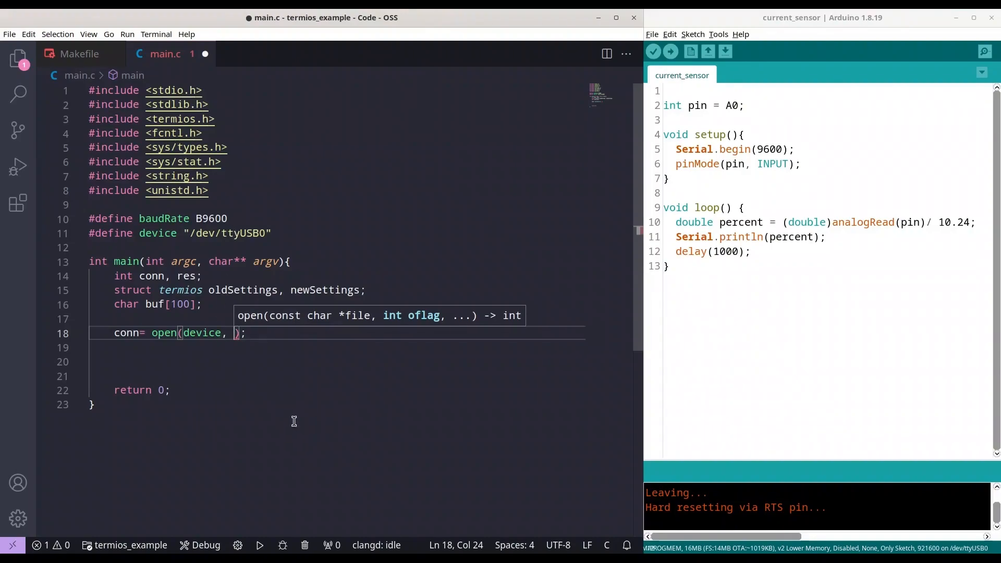
pyautogui.write('O_')
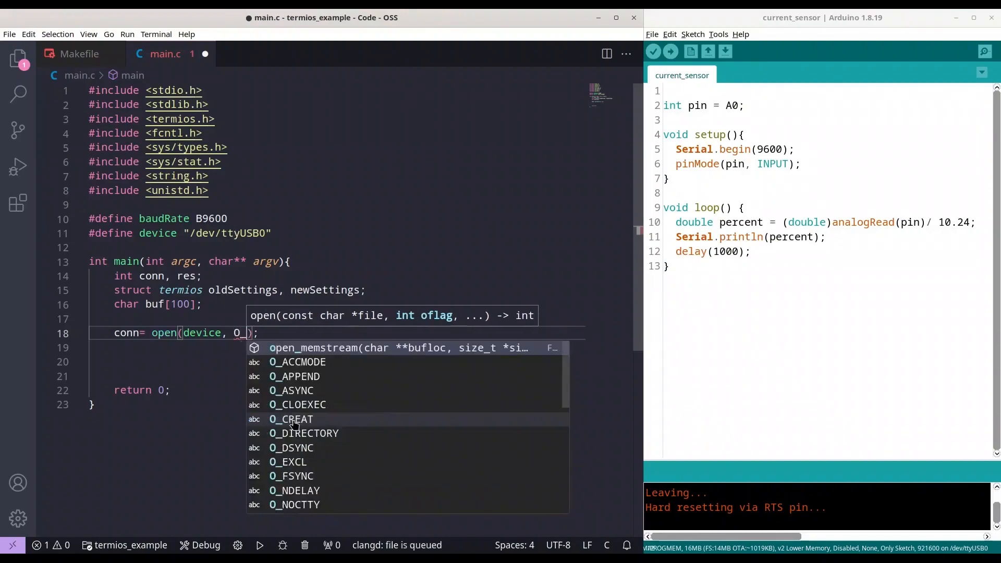
pyautogui.write('RD')
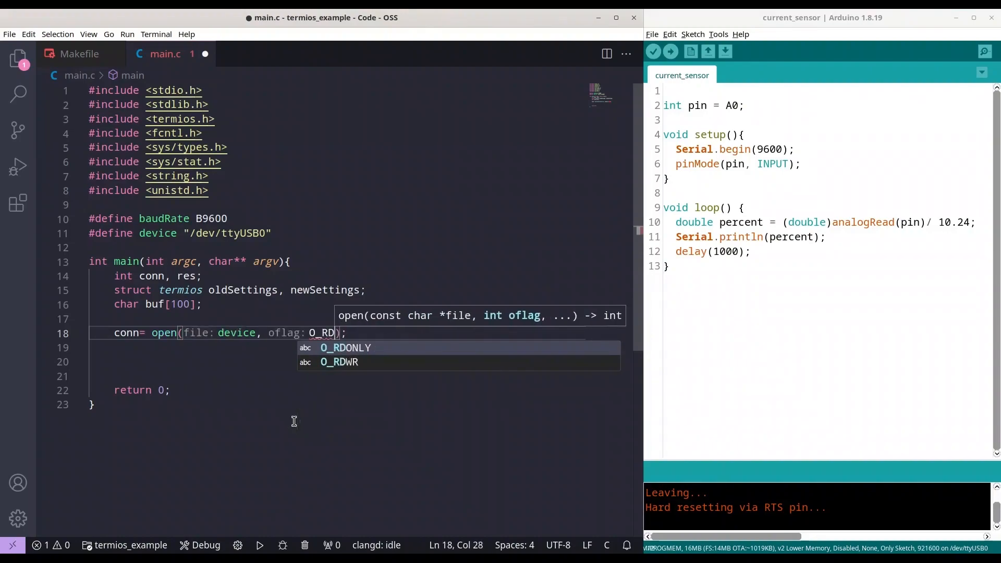
pyautogui.click(339, 363)
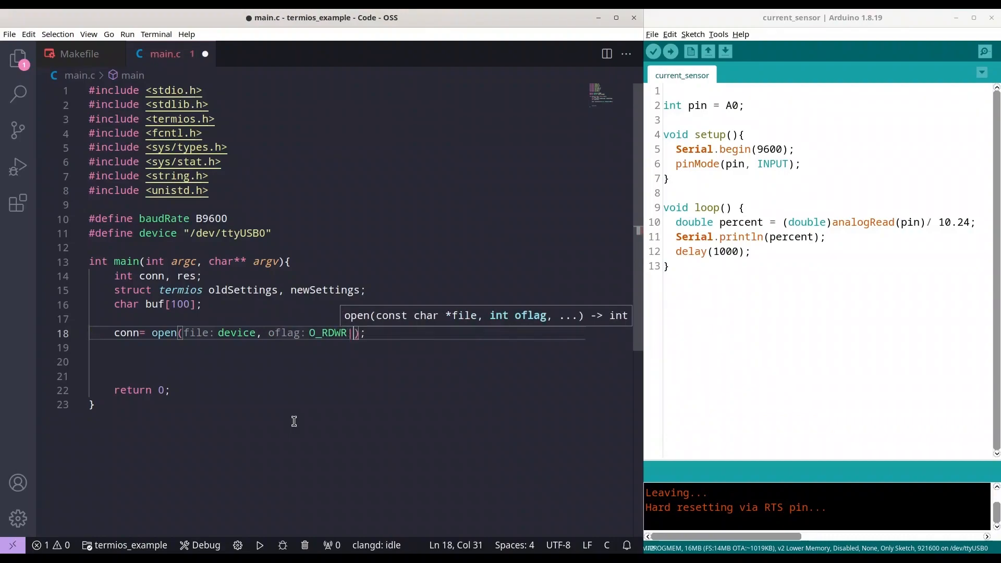
pyautogui.write('O_NOC')
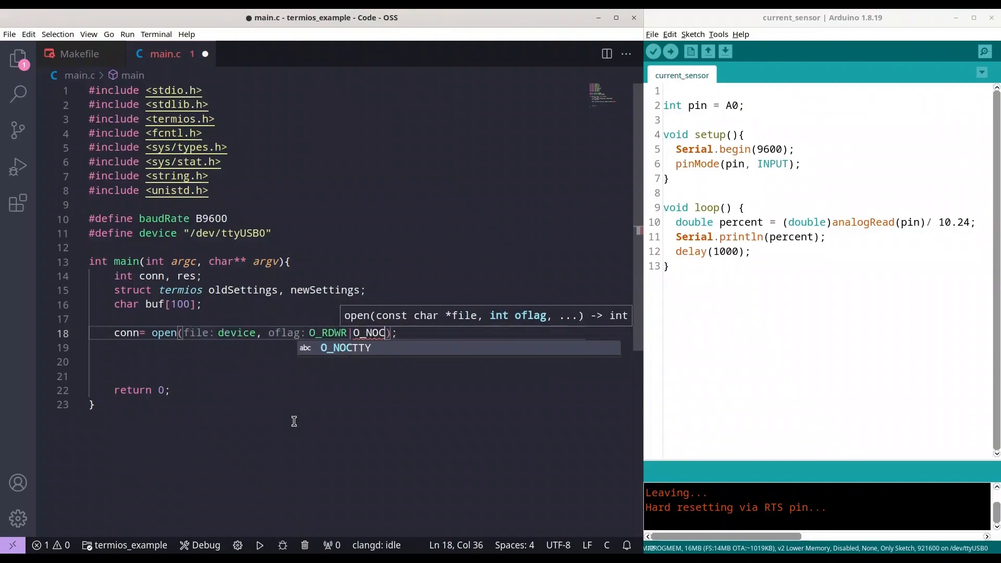
pyautogui.press('Tab')
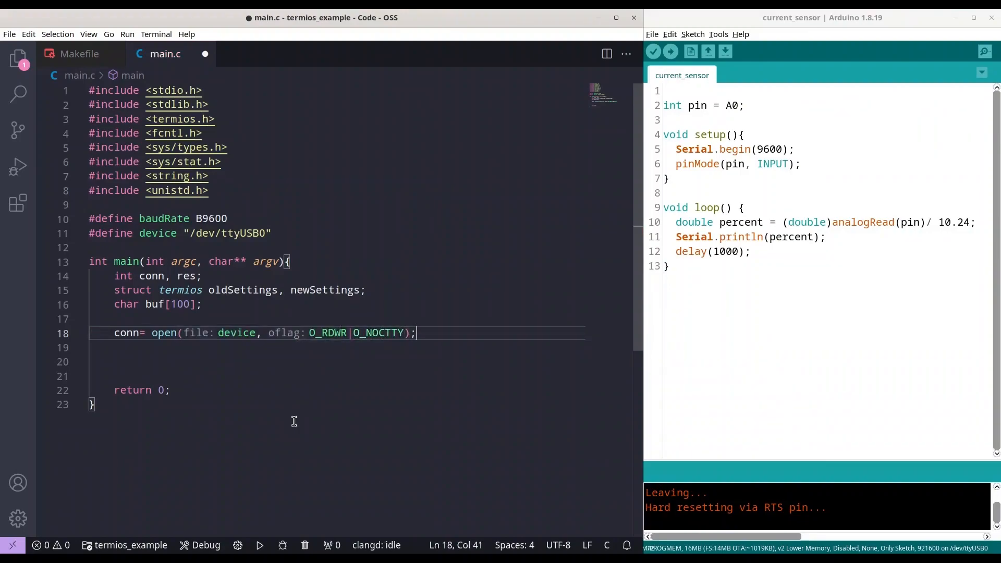
pyautogui.click(327, 333)
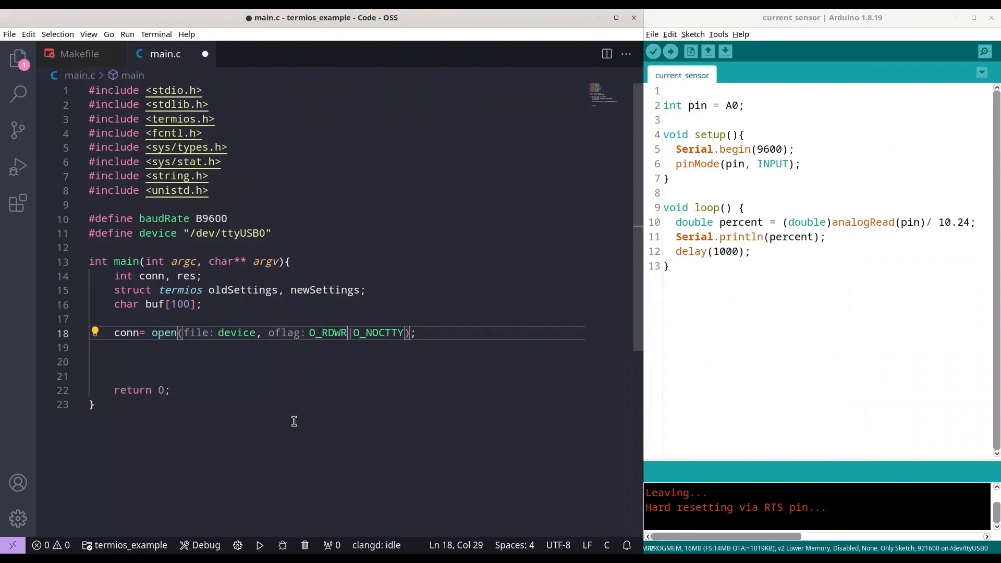
pyautogui.press('Right')
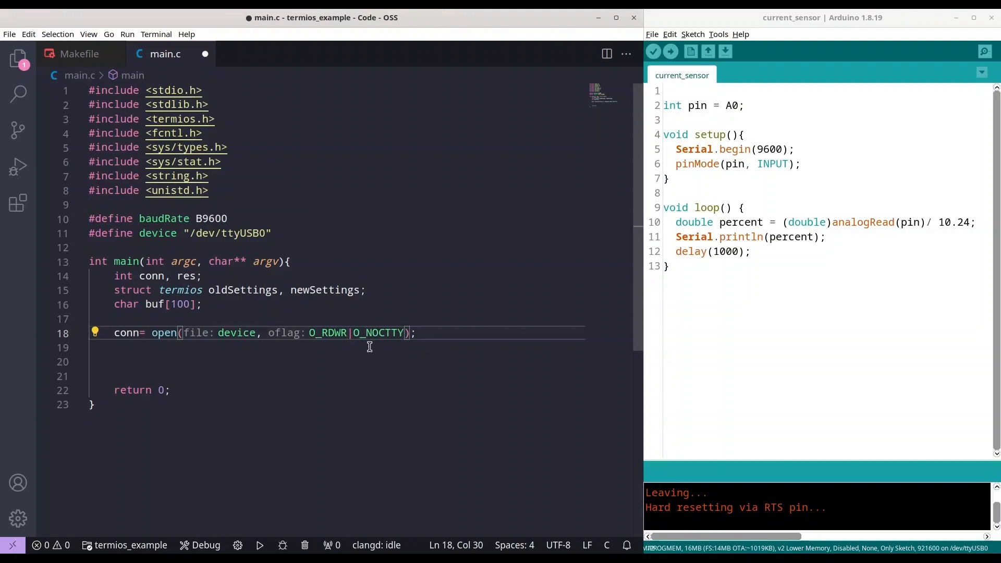
pyautogui.moveTo(372, 343)
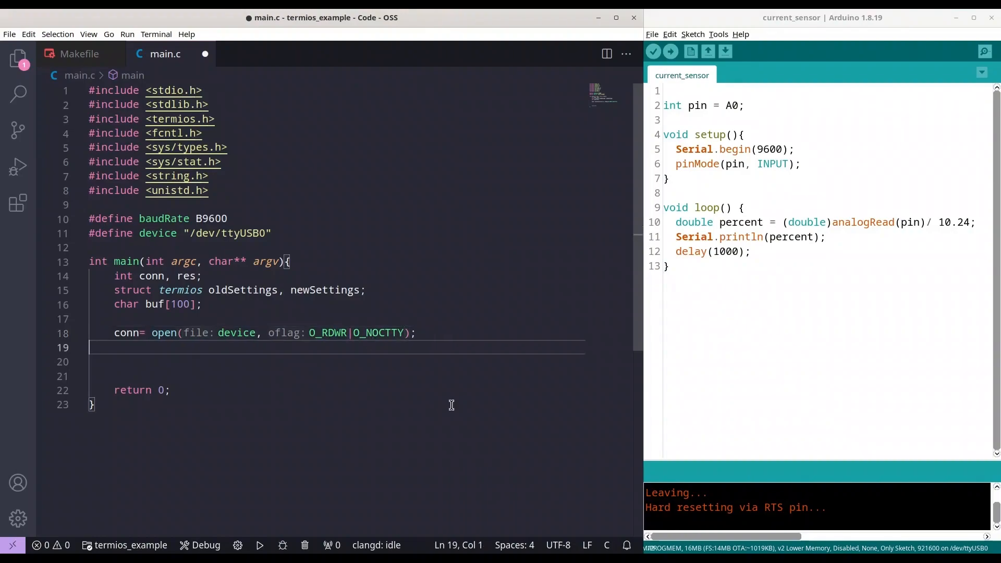
# Add an if(conn<0) block that calls perror(device).
pyautogui.write('if(')
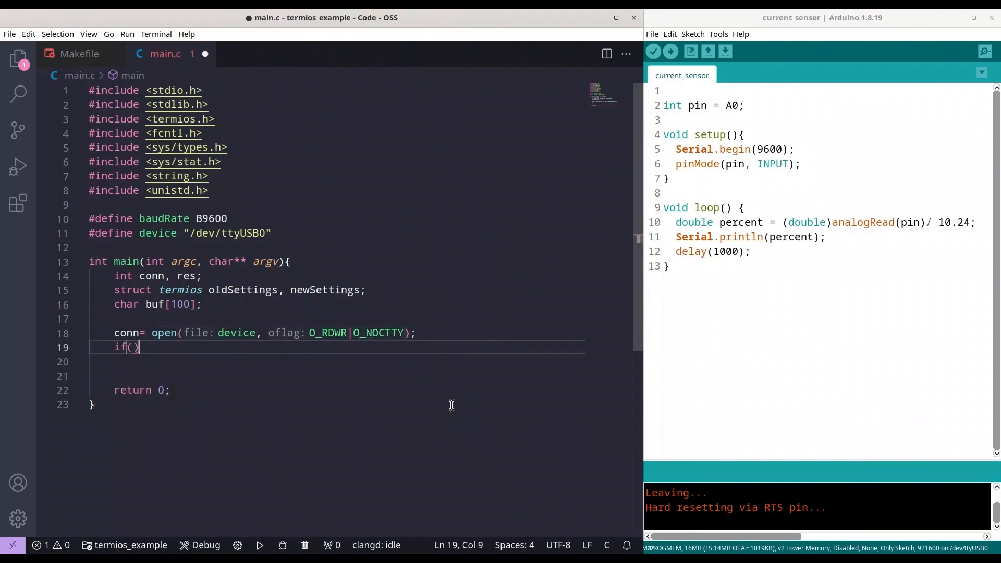
pyautogui.write('conn')
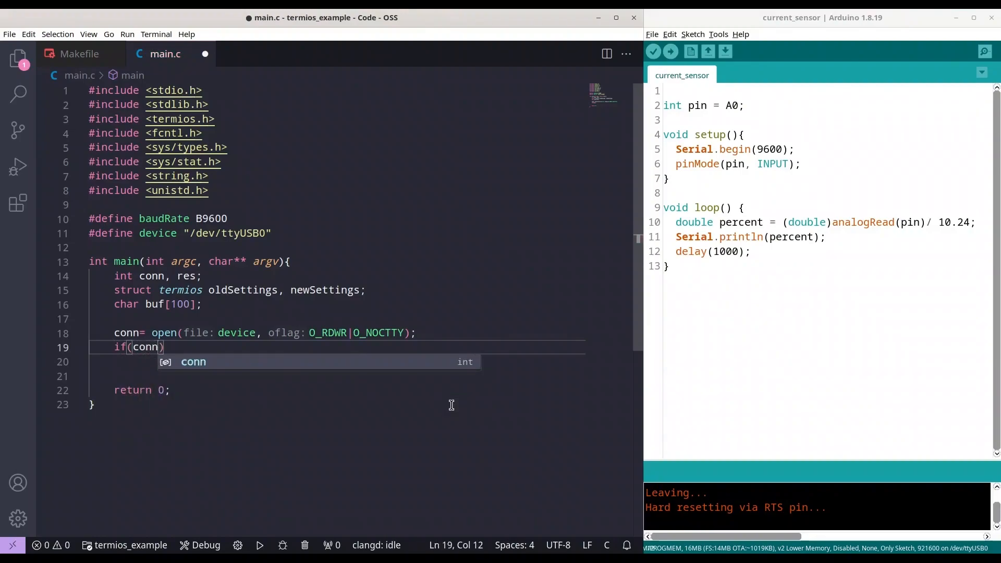
pyautogui.write('<')
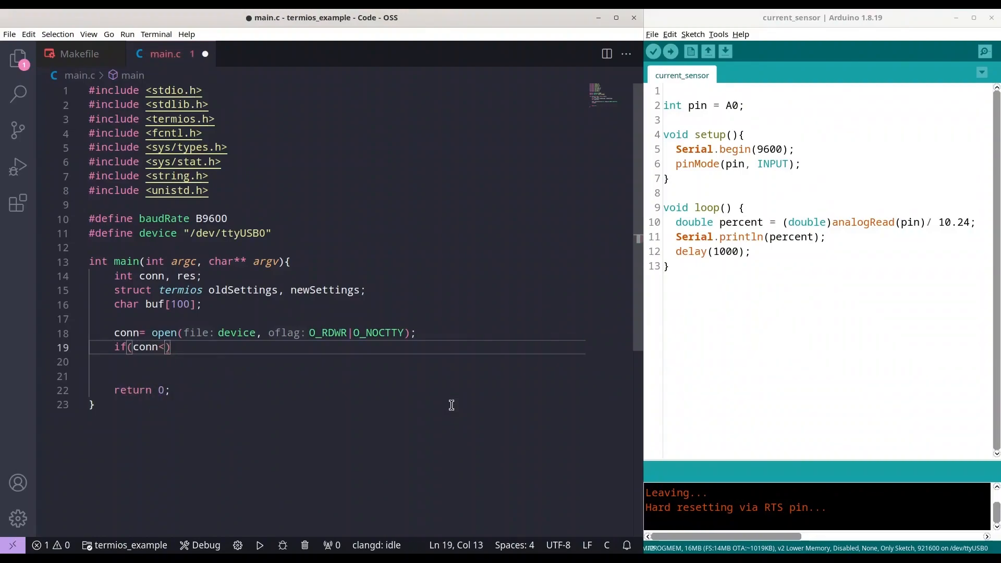
pyautogui.write('0')
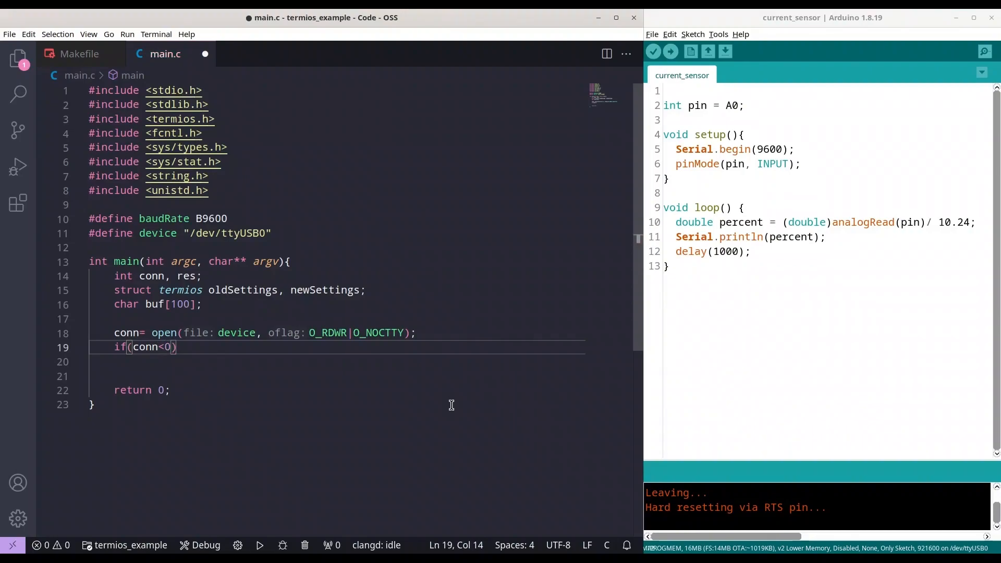
pyautogui.write('{')
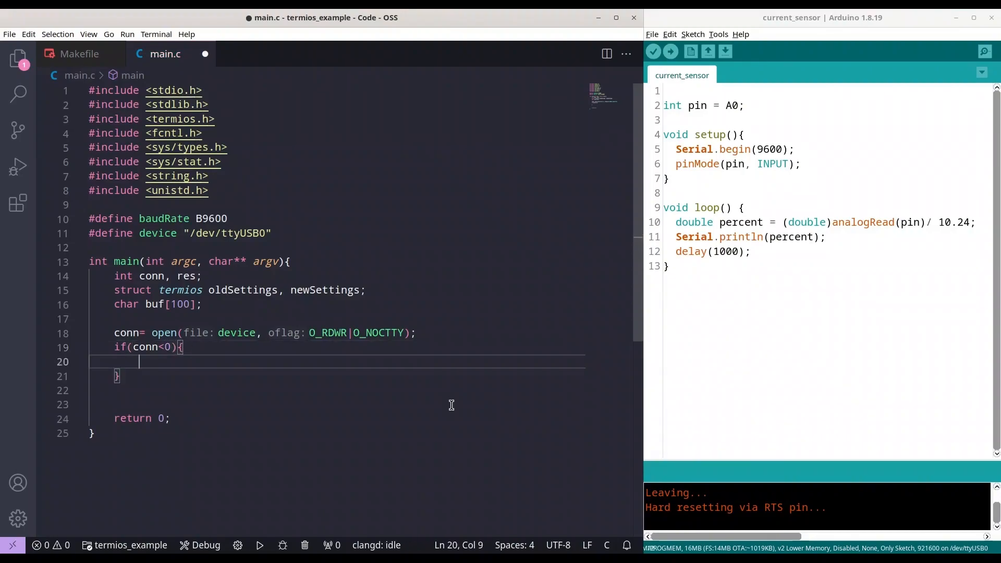
pyautogui.write('perror(const char *s')
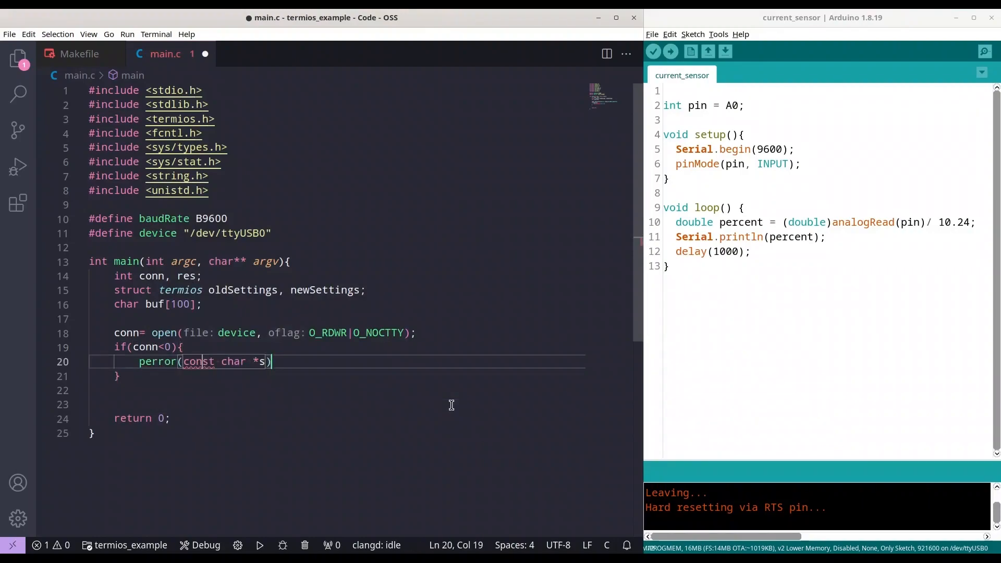
pyautogui.press('BackSpace')
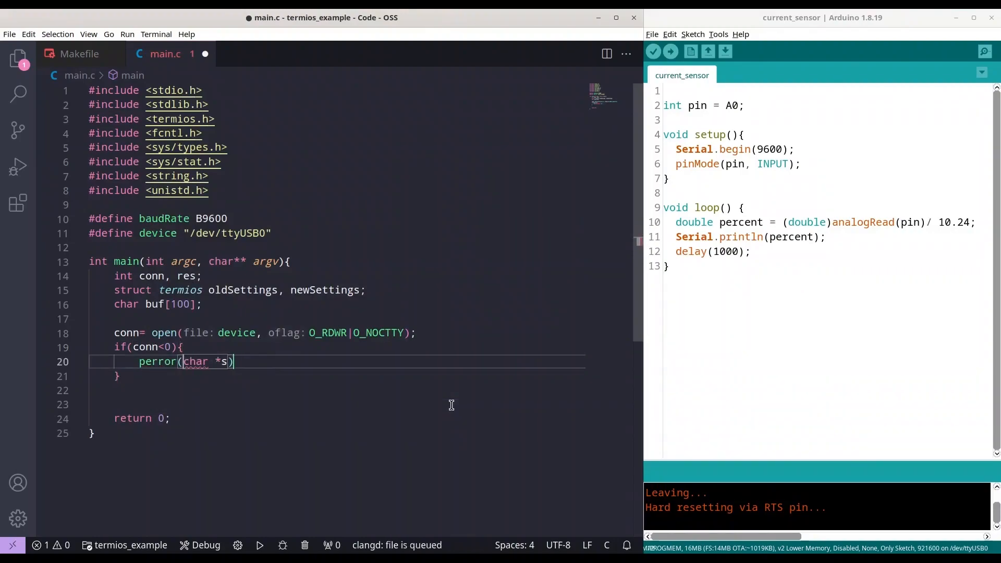
pyautogui.write('dev')
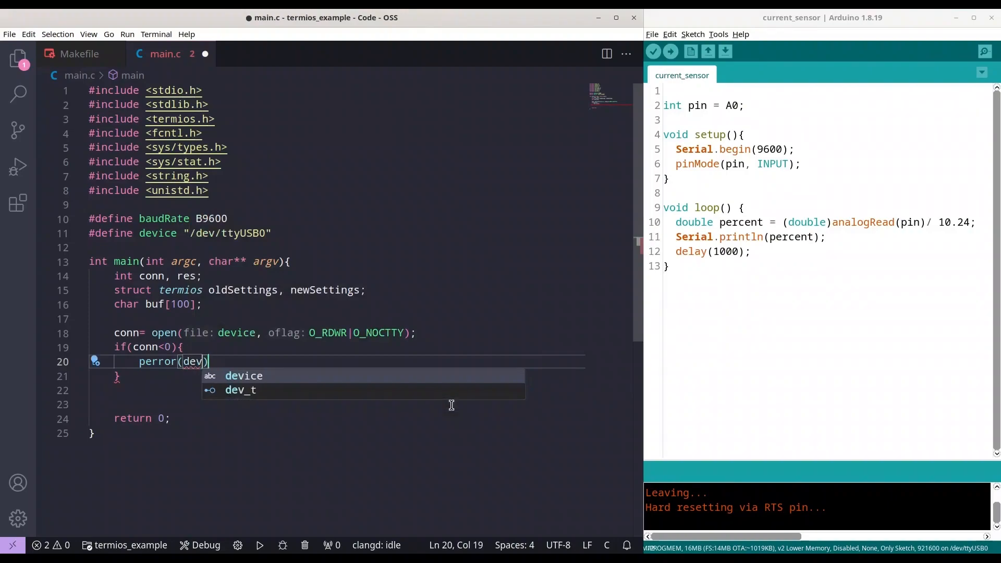
pyautogui.press('Enter')
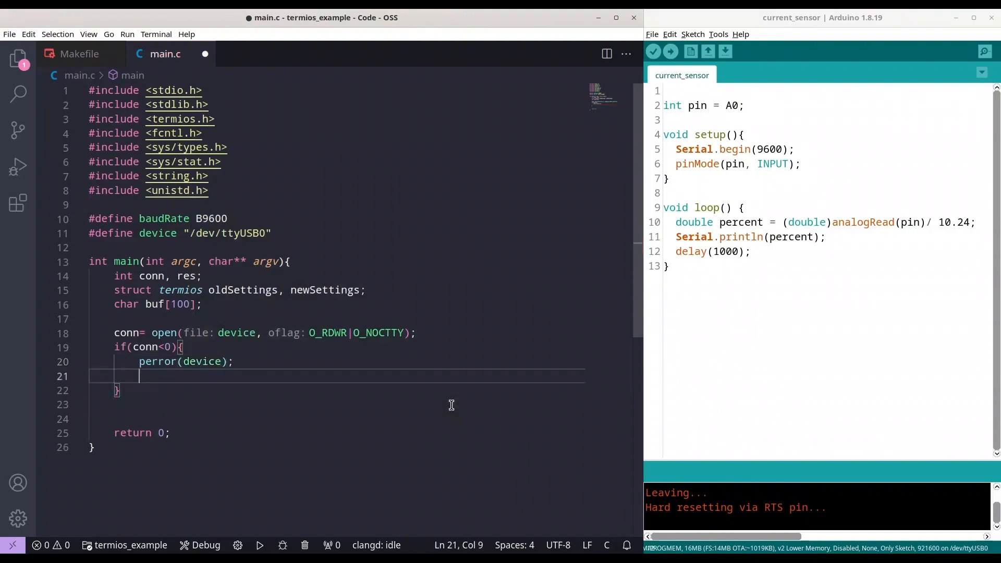
# Return -1 inside the block and begin a tcgetattr call below it.
pyautogui.write('return')
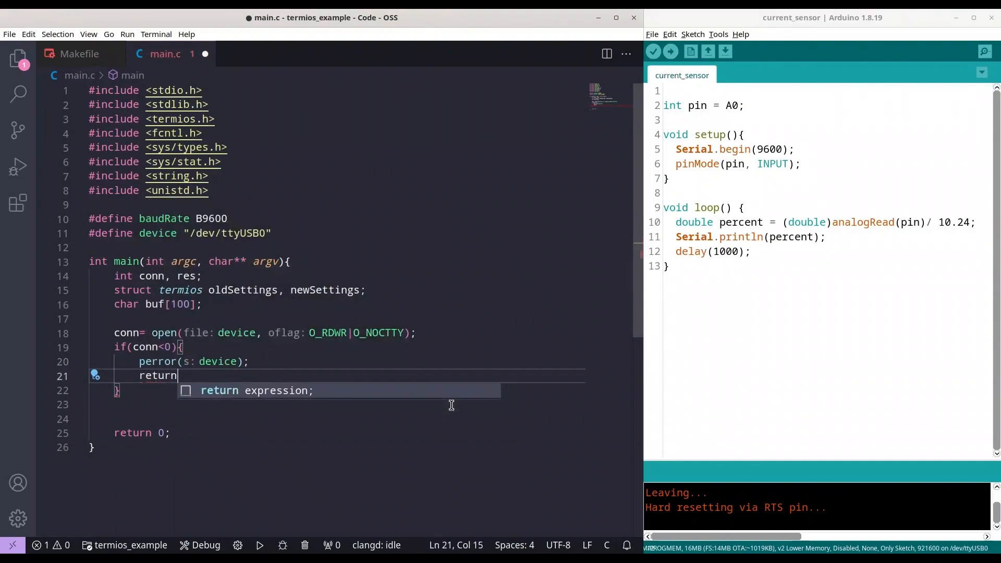
pyautogui.write('-1;')
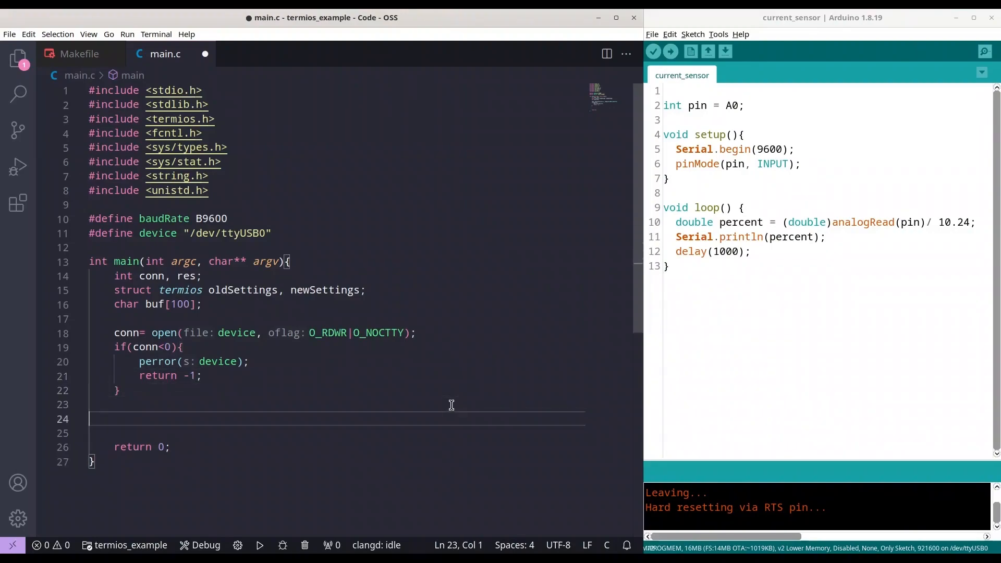
pyautogui.press('Enter')
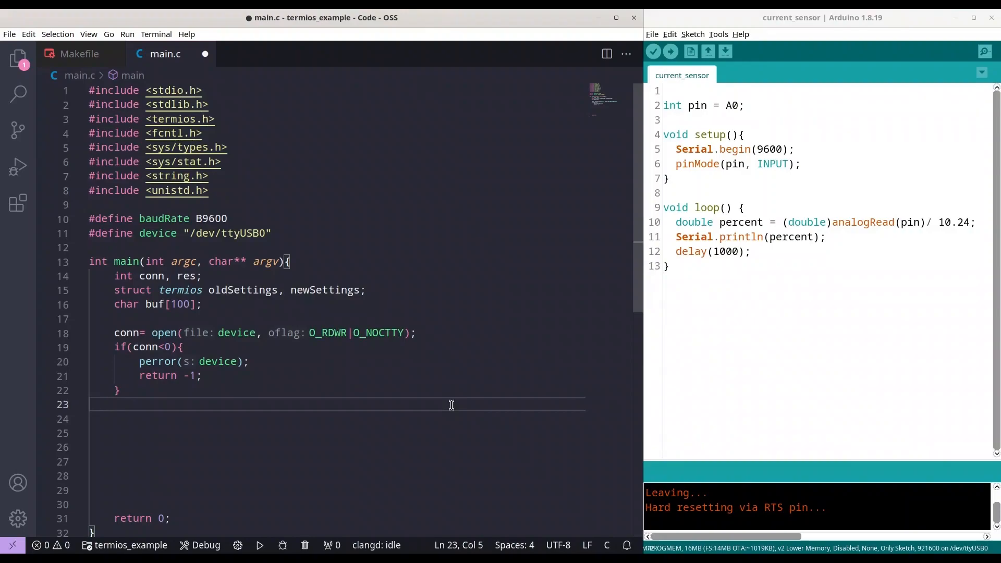
pyautogui.write('tc')
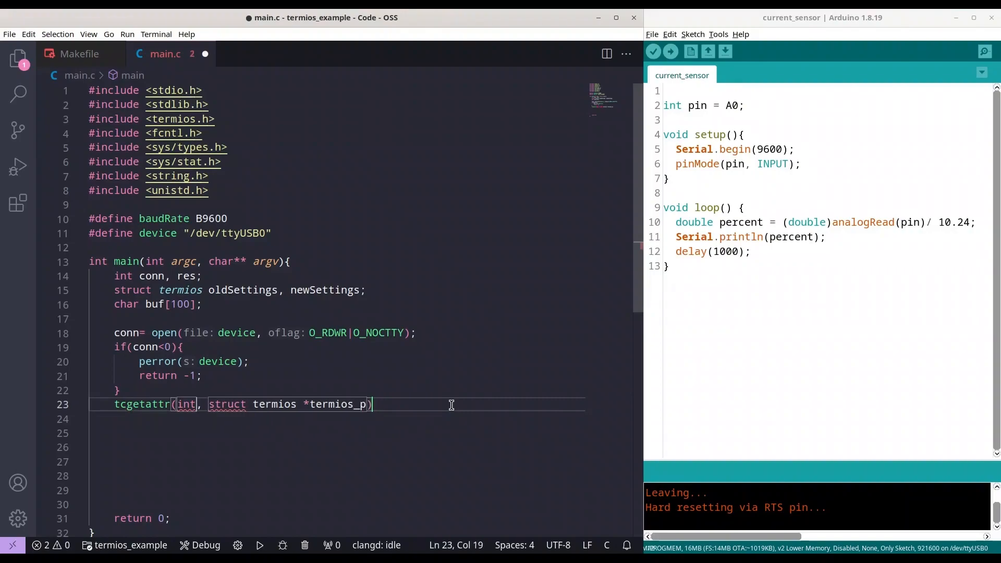
# Call tcgetattr(conn, &oldSettings) and bzero(&newSettings, sizeof(newSettings)).
pyautogui.write('conn, )')
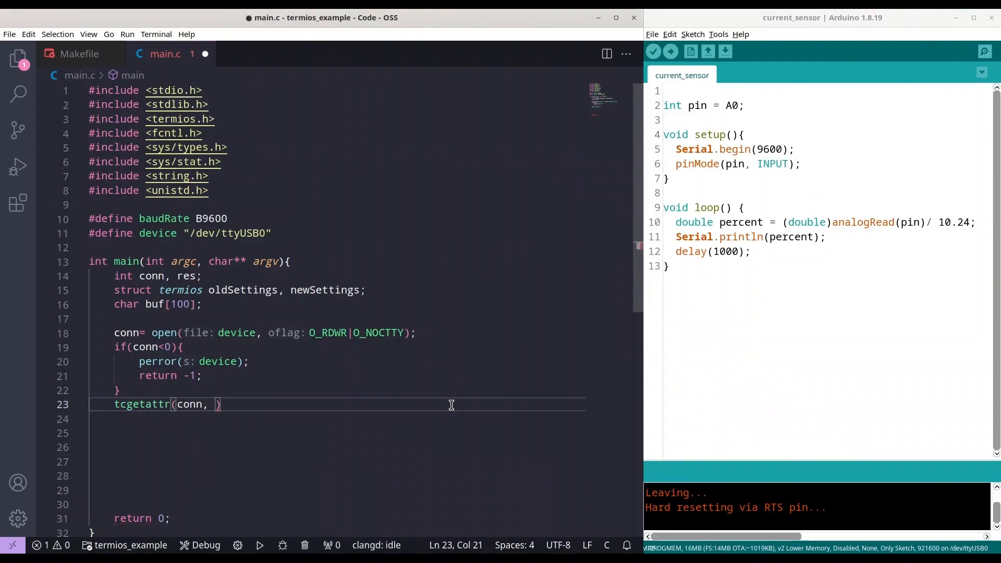
pyautogui.write('&oldSettings')
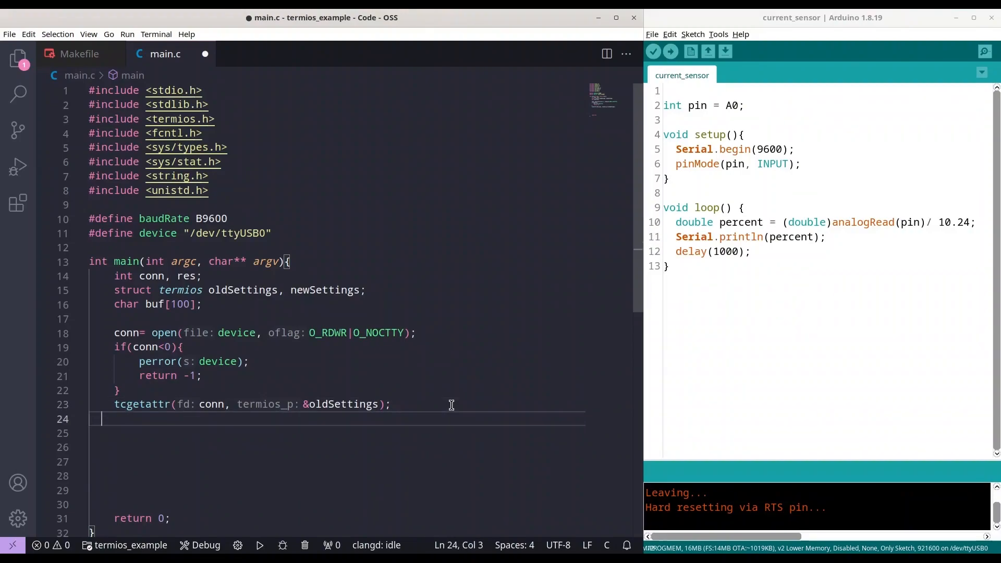
pyautogui.write('bzero(')
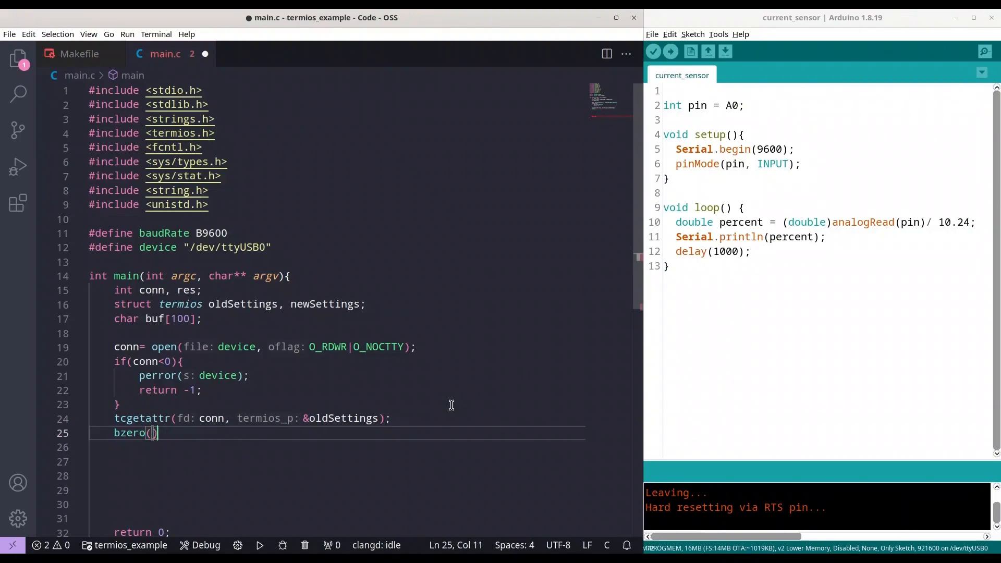
pyautogui.write('&')
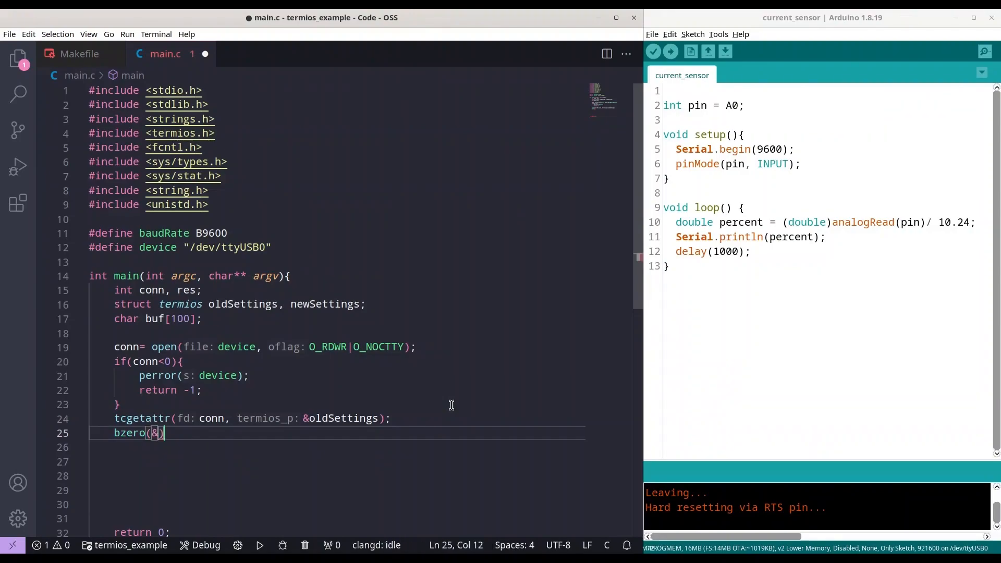
pyautogui.write('newSettings')
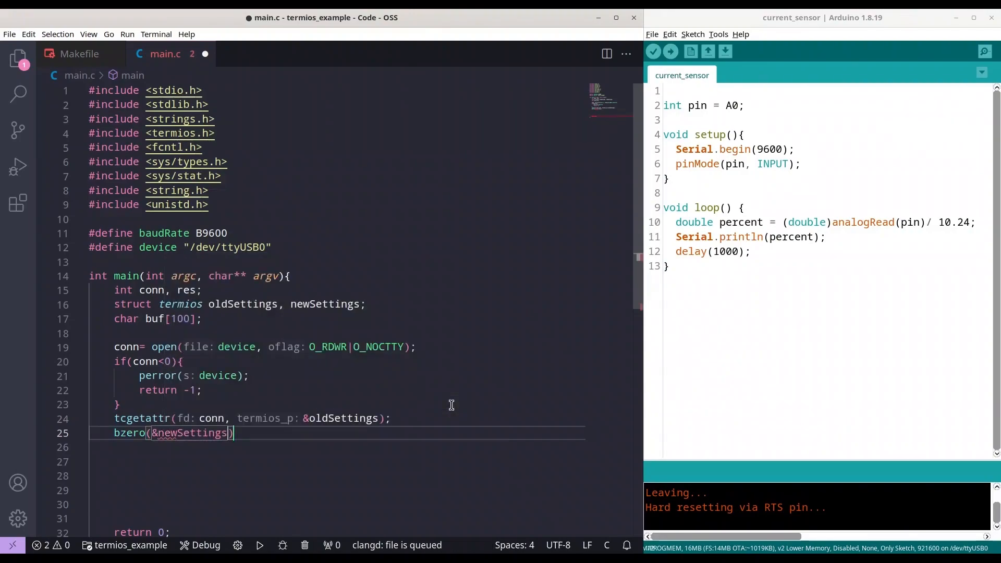
pyautogui.write(', sizeof(newSettings')
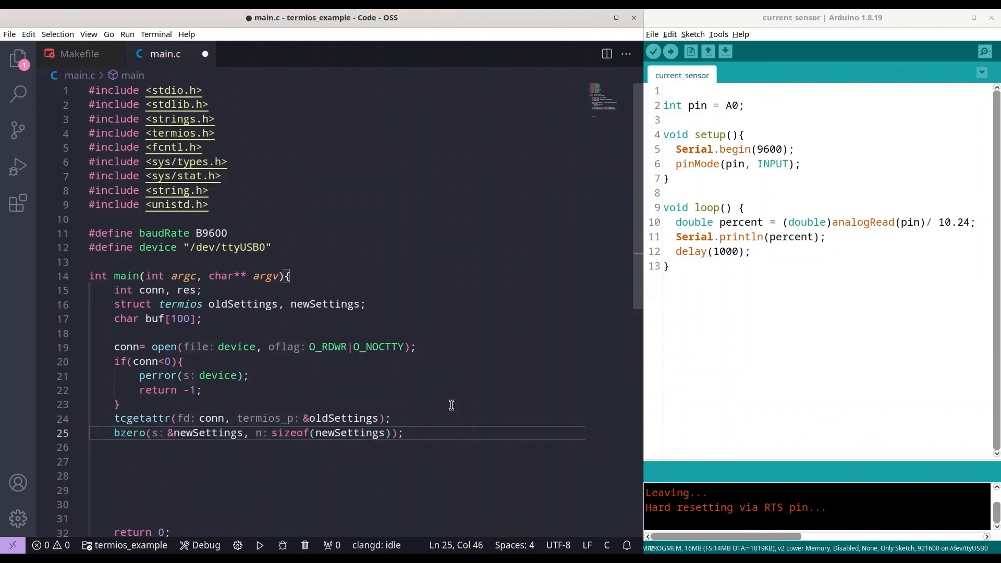
# Write newSettings.c_cflag = baudRate | CRTSCTS | CS8 | CLOCAL | CREAD; and continue on a new line.
pyautogui.scroll(-3)
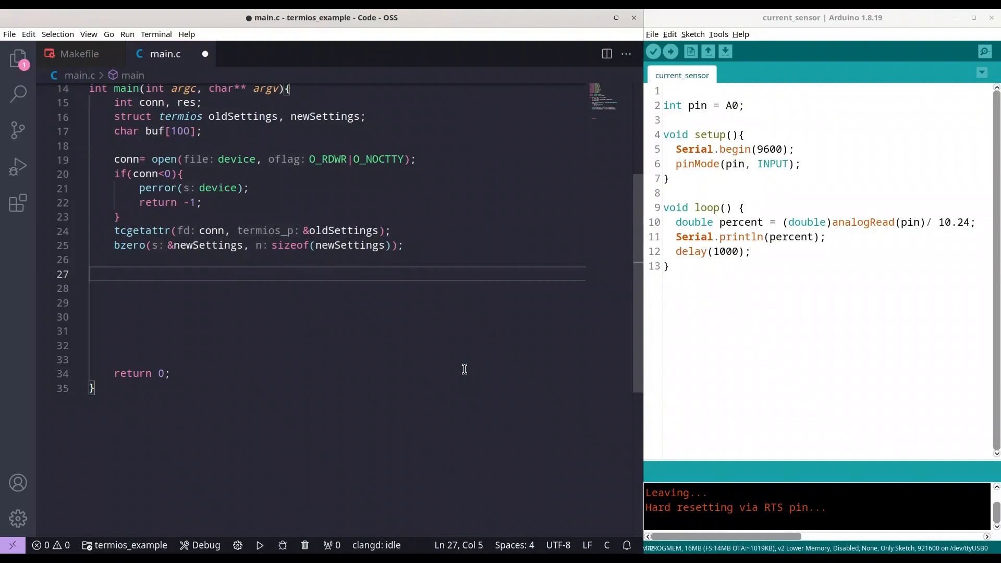
pyautogui.write('newSettings')
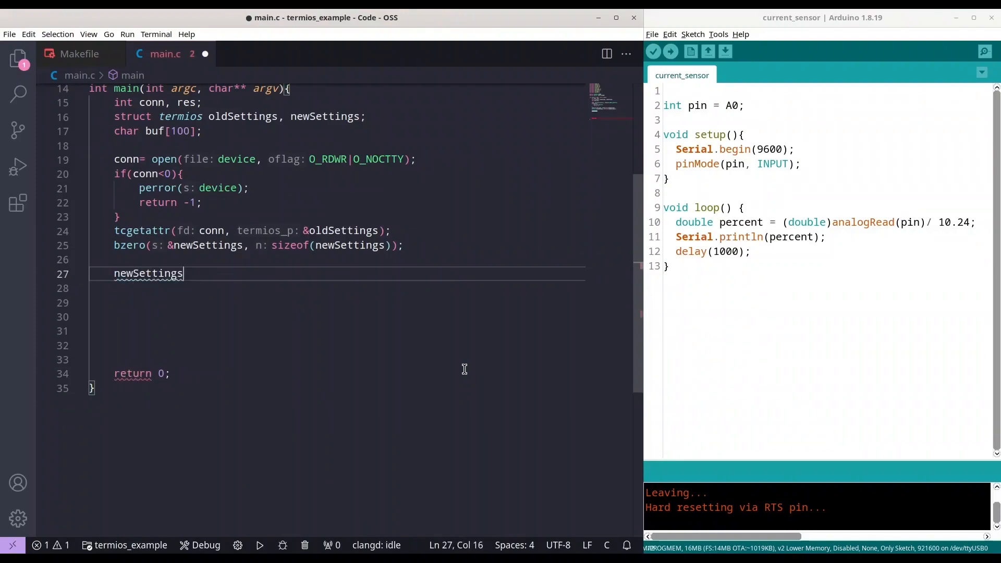
pyautogui.write('.')
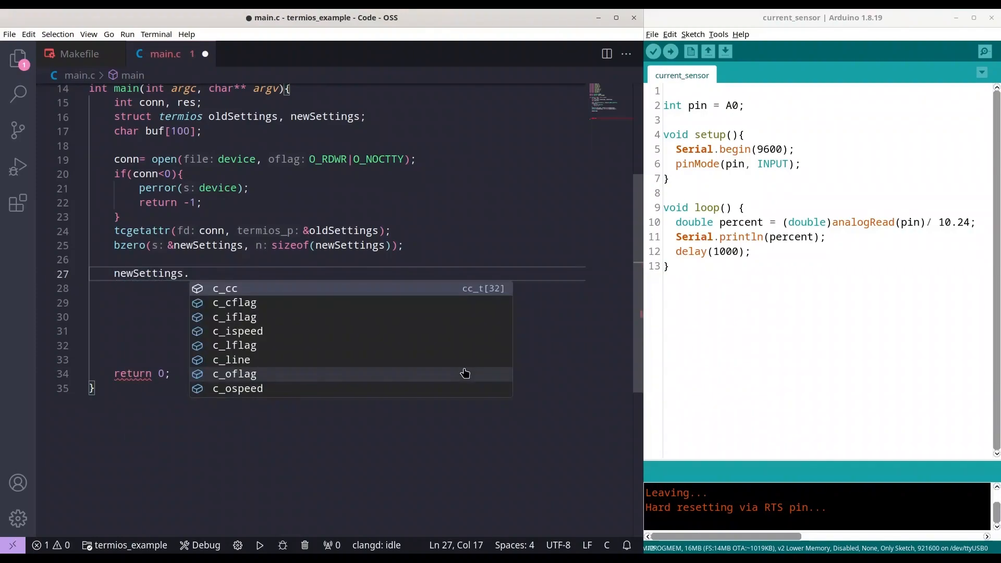
pyautogui.write('c_cflag=')
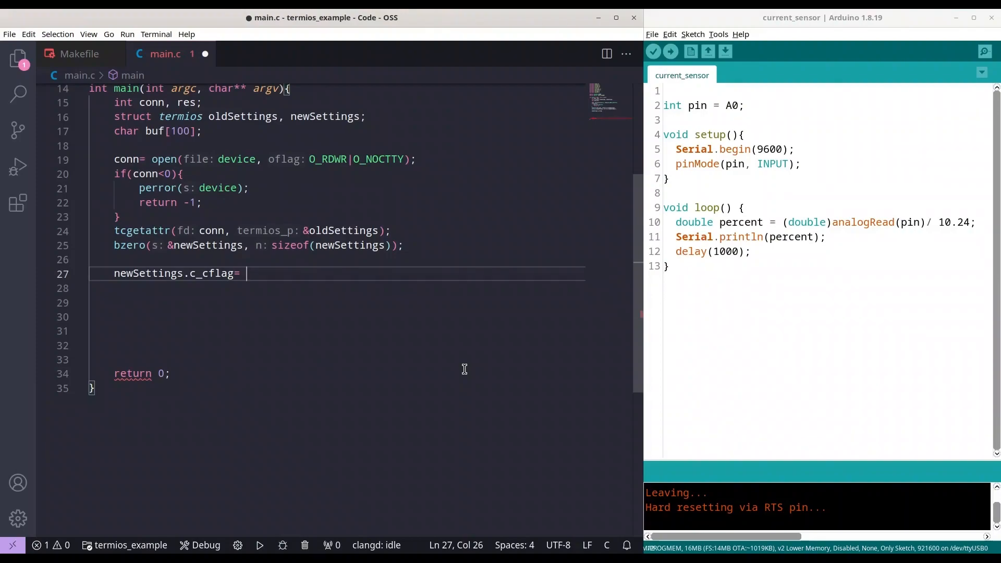
pyautogui.write('baudRate |')
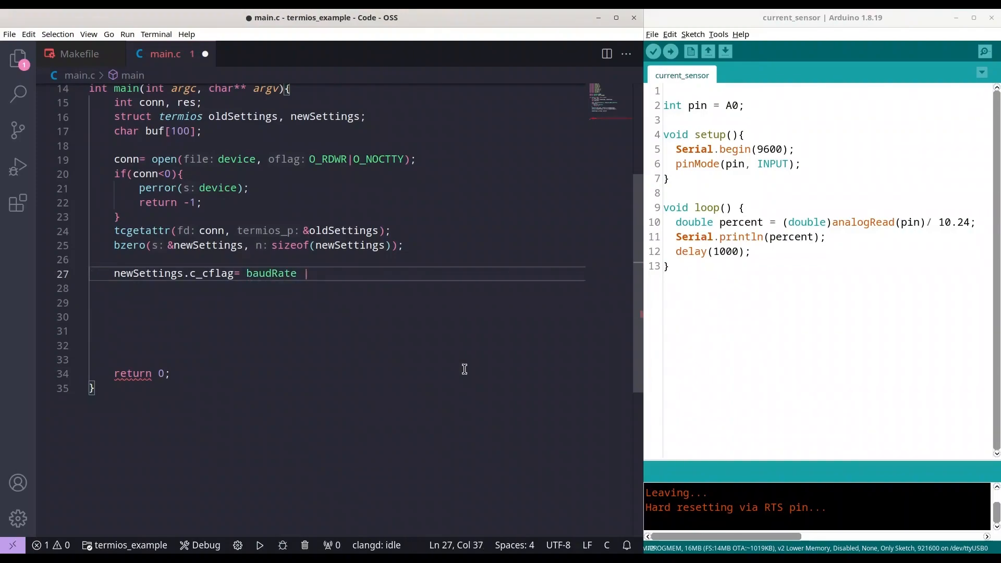
pyautogui.write('CRT')
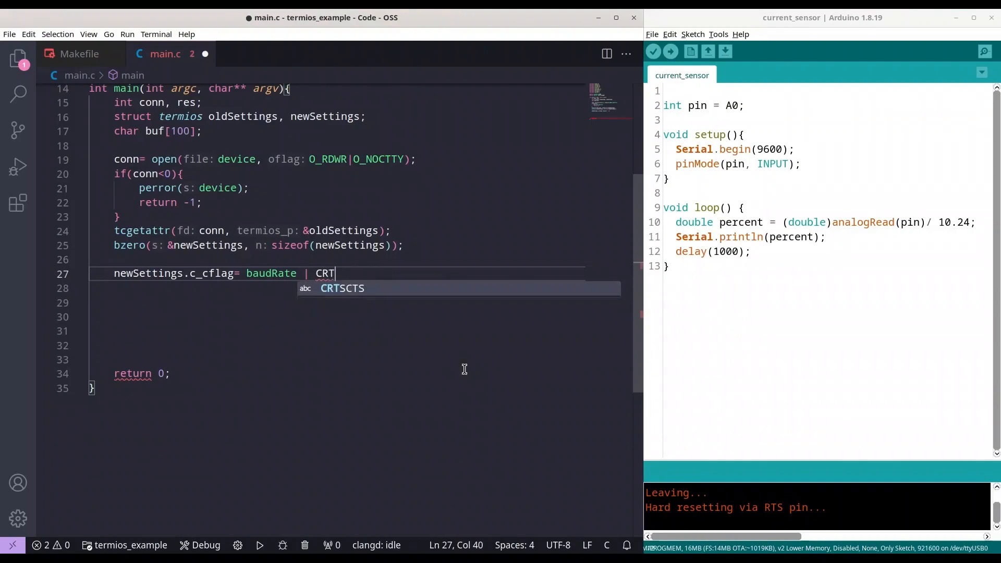
pyautogui.write('SCTS |')
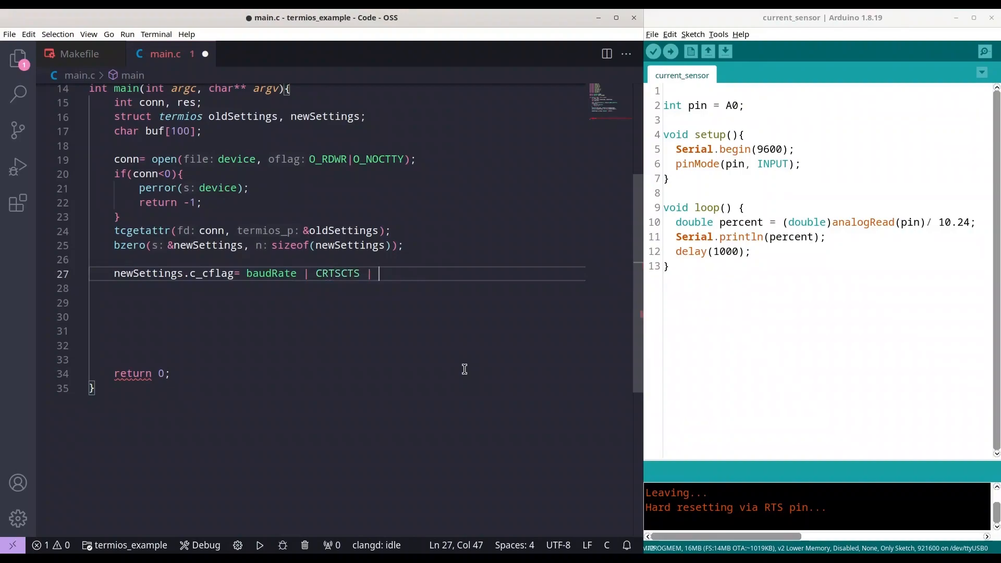
pyautogui.write('CS8')
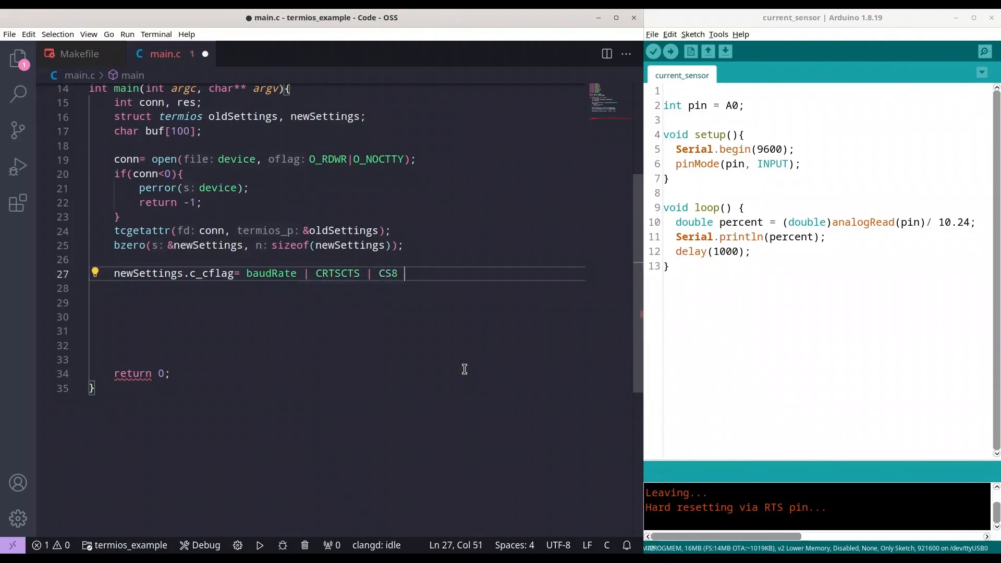
pyautogui.write('|')
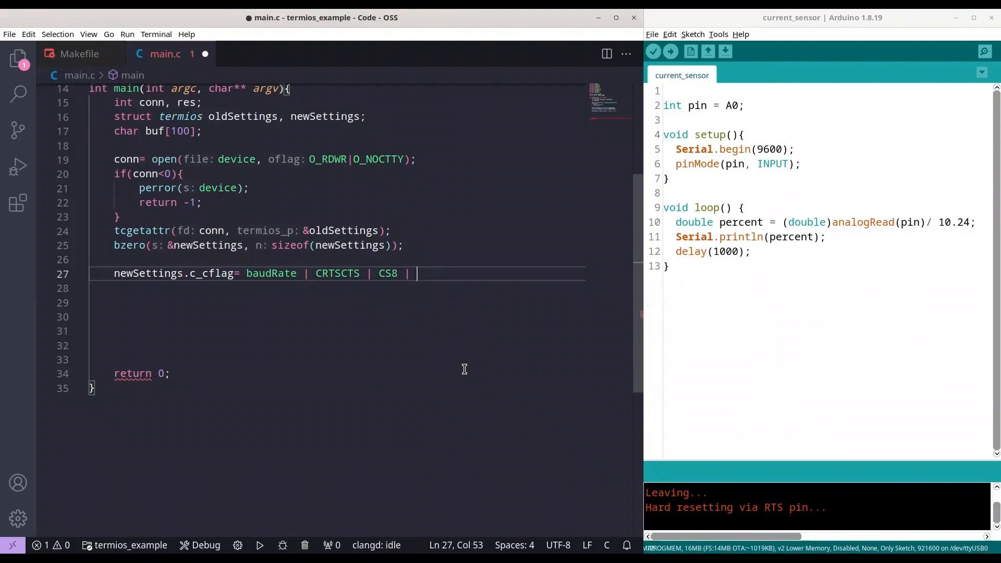
pyautogui.write('CLOCAL | C')
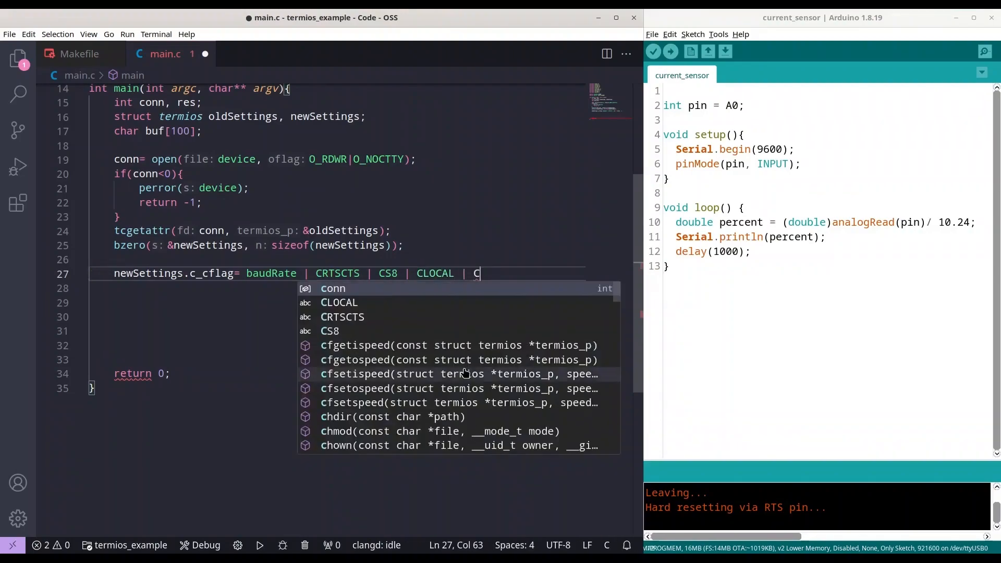
pyautogui.write('READ')
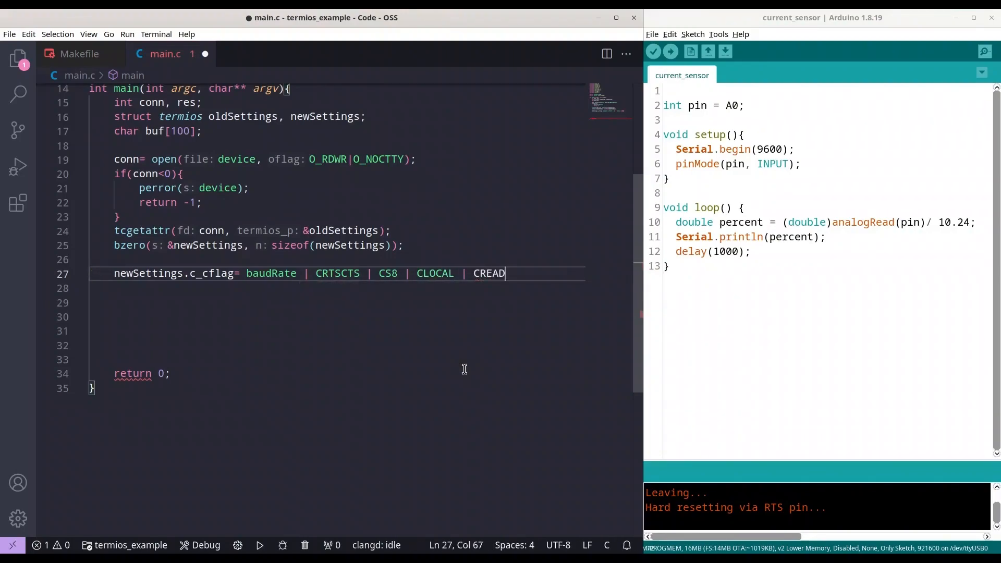
pyautogui.write(';')
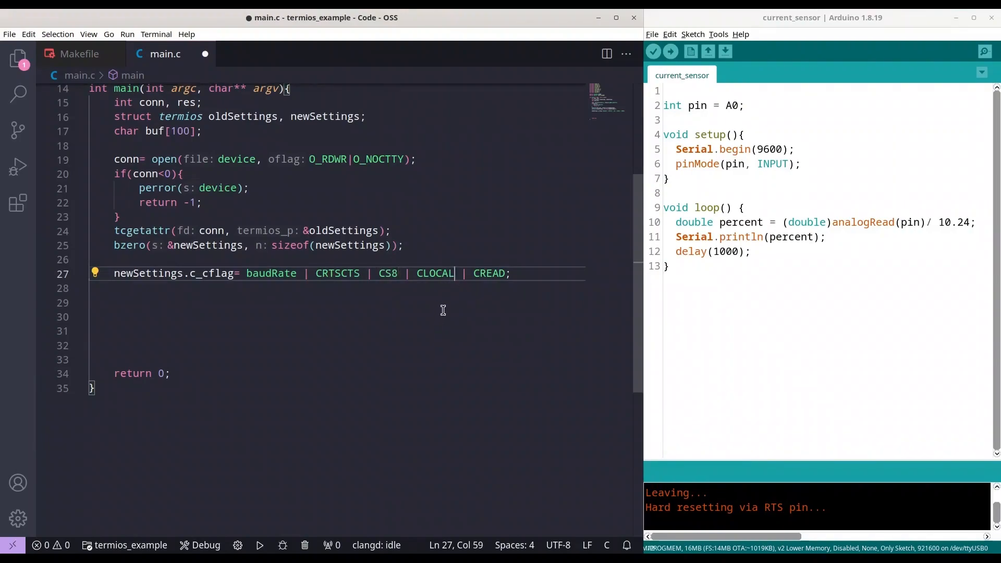
pyautogui.moveTo(499, 273)
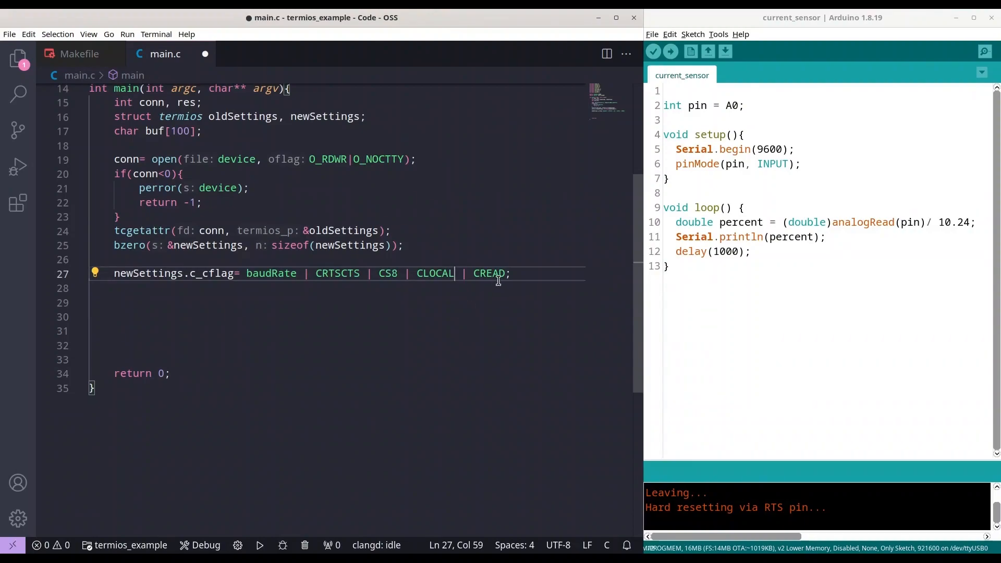
pyautogui.click(511, 274)
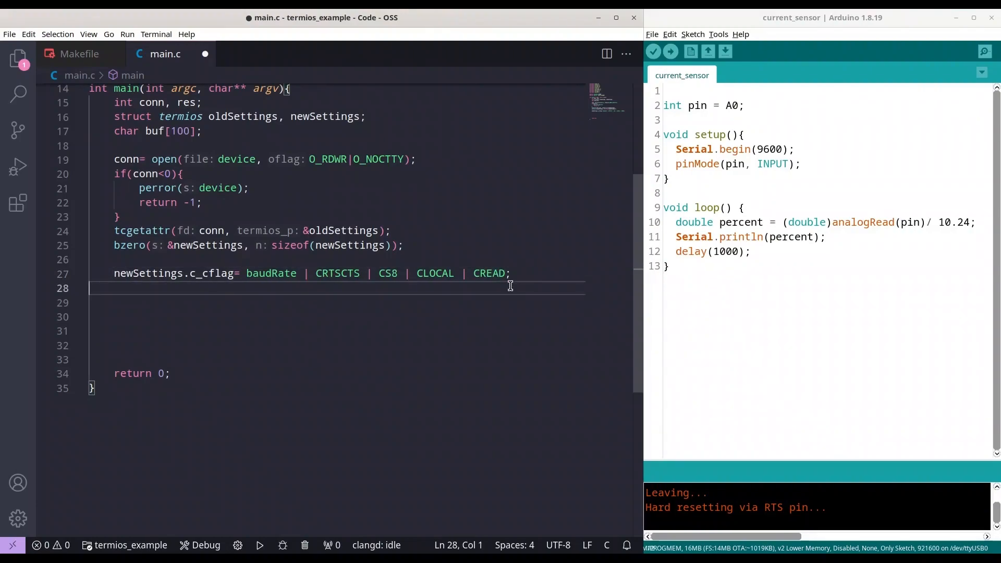
# Set newSettings.c_iflag to IGNPAR | ICRNL.
pyautogui.write('newSettings.c_iflag= I')
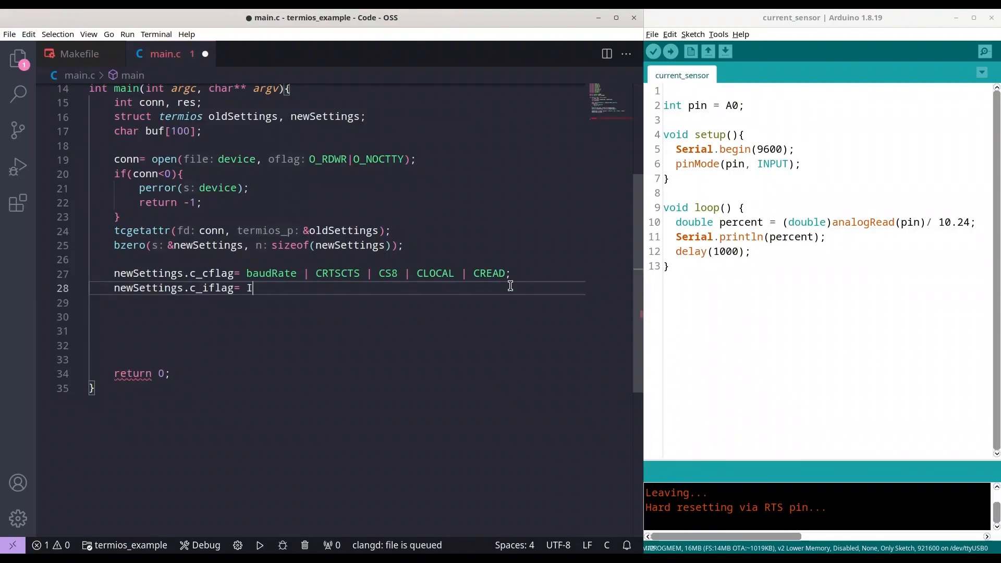
pyautogui.write('GNPAR')
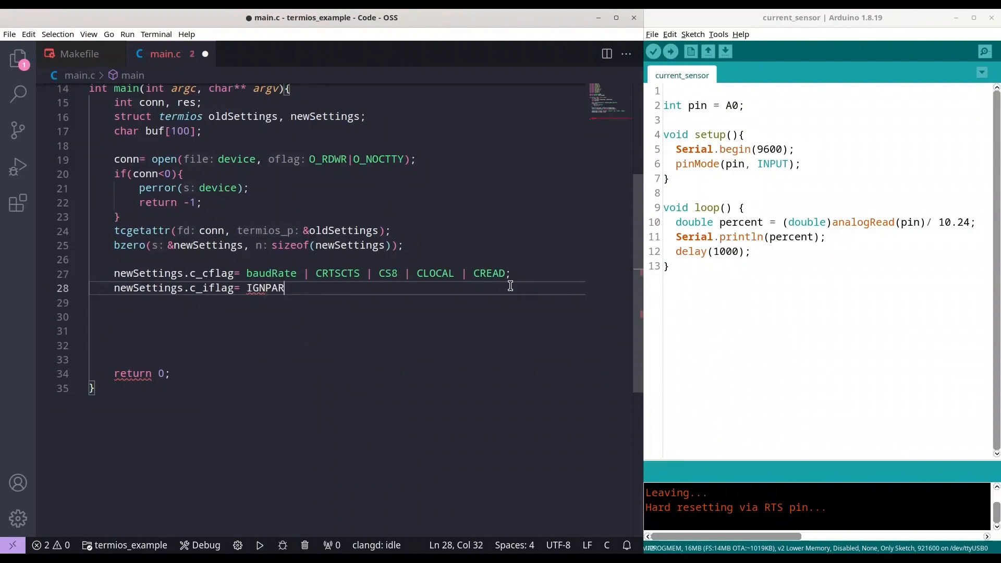
pyautogui.write('|')
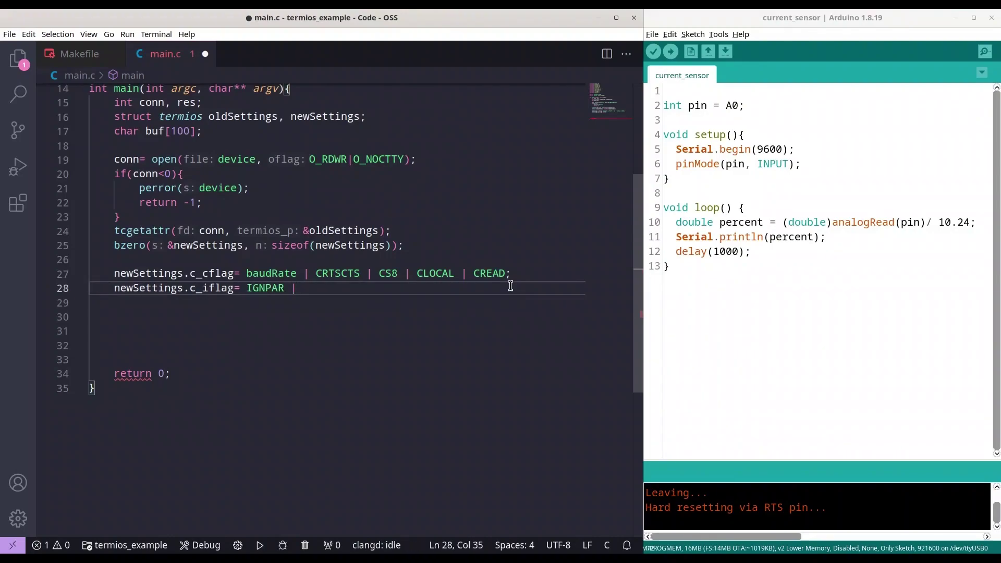
pyautogui.write('ICRNL;')
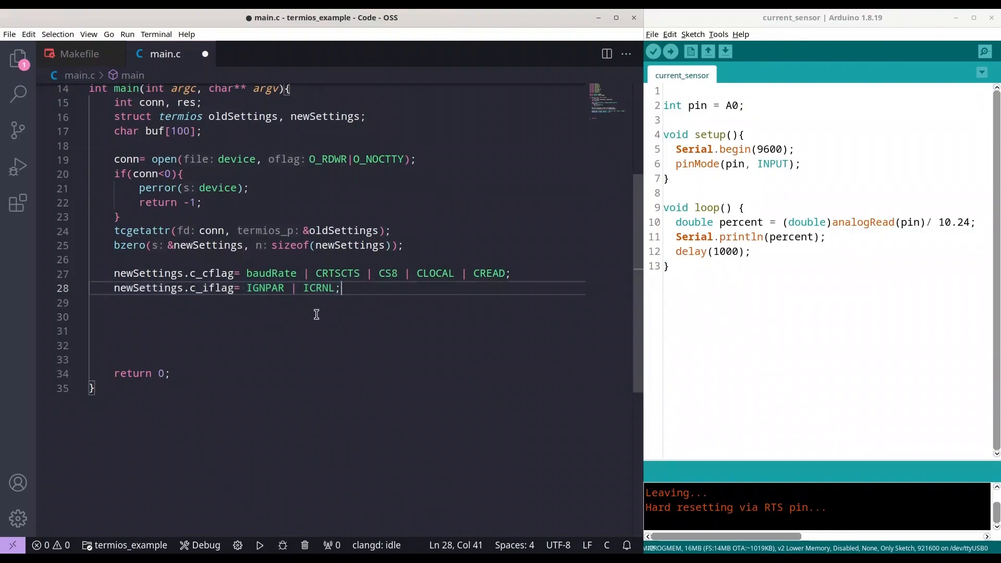
# Set newSettings.c_oflag to 0 and newSettings.c_lflag to ICANON.
pyautogui.write('new')
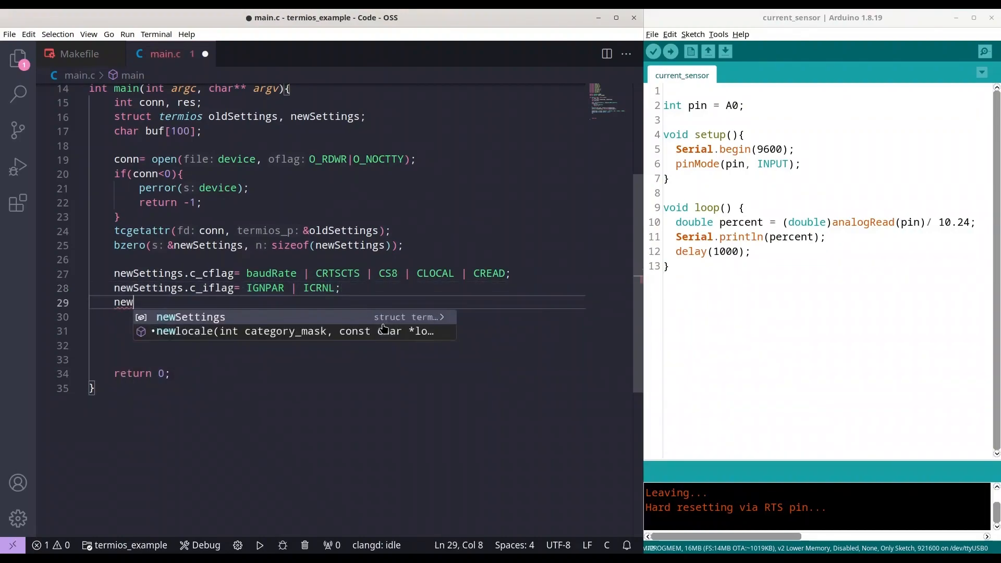
pyautogui.write('Settings.')
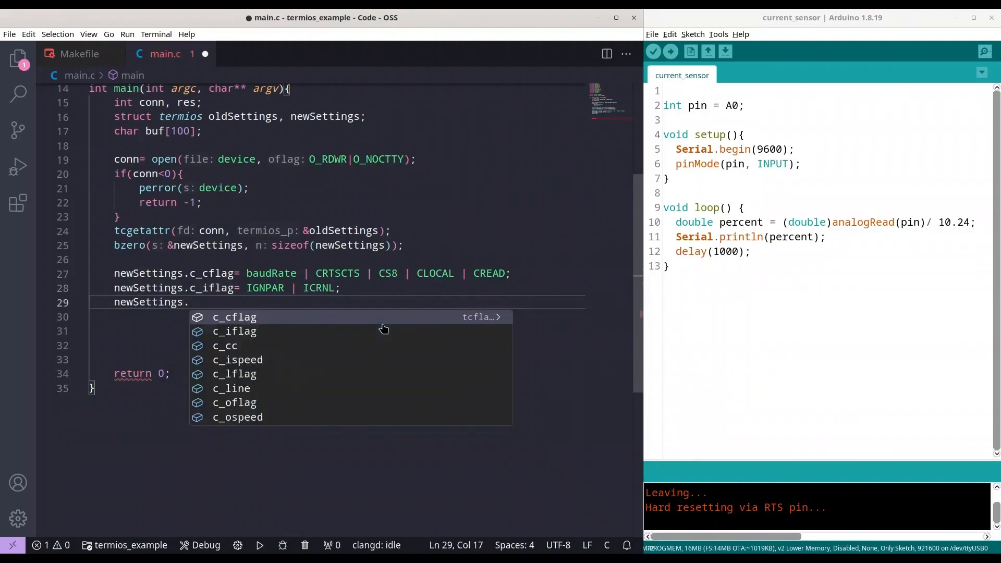
pyautogui.write('c_o')
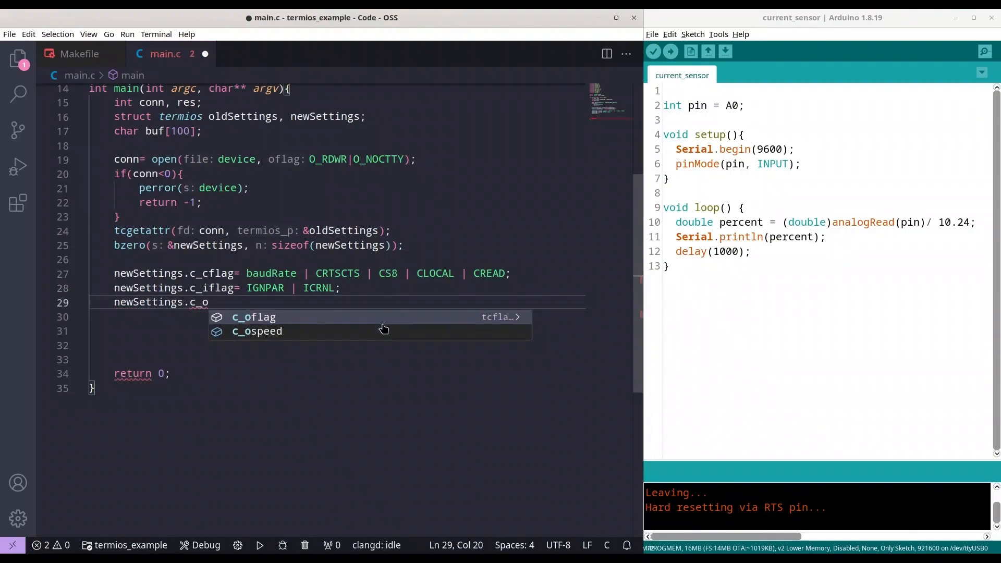
pyautogui.write('flag = 0')
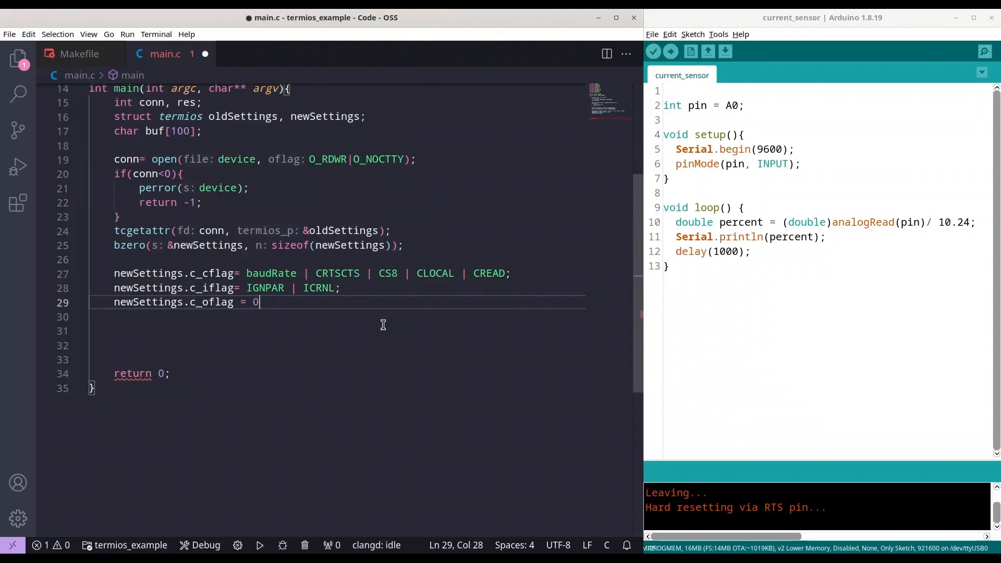
pyautogui.write(';')
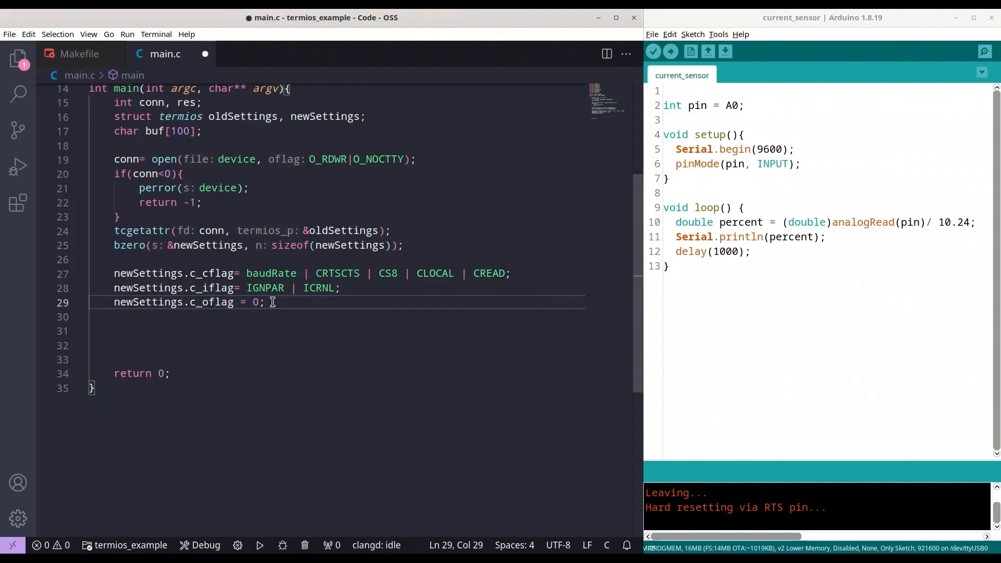
pyautogui.write('news')
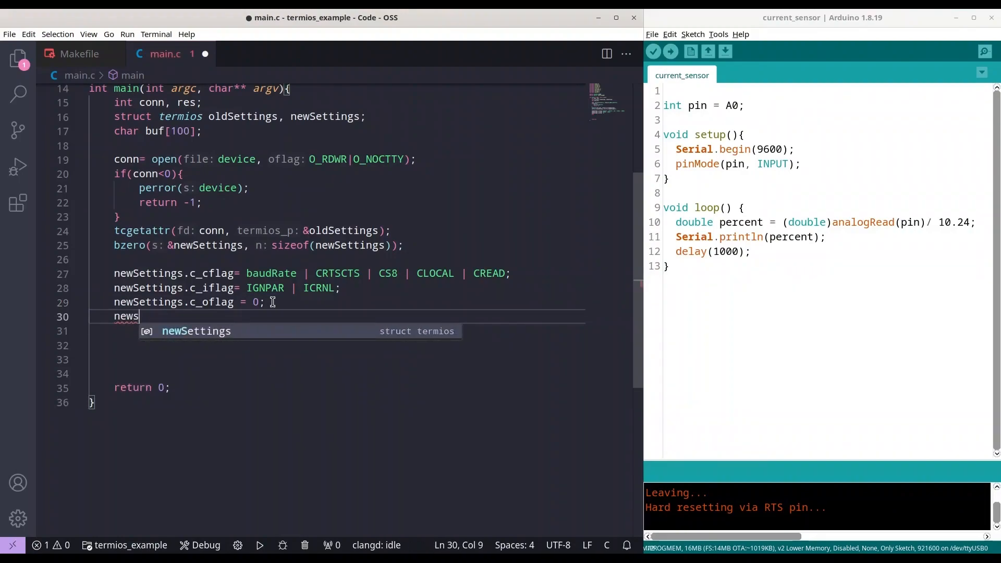
pyautogui.write('ettings.c_lflag')
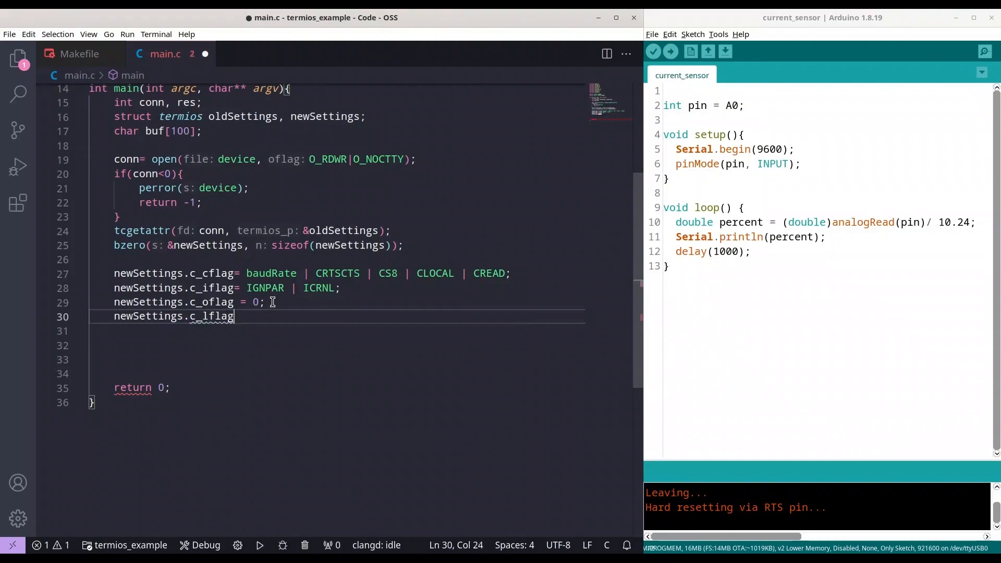
pyautogui.write('=')
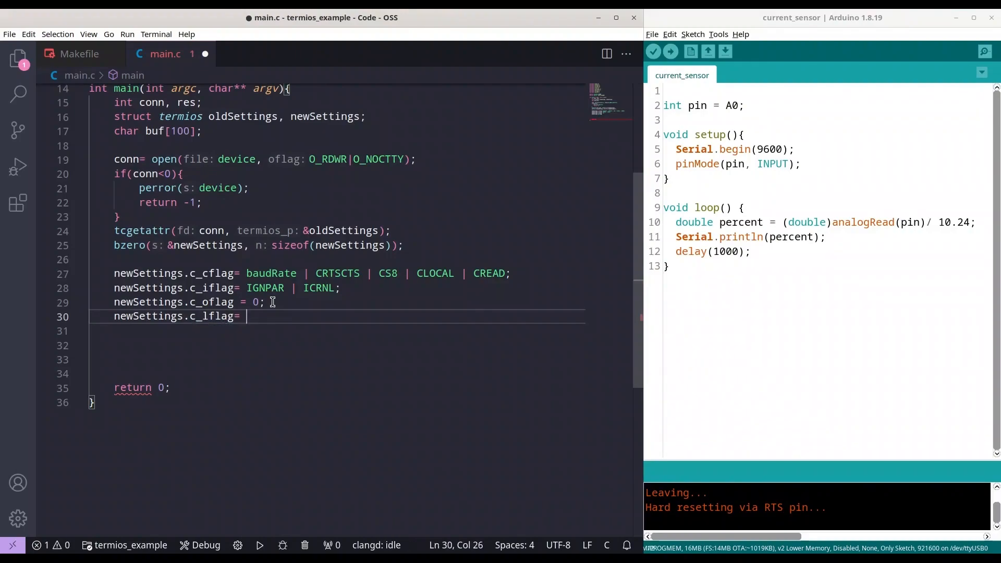
pyautogui.write('ICANON;')
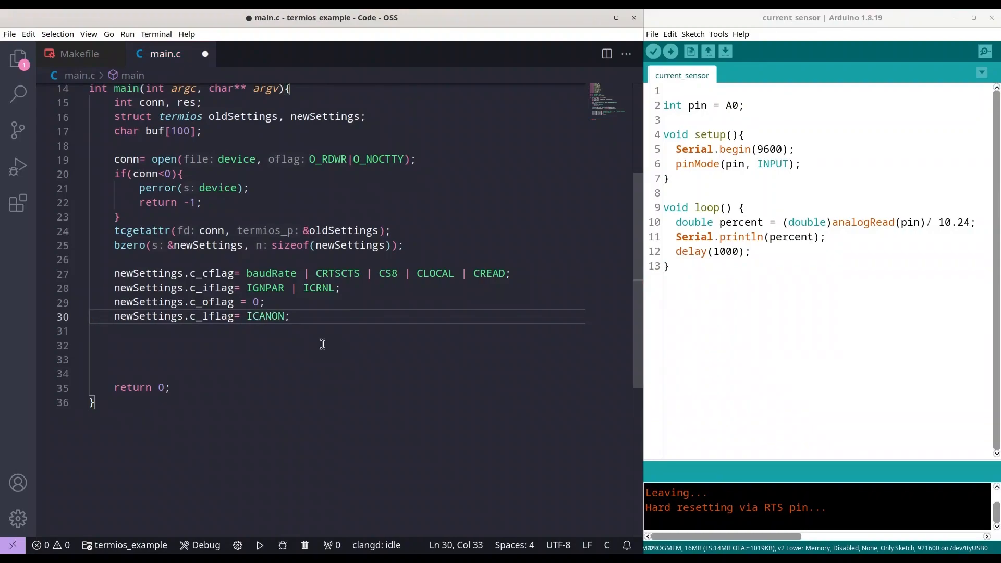
pyautogui.moveTo(265, 317)
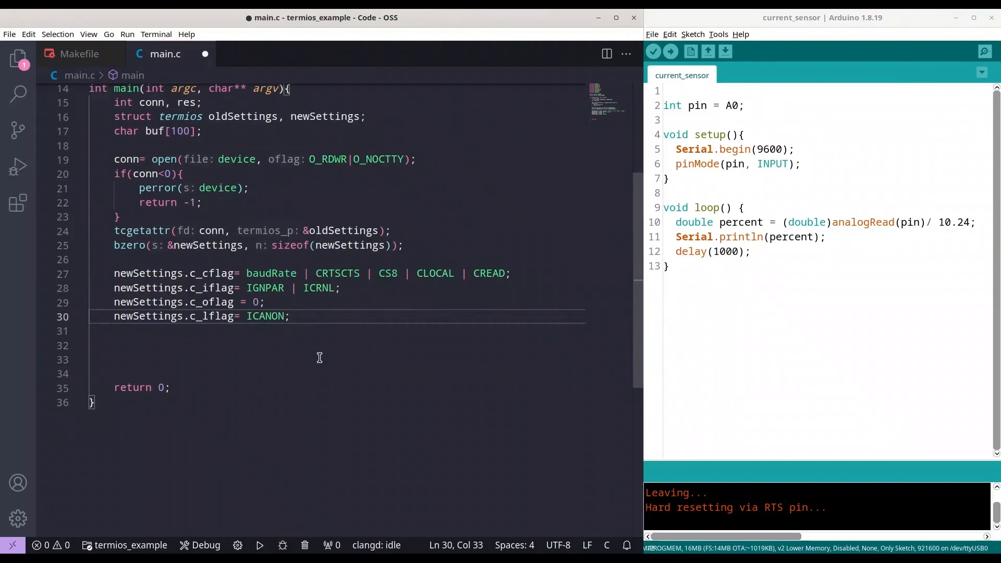
pyautogui.moveTo(317, 344)
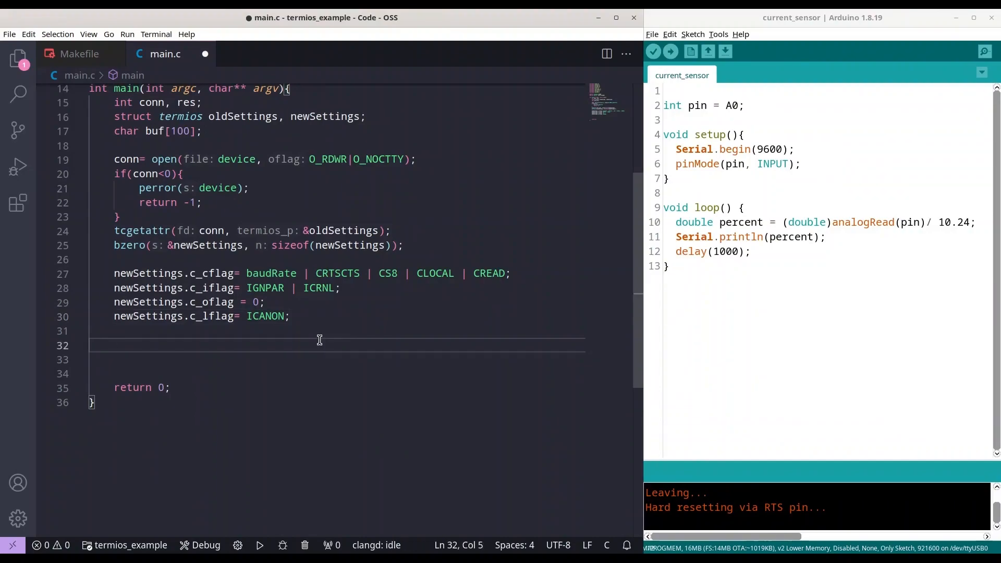
# Flush the port's input with tcflush(conn, TCIFLUSH);.
pyautogui.write('t')
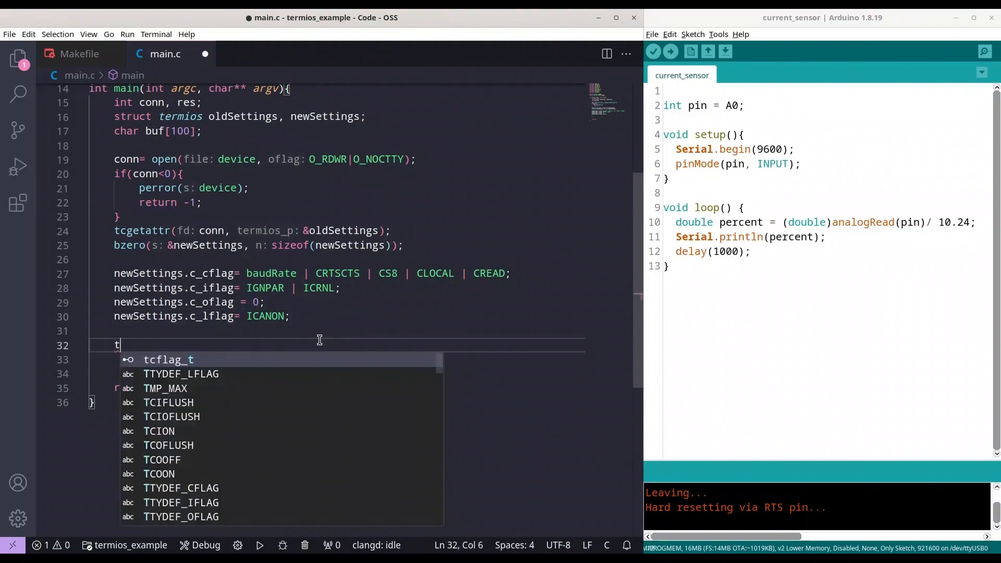
pyautogui.write('cf')
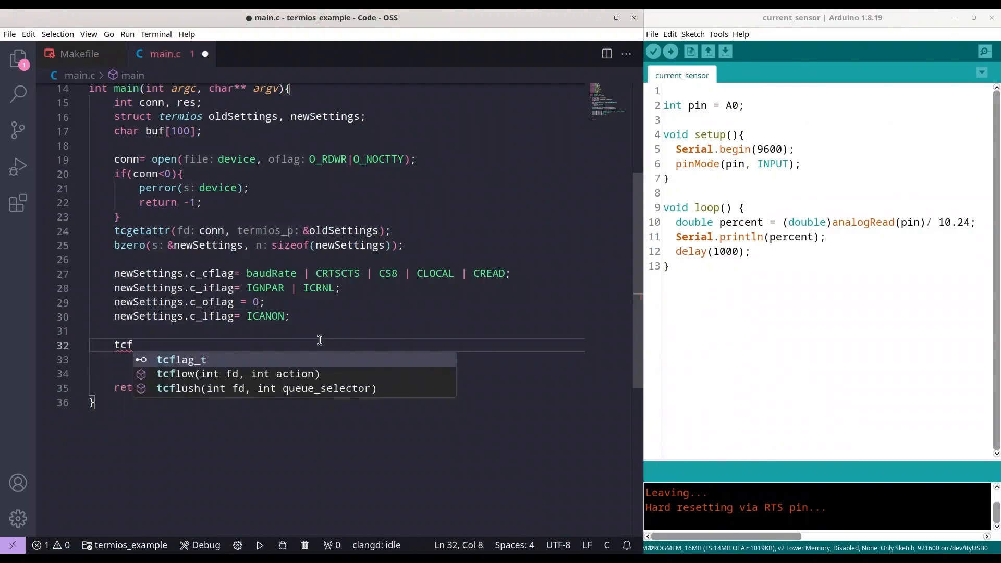
pyautogui.click(198, 388)
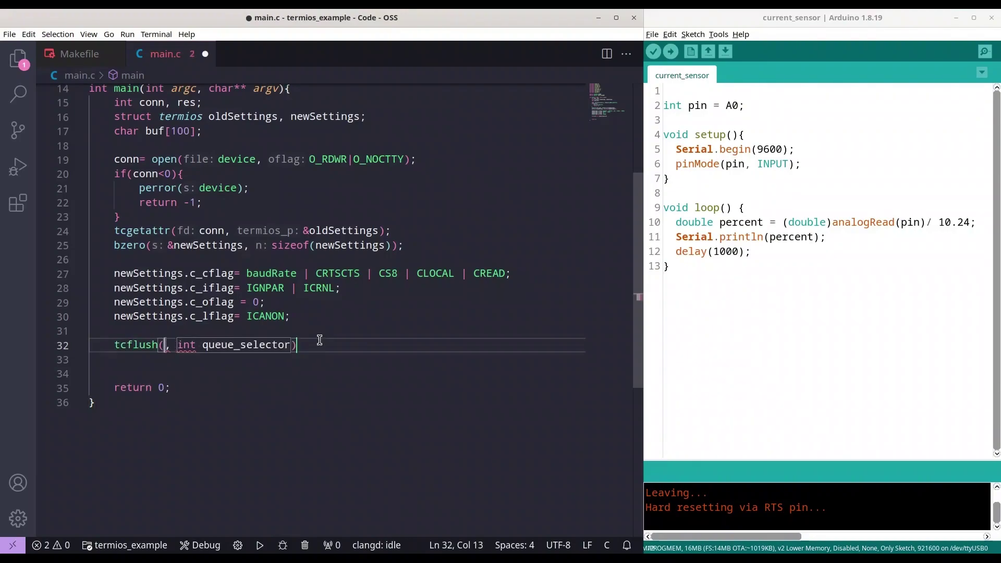
pyautogui.write('conn,)')
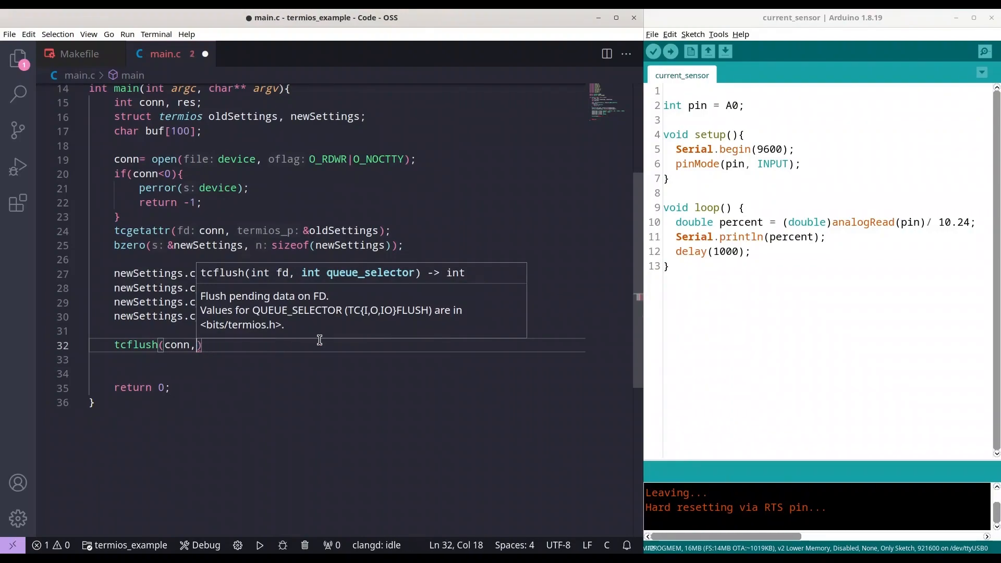
pyautogui.write('TCIFLUSH')
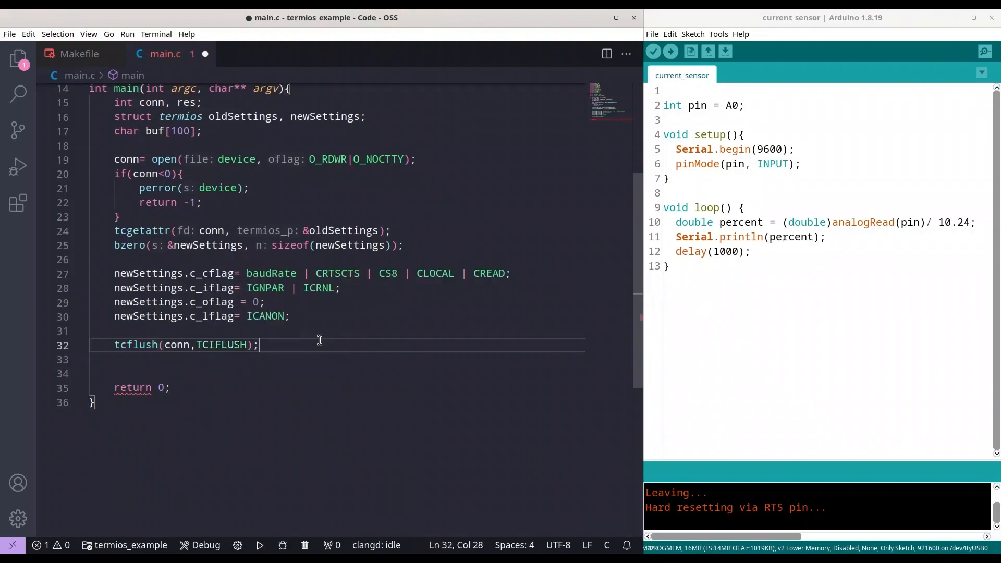
# Apply the settings with tcsetattr(conn, TCSANOW, &newSettings); and start a new line.
pyautogui.write('t')
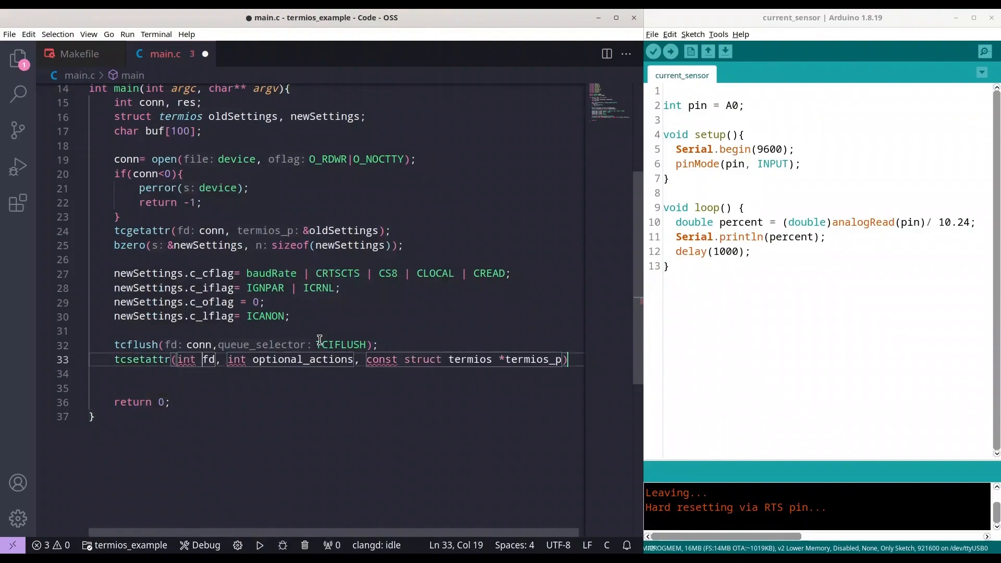
pyautogui.write('con')
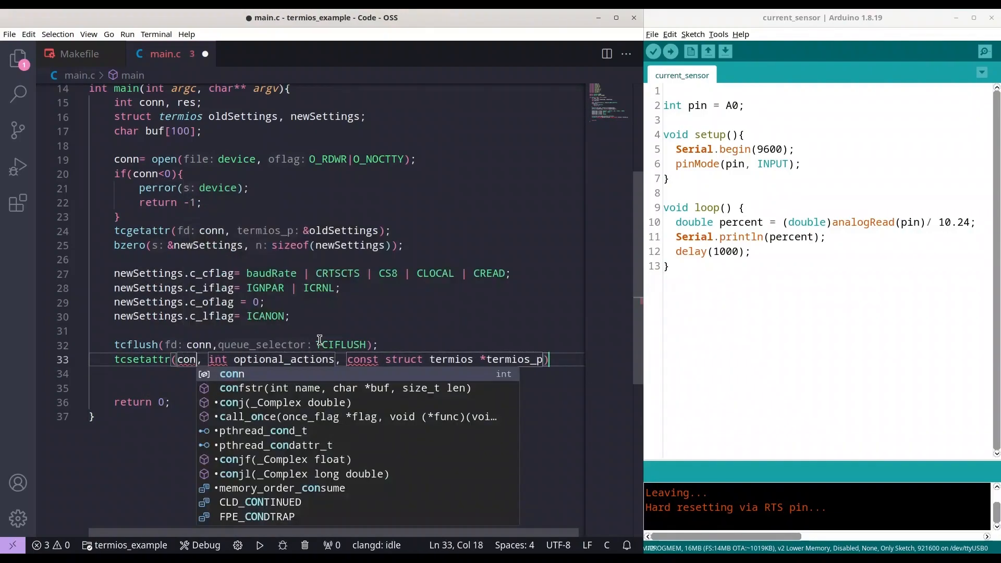
pyautogui.write(',T')
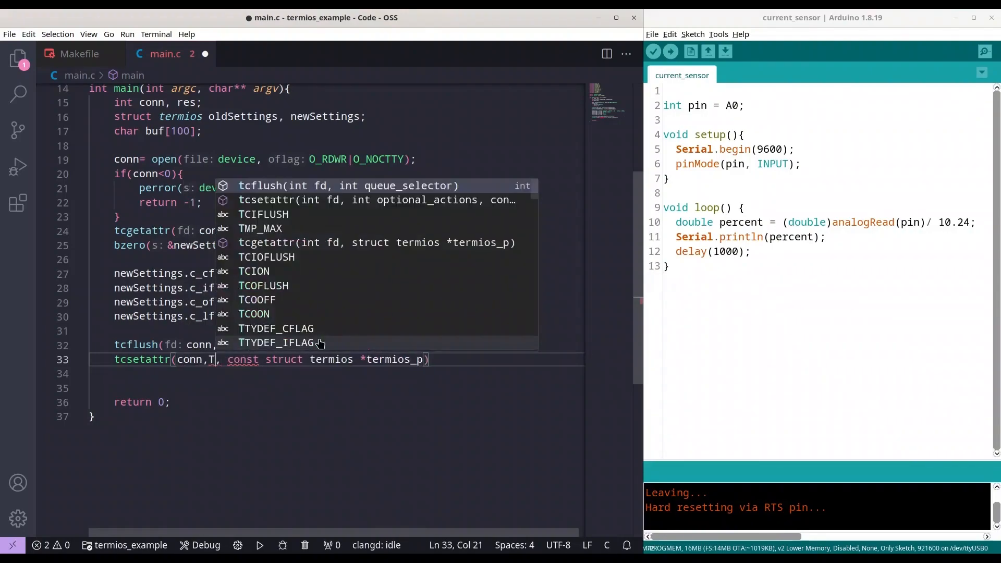
pyautogui.write('CS')
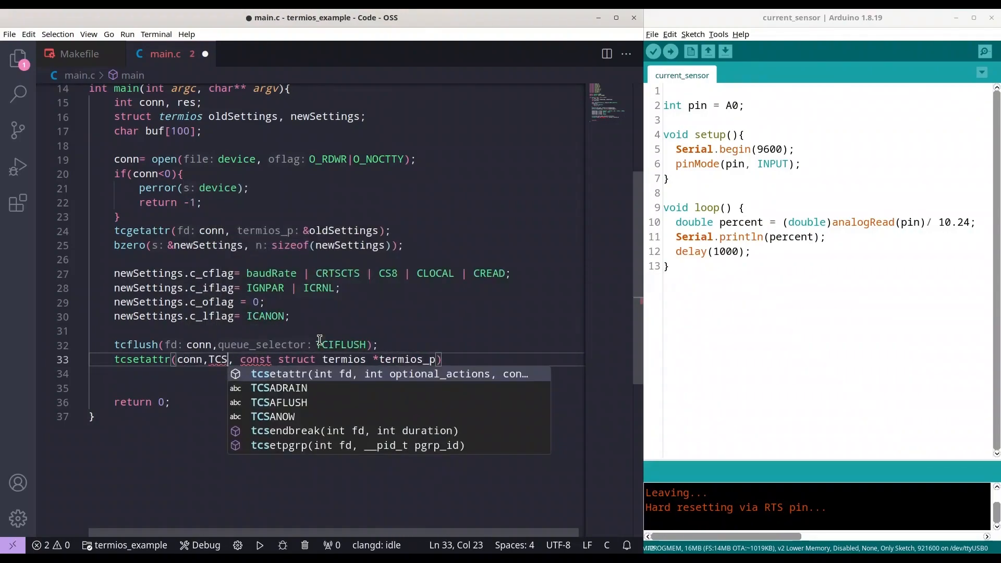
pyautogui.click(274, 417)
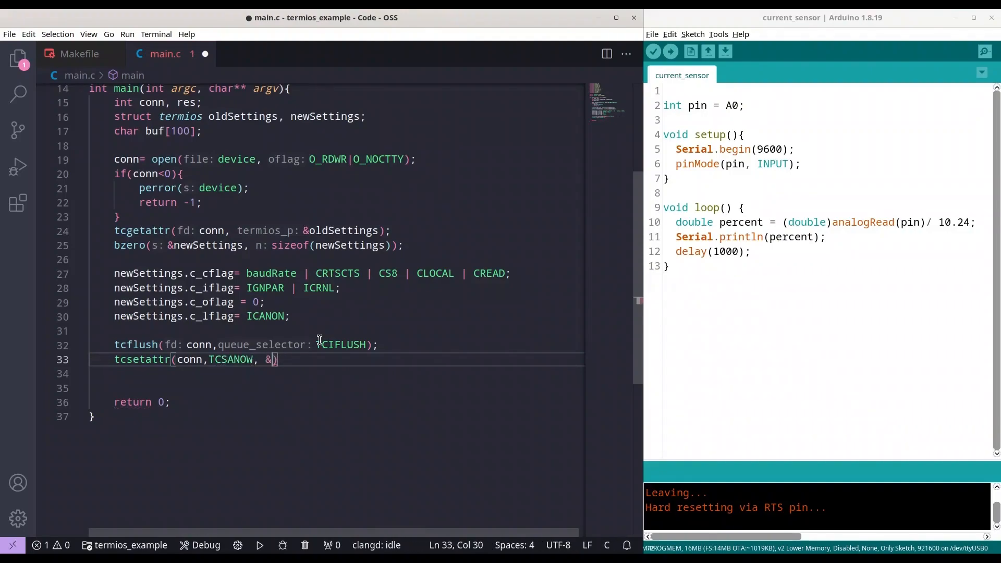
pyautogui.write('newSettings')
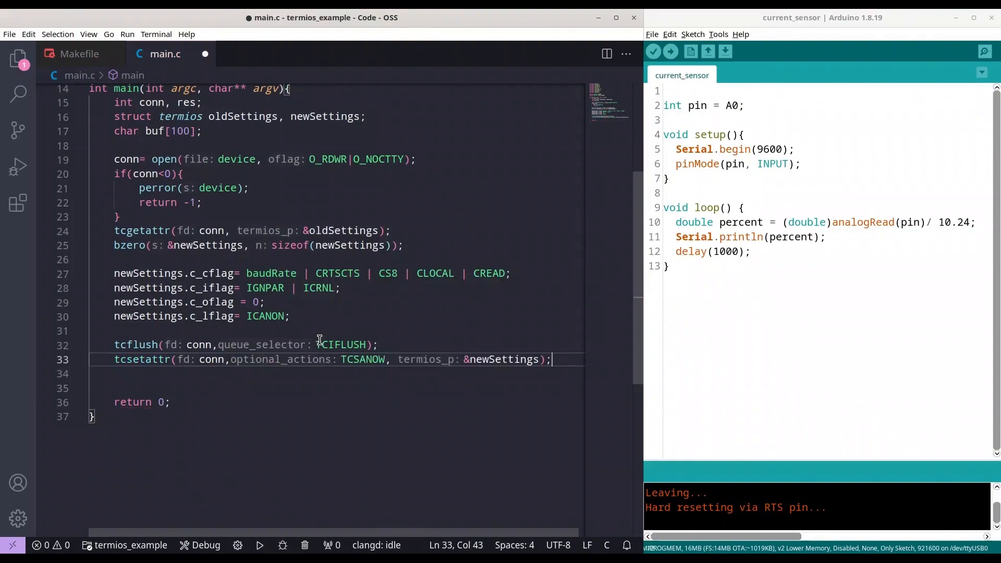
pyautogui.press('Enter')
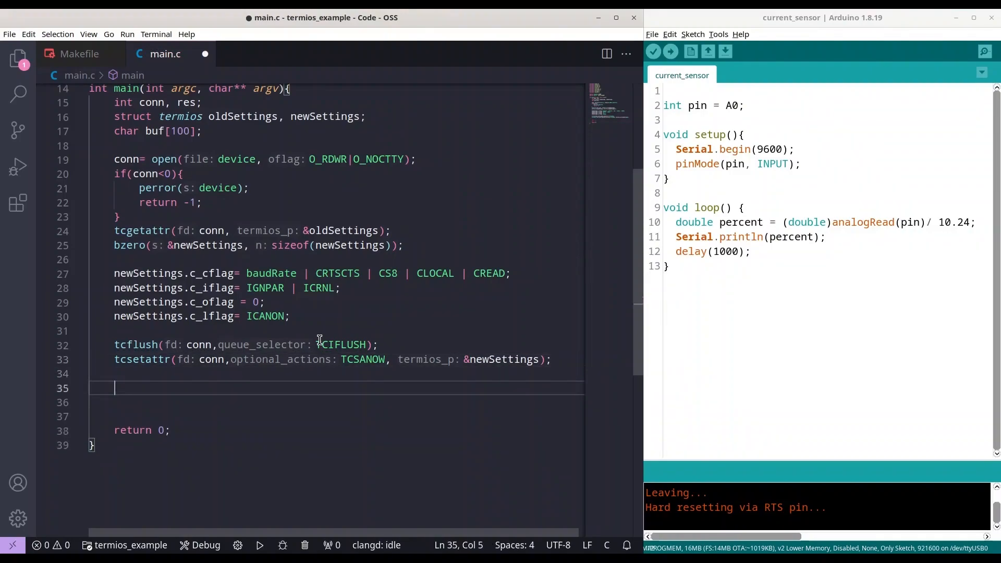
# Read up to 100 bytes with res = read(conn, buf, 100); and null-terminate with buf[res]='\0';.
pyautogui.write('res')
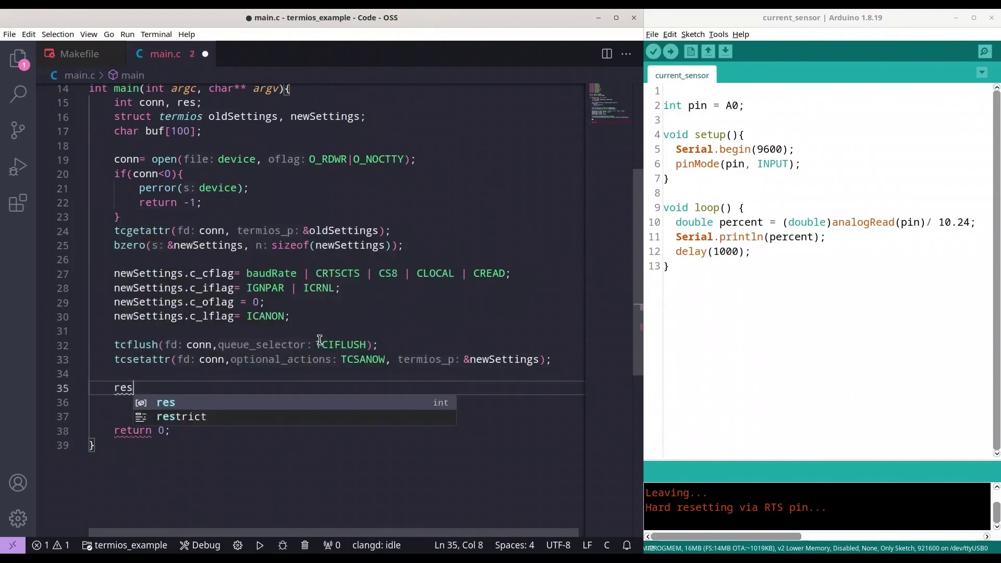
pyautogui.write('= re')
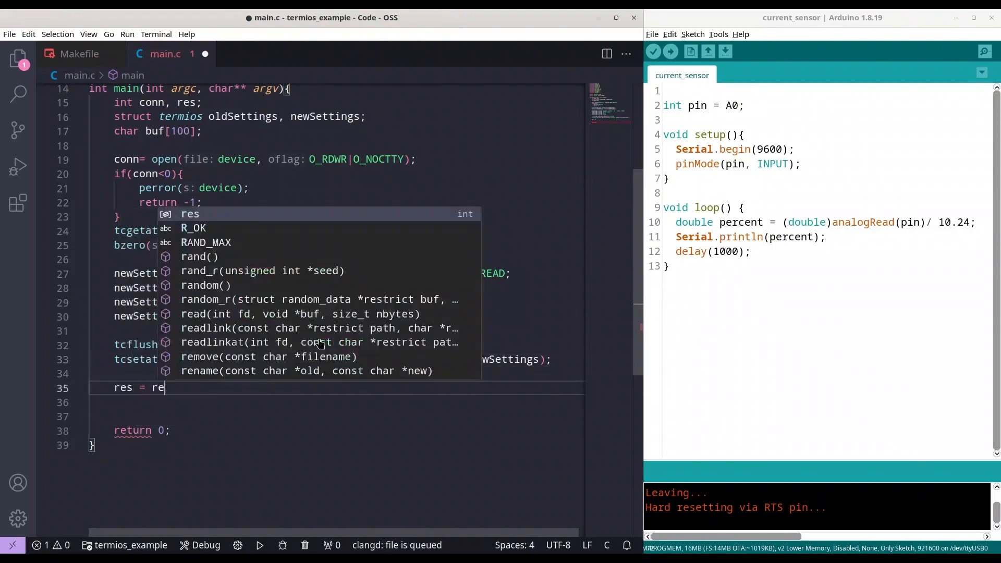
pyautogui.write('ad(')
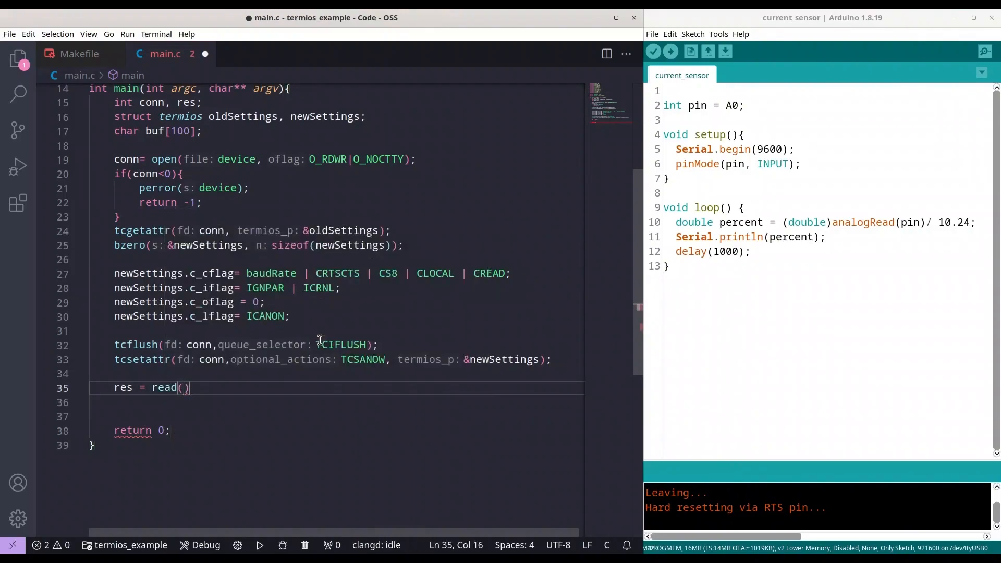
pyautogui.write('conn')
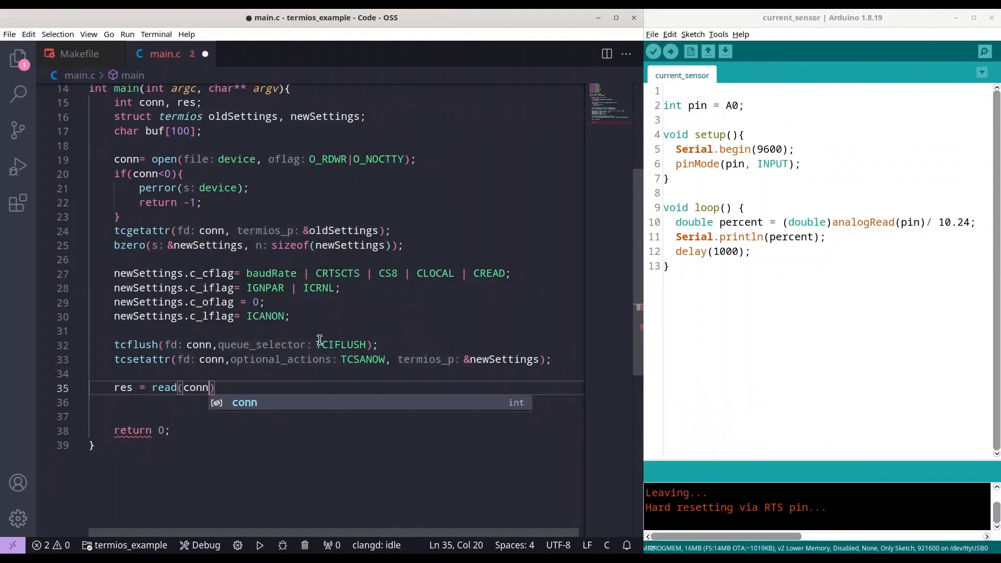
pyautogui.write(',buf')
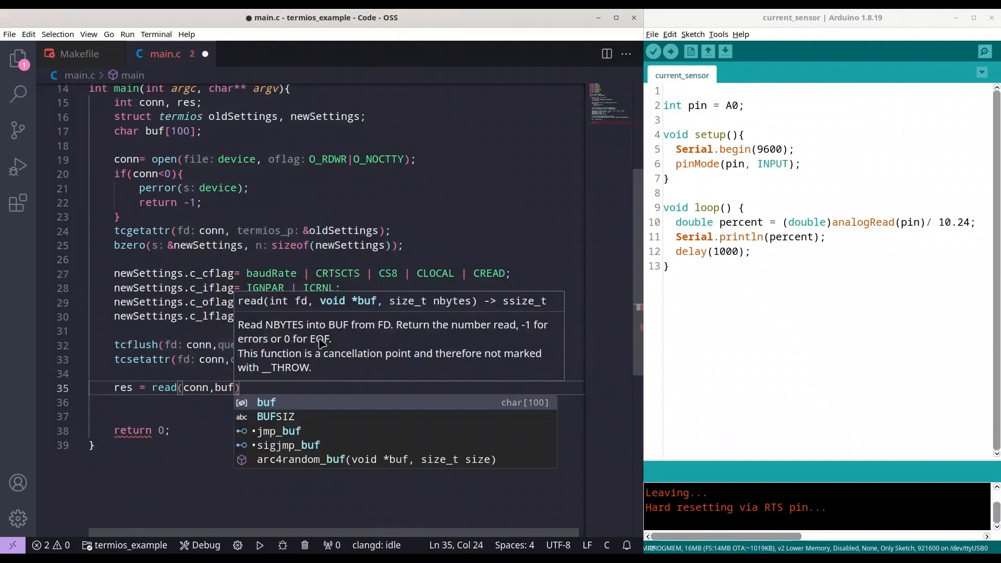
pyautogui.write(',100')
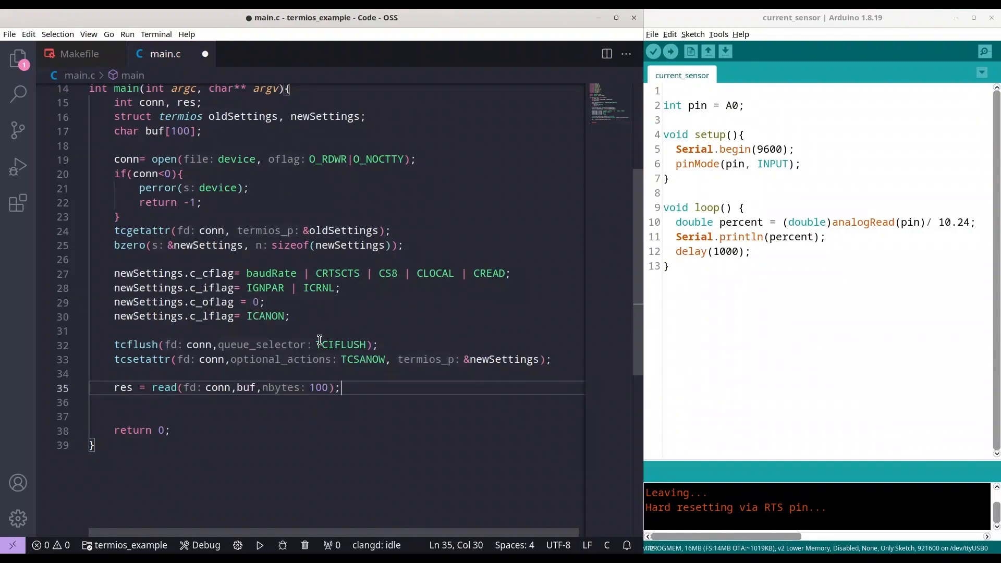
pyautogui.write('buf[')
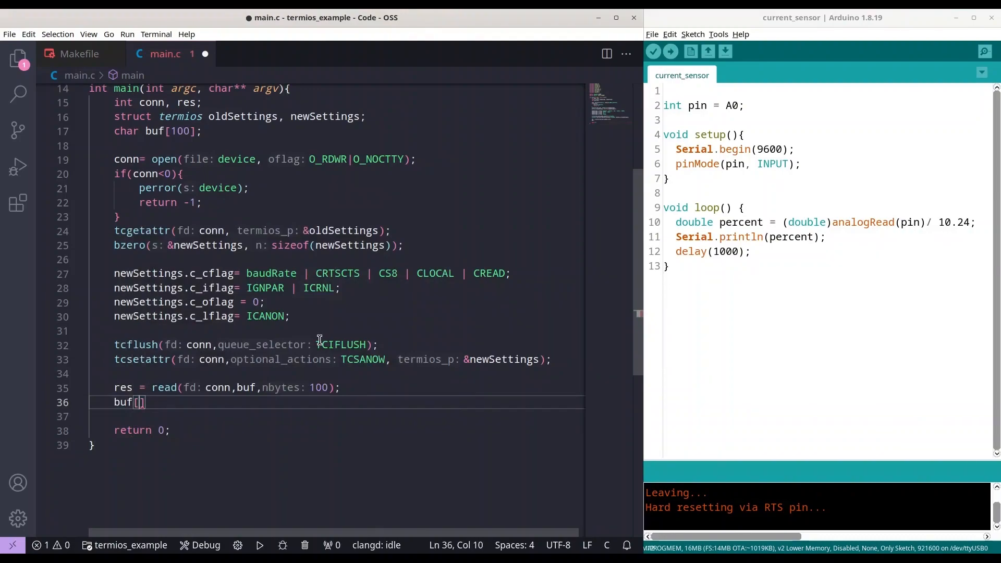
pyautogui.write('red]=')
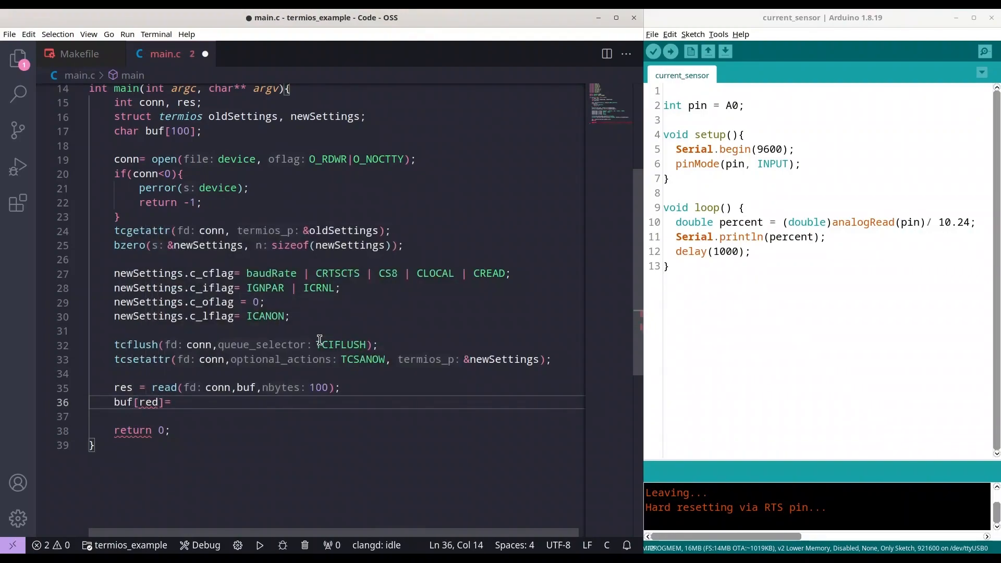
pyautogui.write("'\\'")
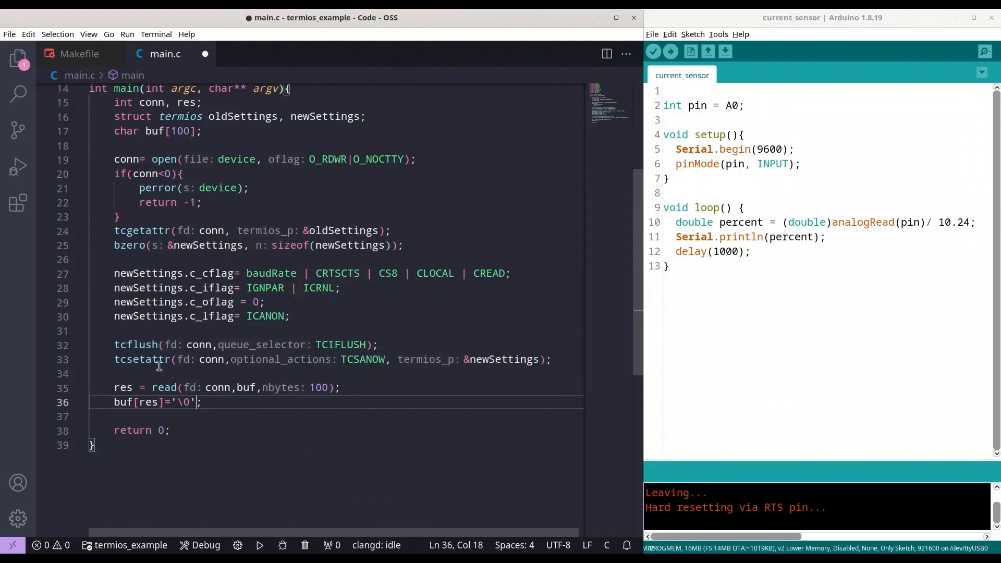
pyautogui.moveTo(122, 387)
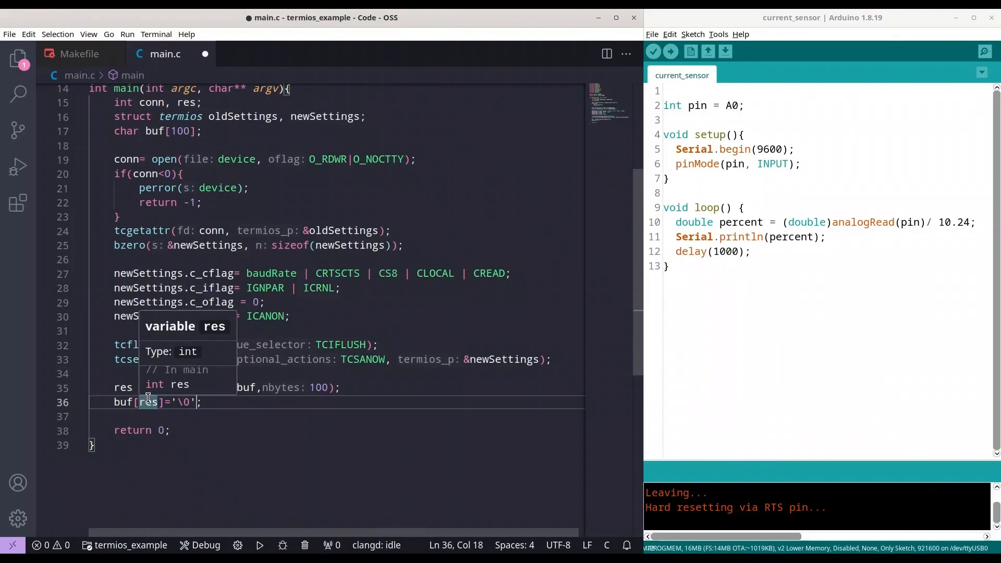
# Print the buffer as a string with printf("%s", buf);.
pyautogui.click(307, 411)
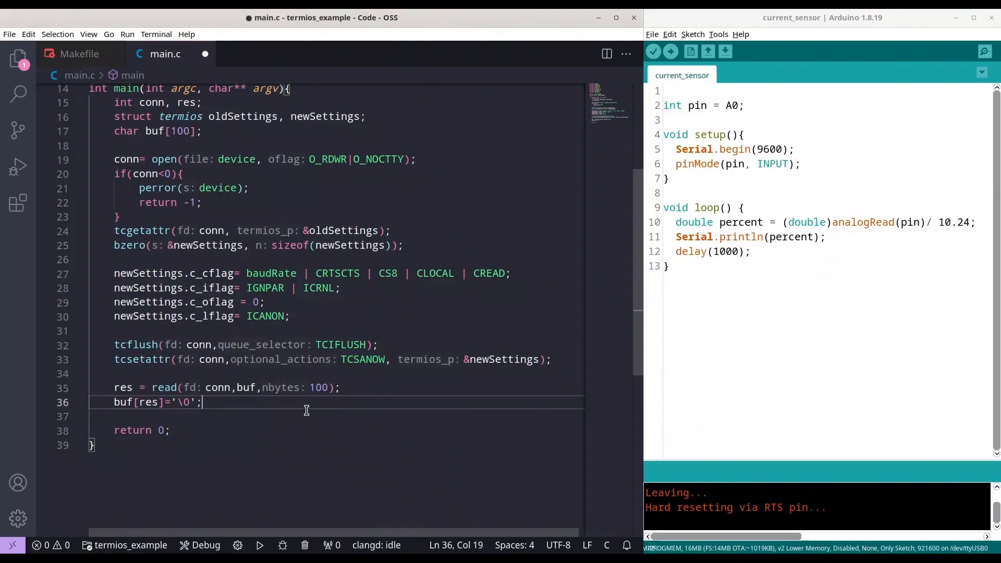
pyautogui.write('printf(')
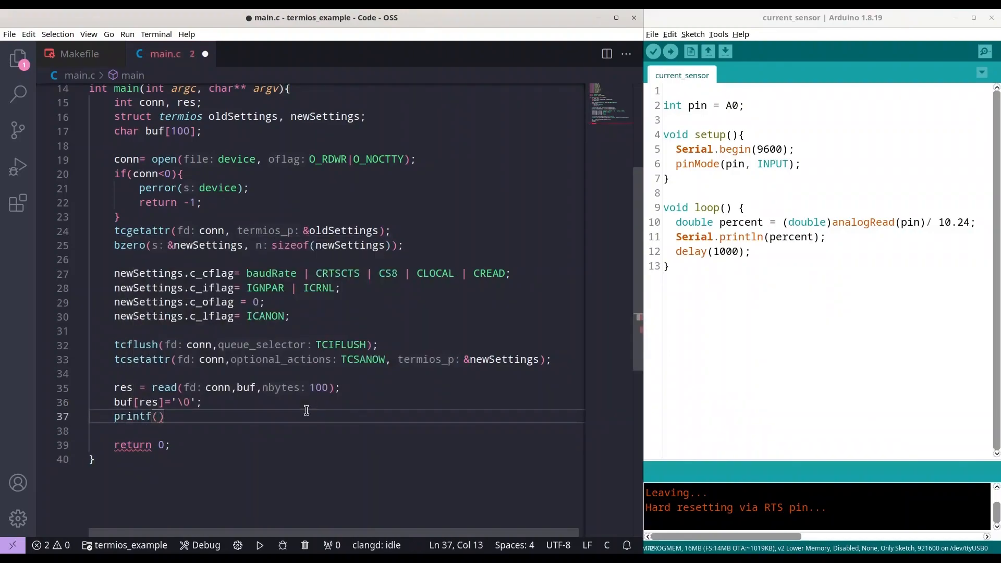
pyautogui.write('""')
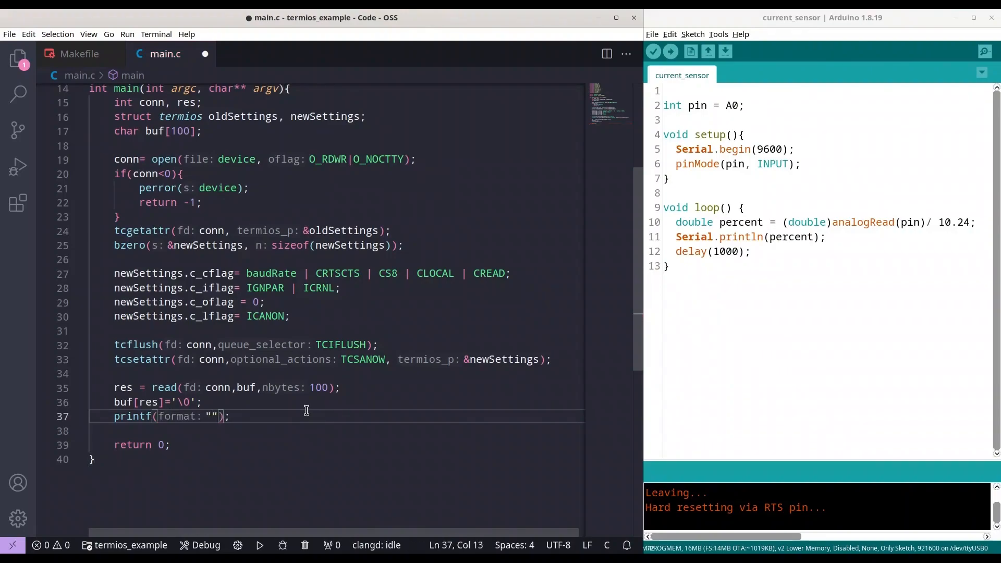
pyautogui.write('%s')
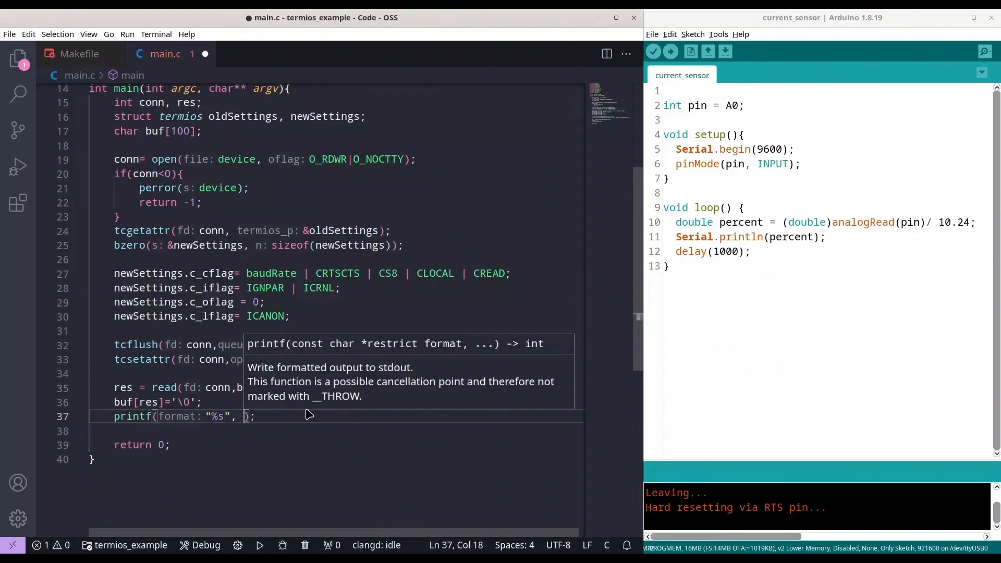
pyautogui.write('bi')
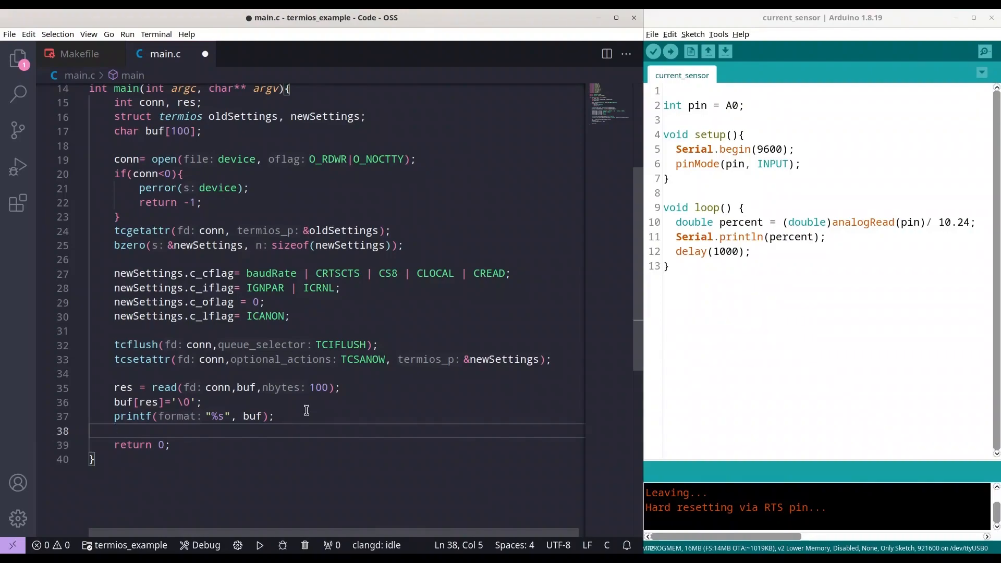
# Restore the port with tcsetattr(conn, TCSANOW, &oldSettings); before return 0 and save main.c.
pyautogui.write('tcsetattr(')
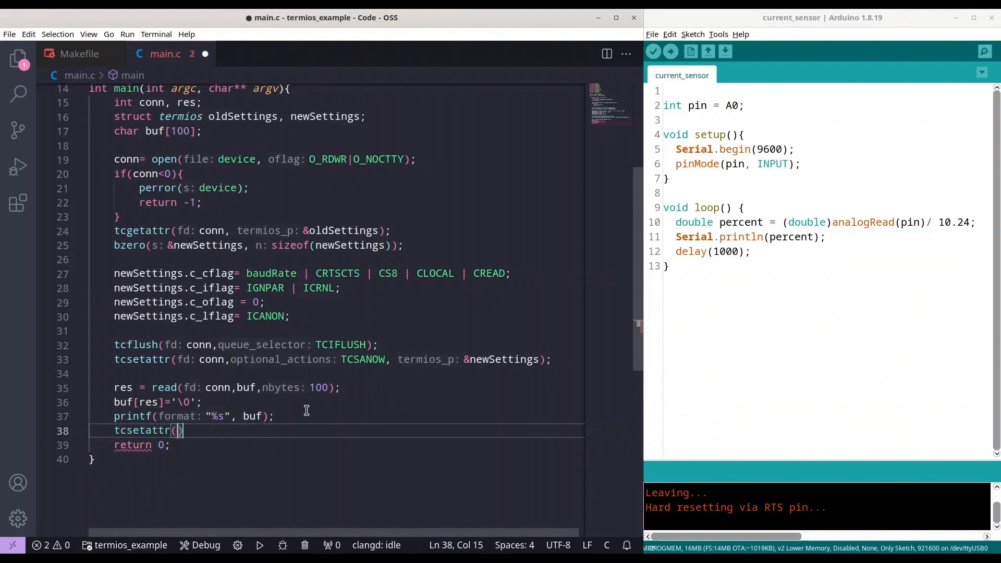
pyautogui.write('c')
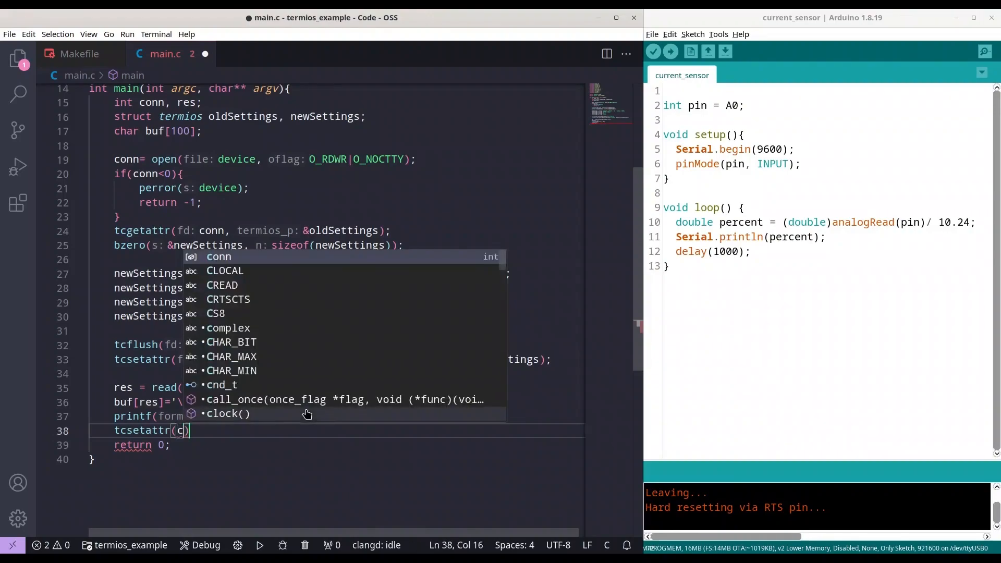
pyautogui.write('conn,')
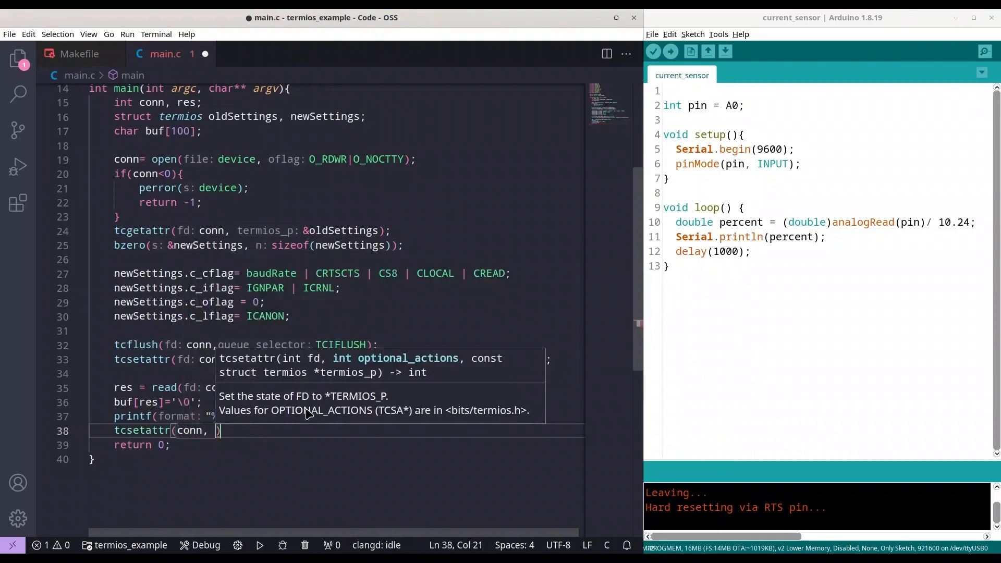
pyautogui.write('TCS')
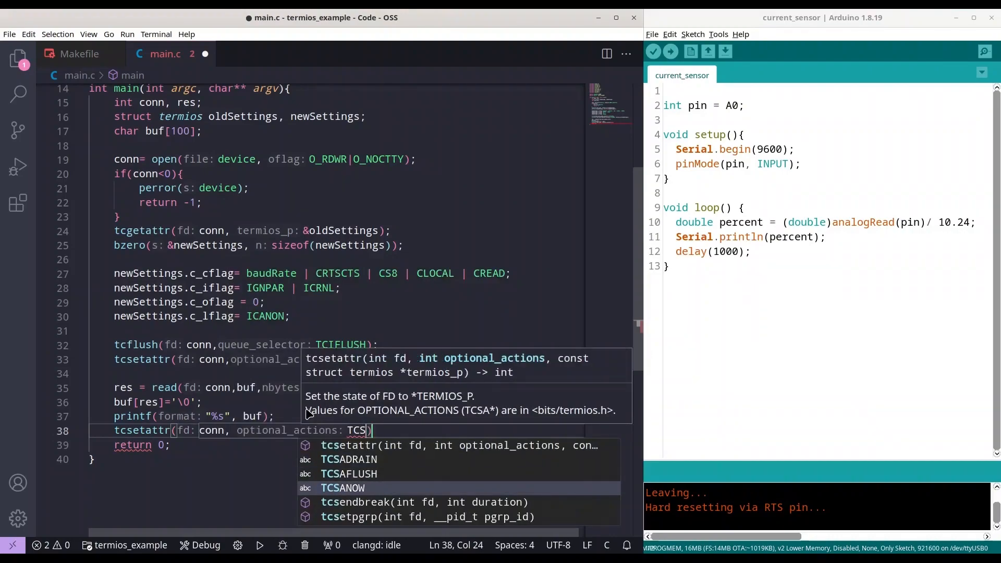
pyautogui.click(350, 488)
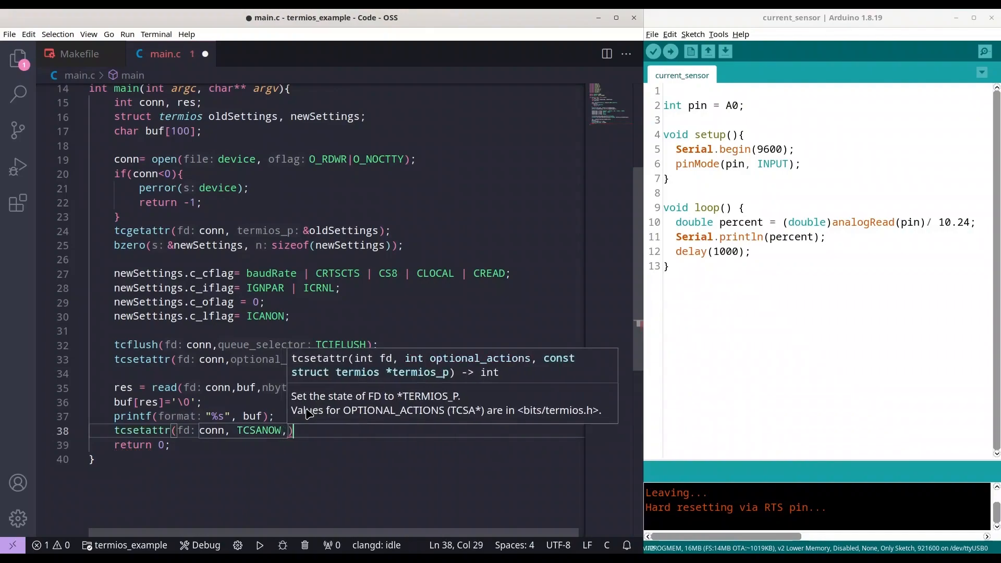
pyautogui.write('&')
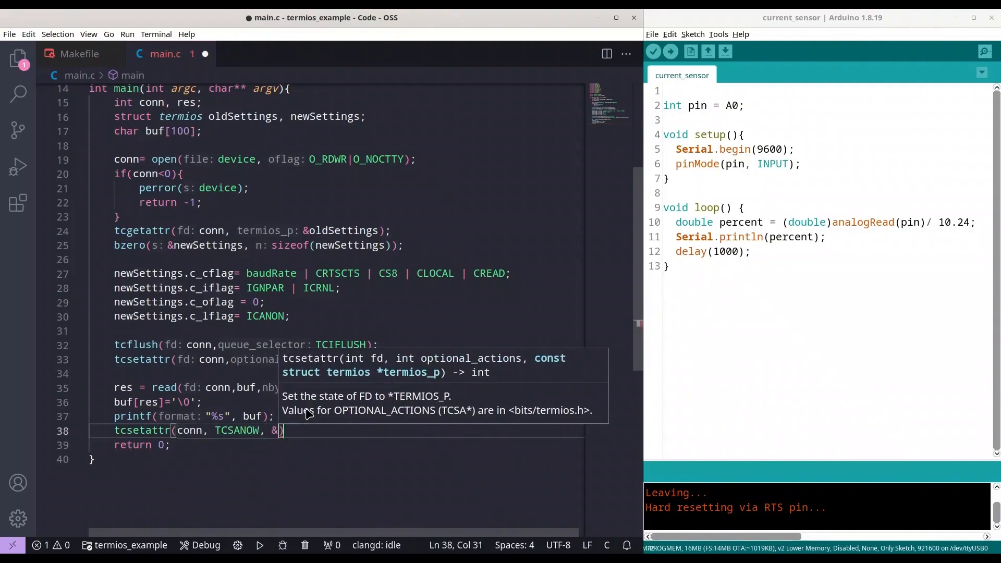
pyautogui.write('oldSettings')
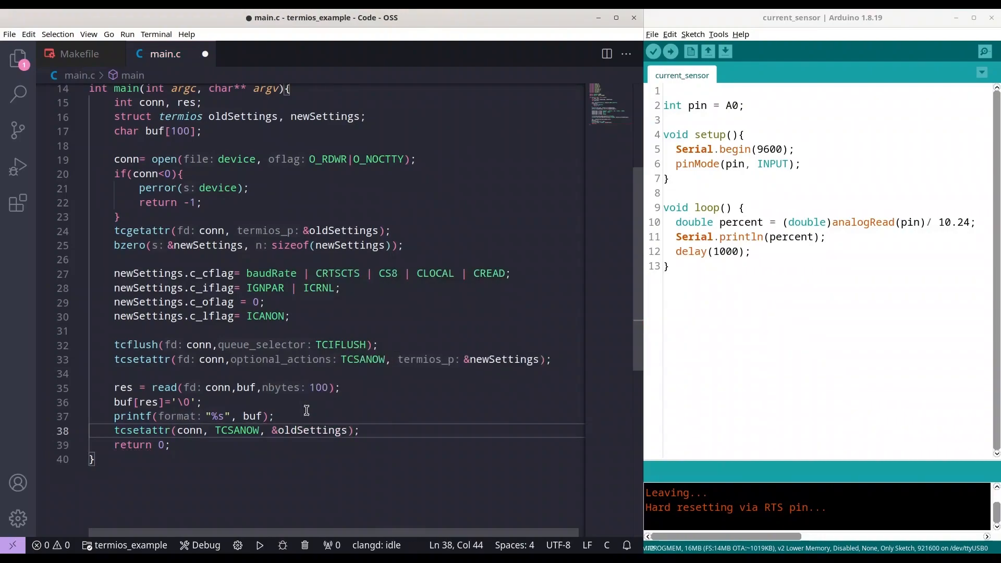
pyautogui.press('ctrl+s')
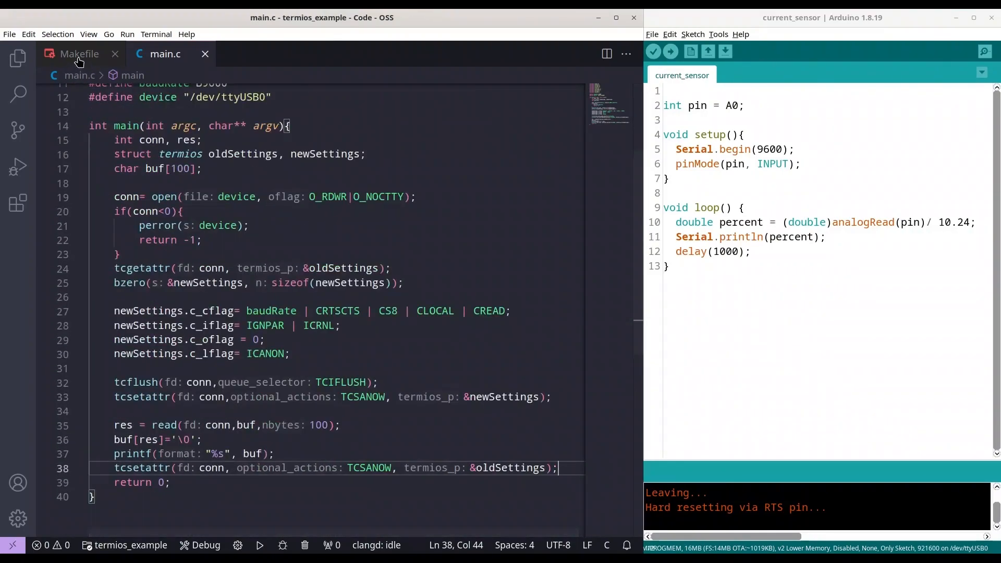
# Check the Makefile, build with make in the integrated terminal, and run ./main.bin to see readings.
pyautogui.click(78, 55)
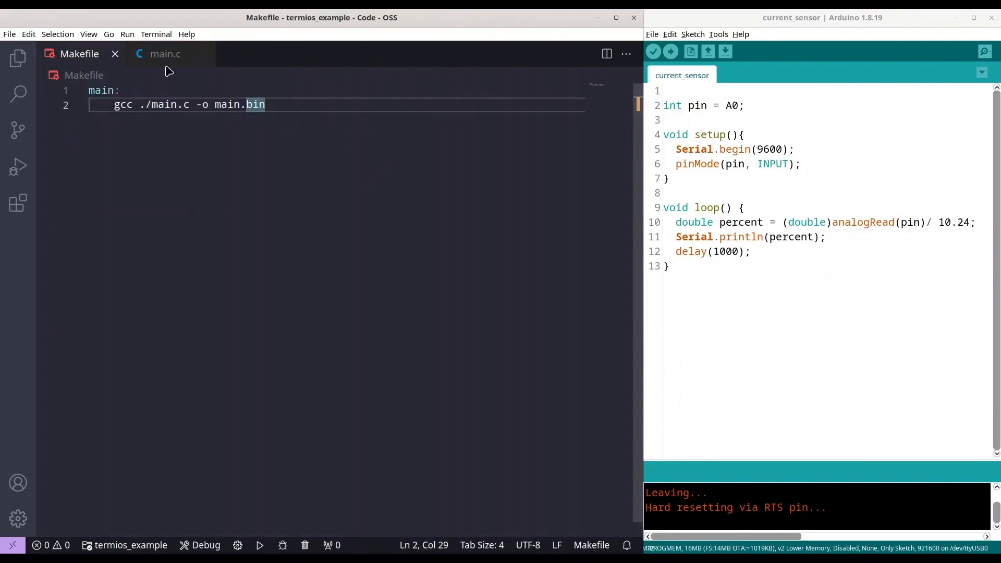
pyautogui.click(89, 34)
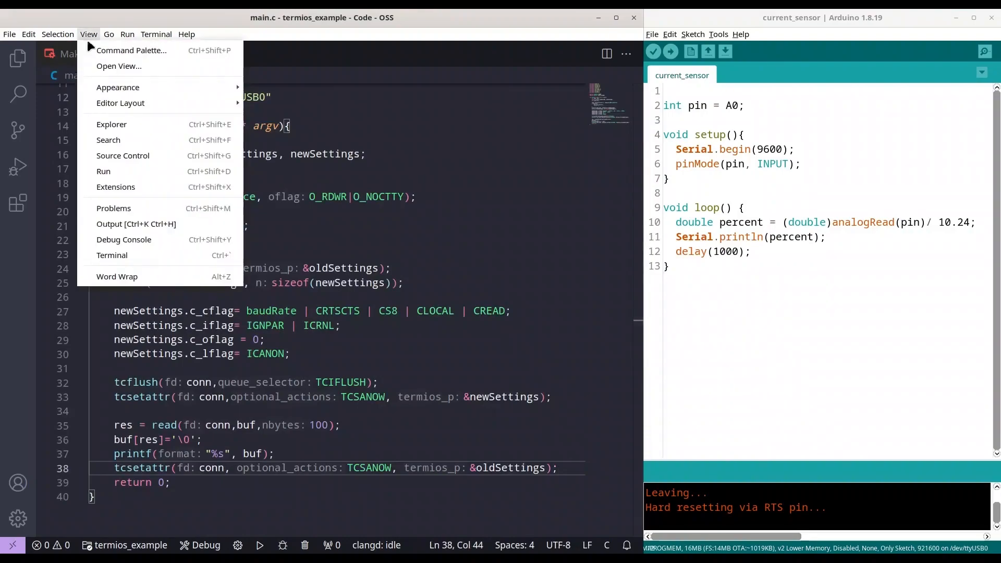
pyautogui.click(111, 254)
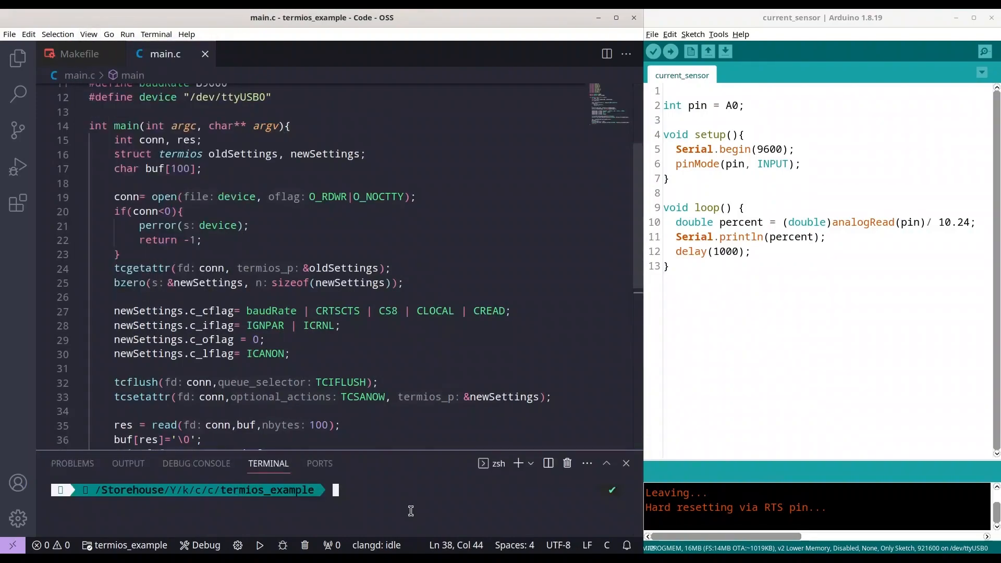
pyautogui.write('make')
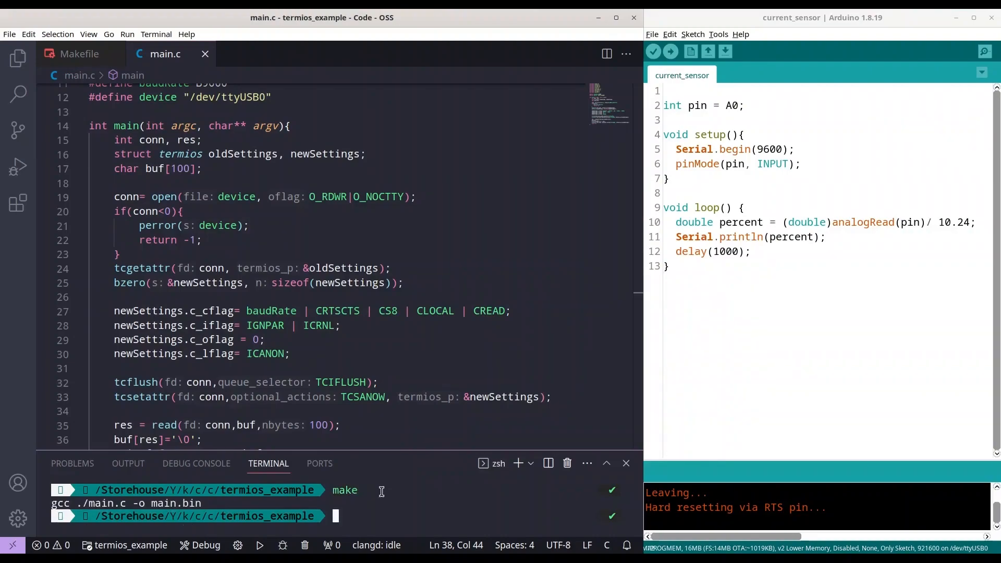
pyautogui.write('./main.bin')
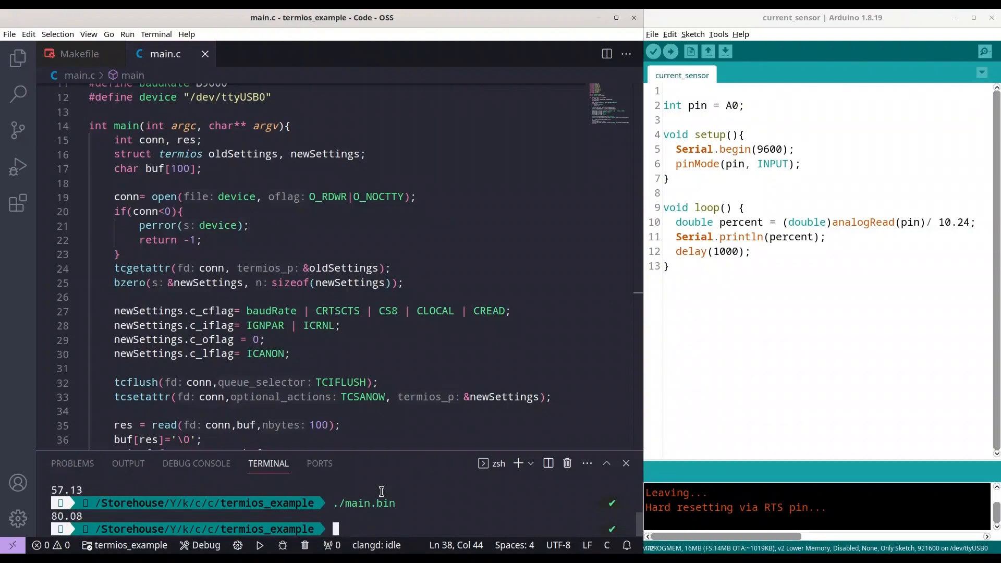
pyautogui.moveTo(511, 525)
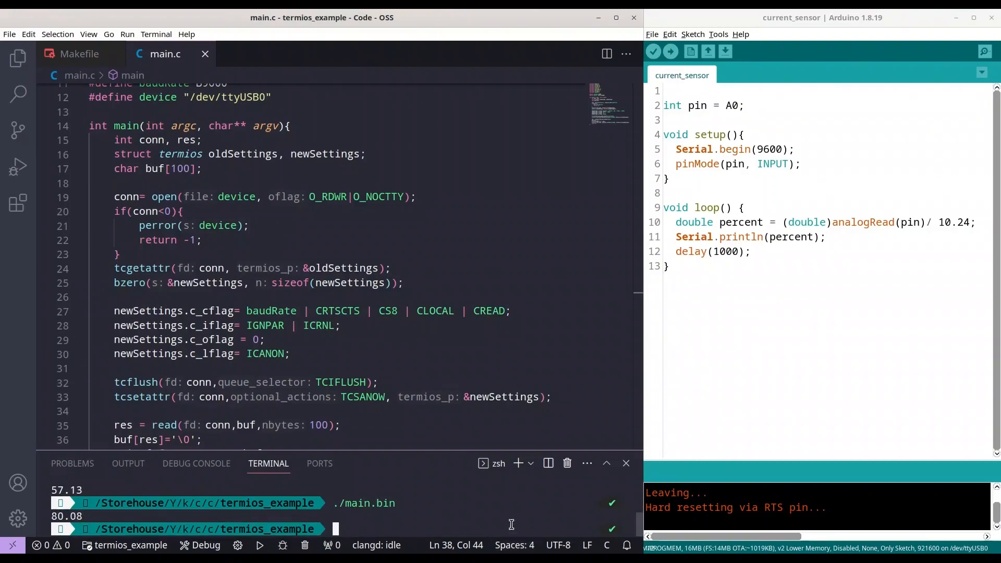
# Open the Arduino Serial Monitor, move it aside, and try ./main.bin, which fails with the port busy.
pyautogui.click(718, 34)
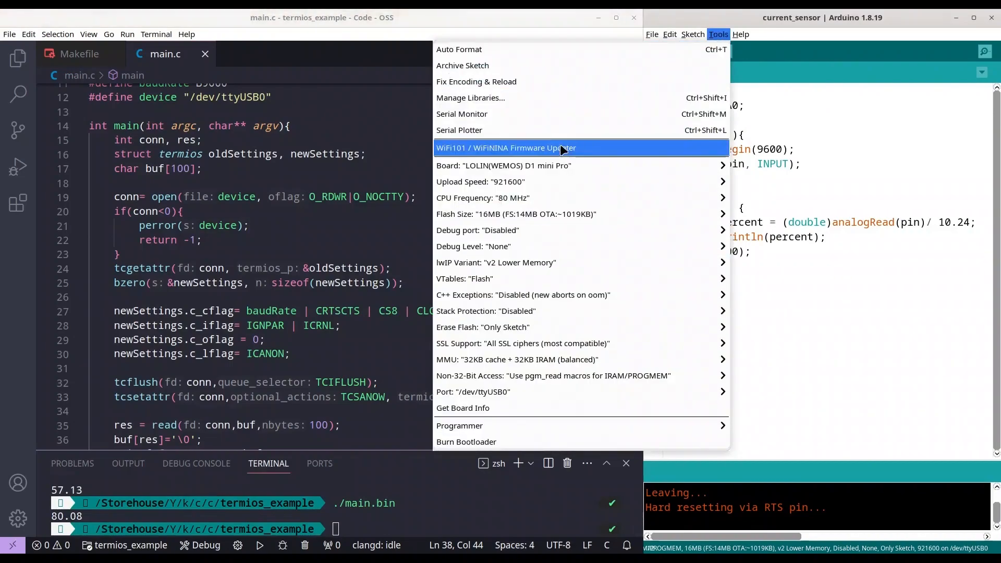
pyautogui.click(462, 114)
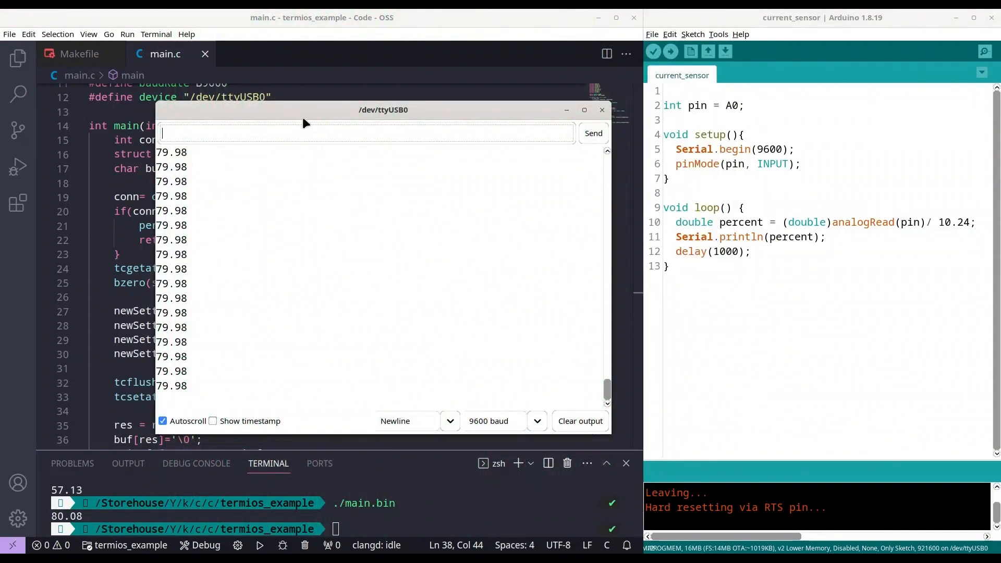
pyautogui.moveTo(383, 109); pyautogui.dragTo(643, 101)
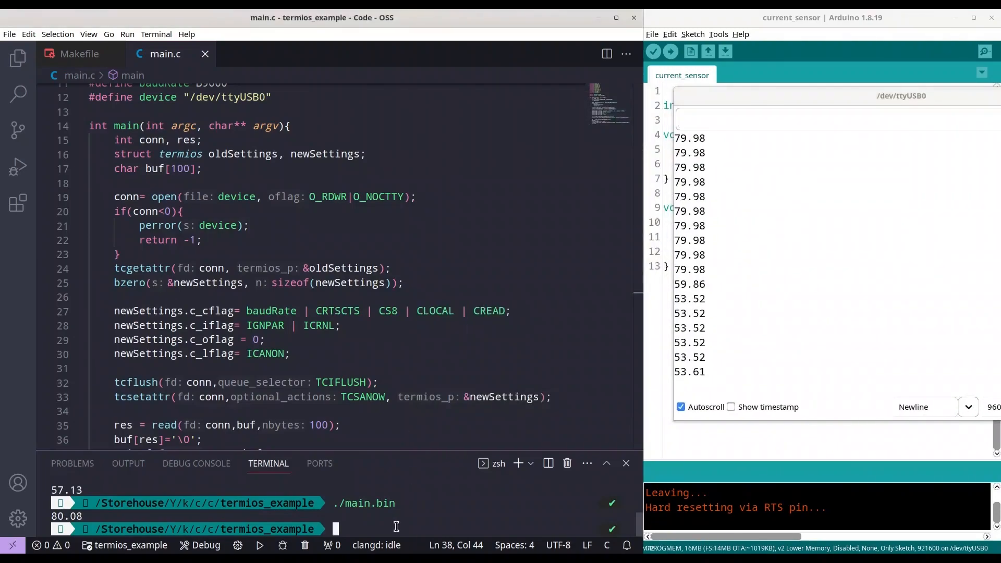
pyautogui.write('./main.bin')
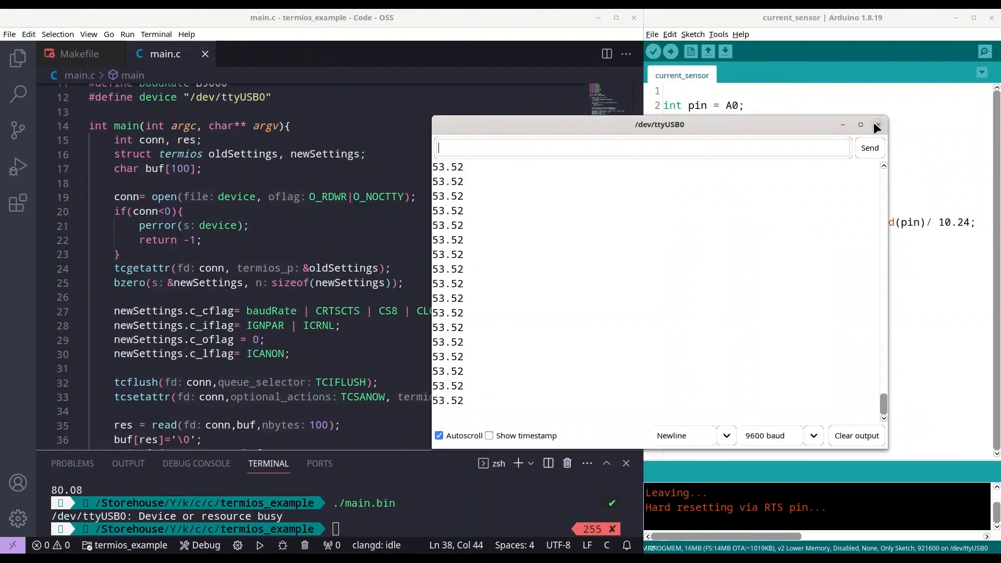
# Close the Serial Monitor and rerun ./main.bin so it prints 53.52 again.
pyautogui.click(879, 125)
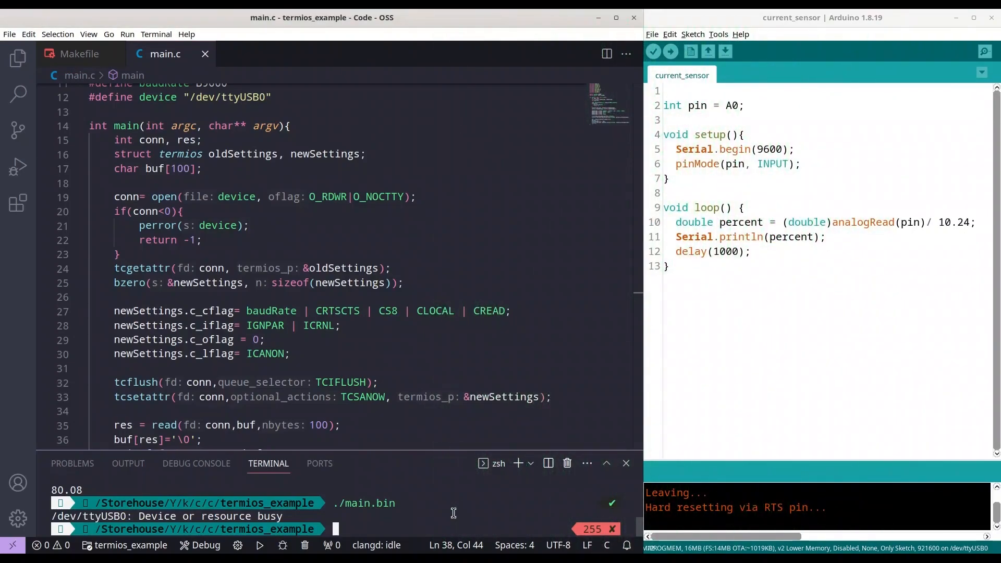
pyautogui.press('Return')
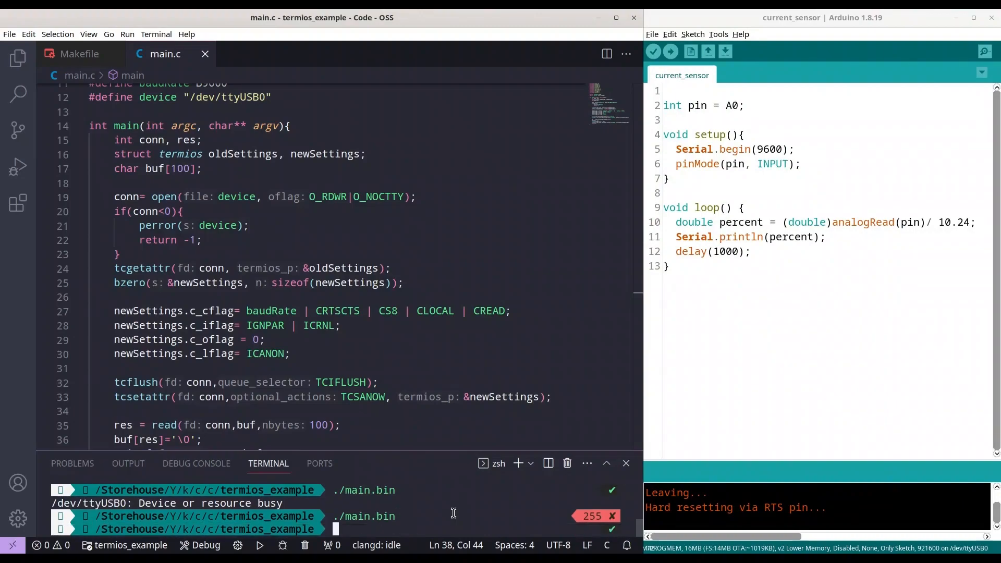
pyautogui.write('./main.bin')
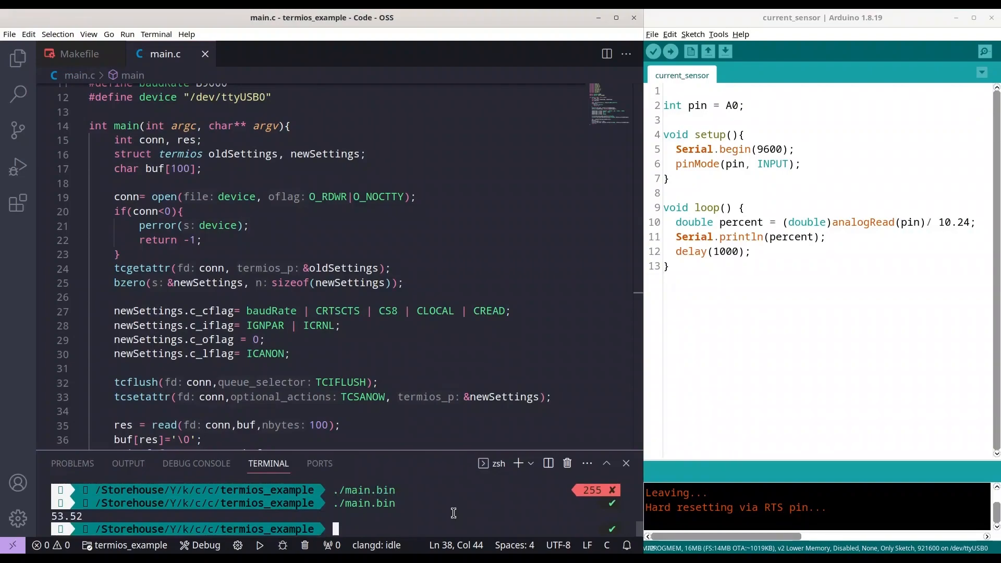
pyautogui.write('./main.bin')
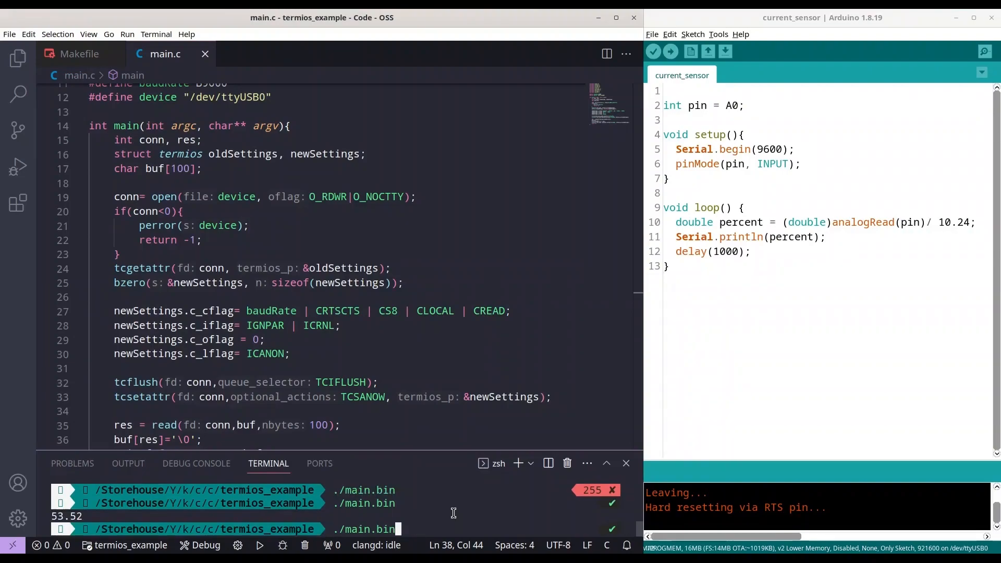